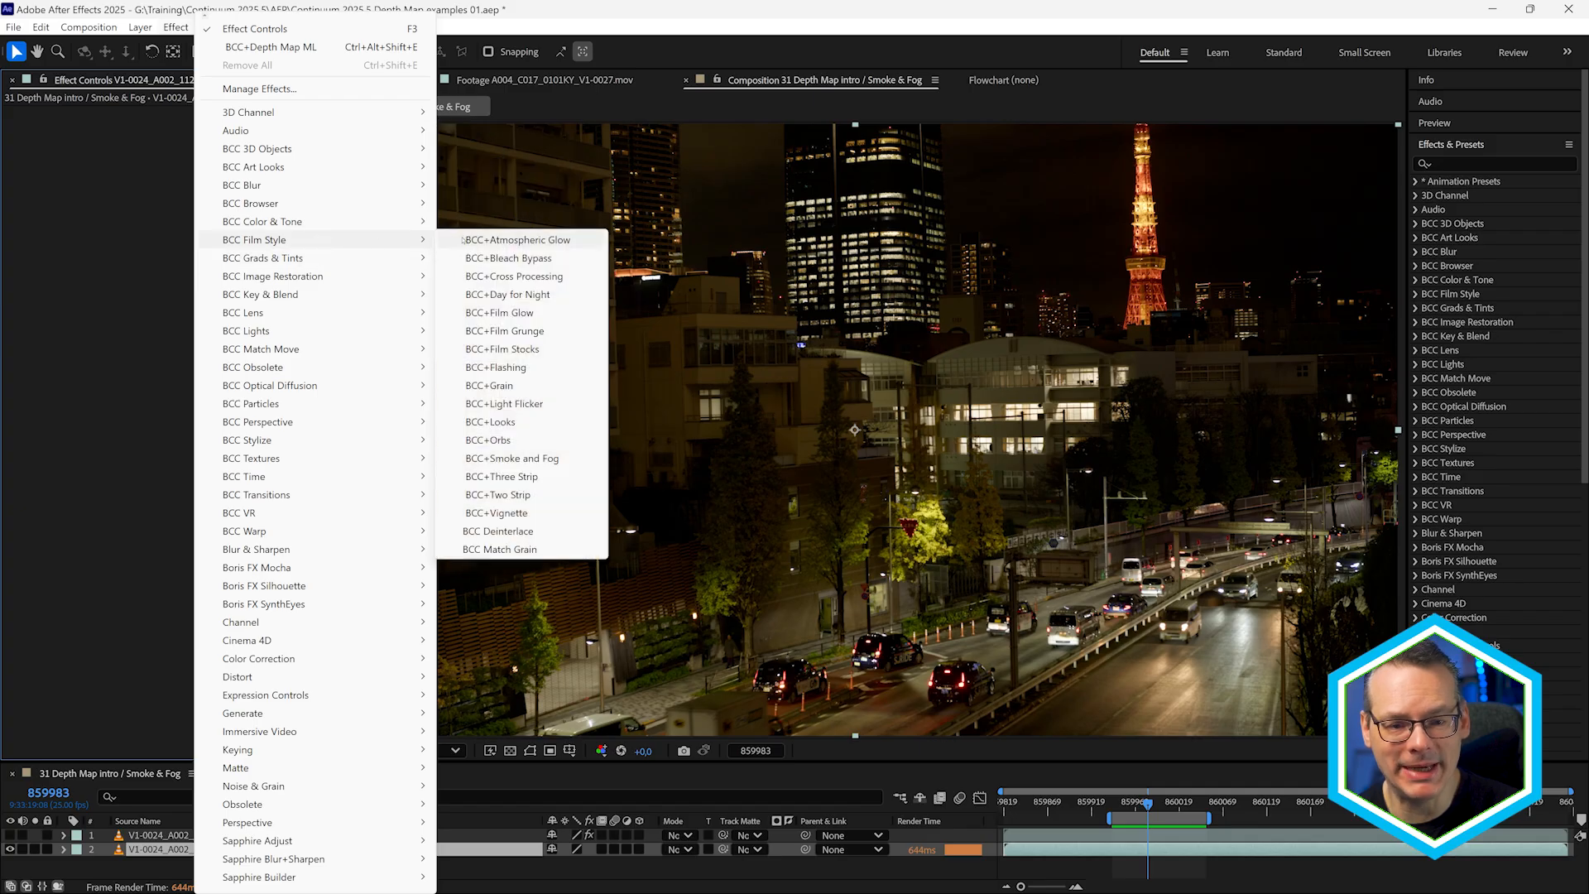
mouse_move(511, 458)
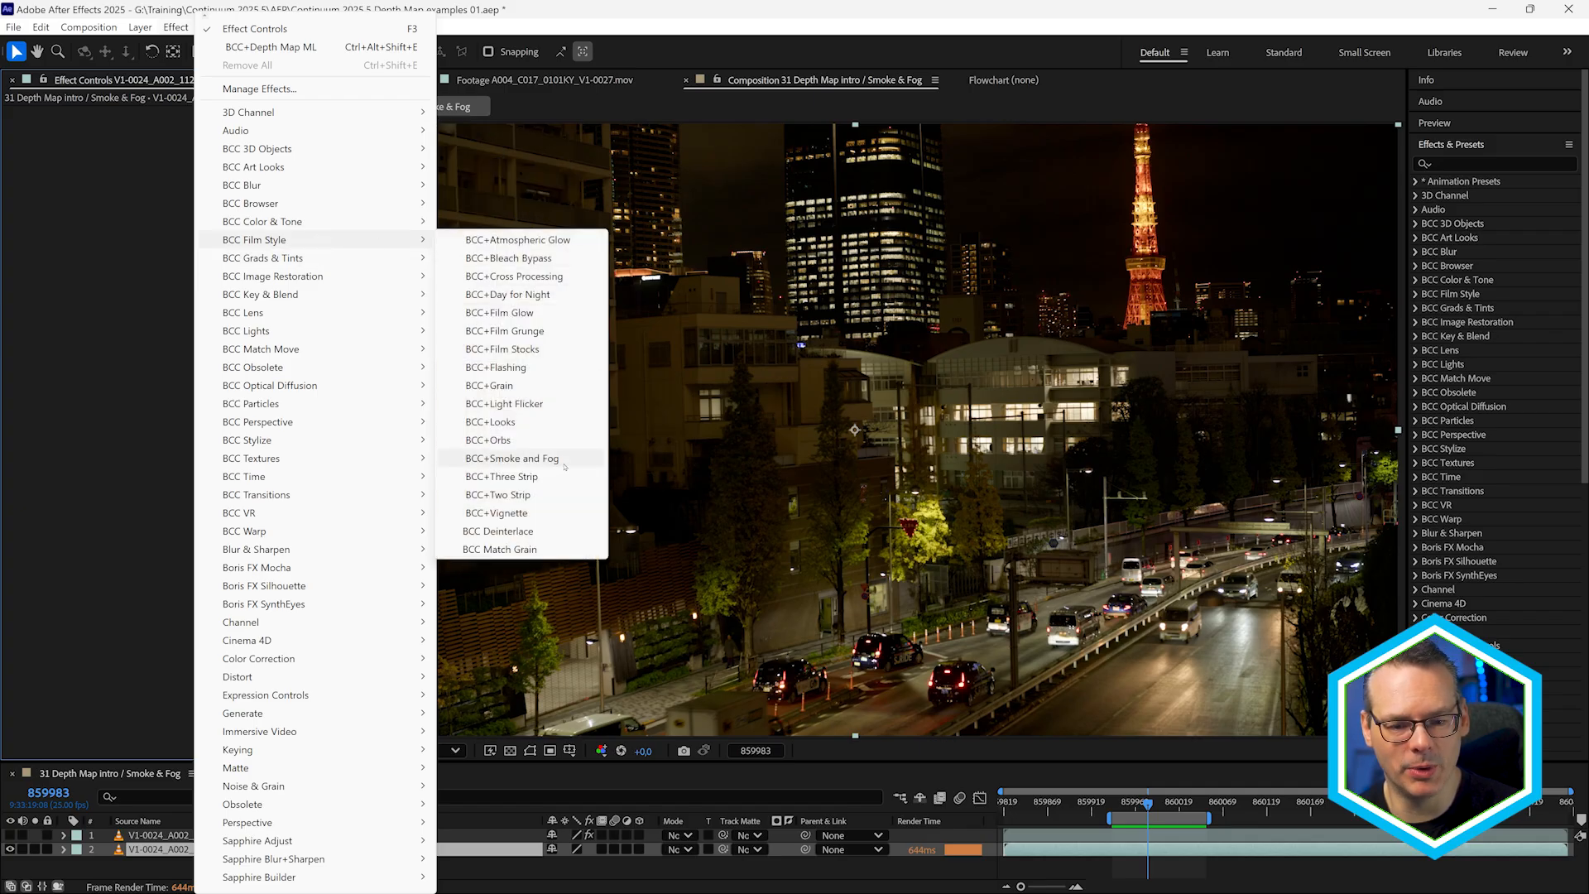
Apply BCC+Smoke and Fog to the night city clip and switch its PixelChooser on.
left_click(511, 457)
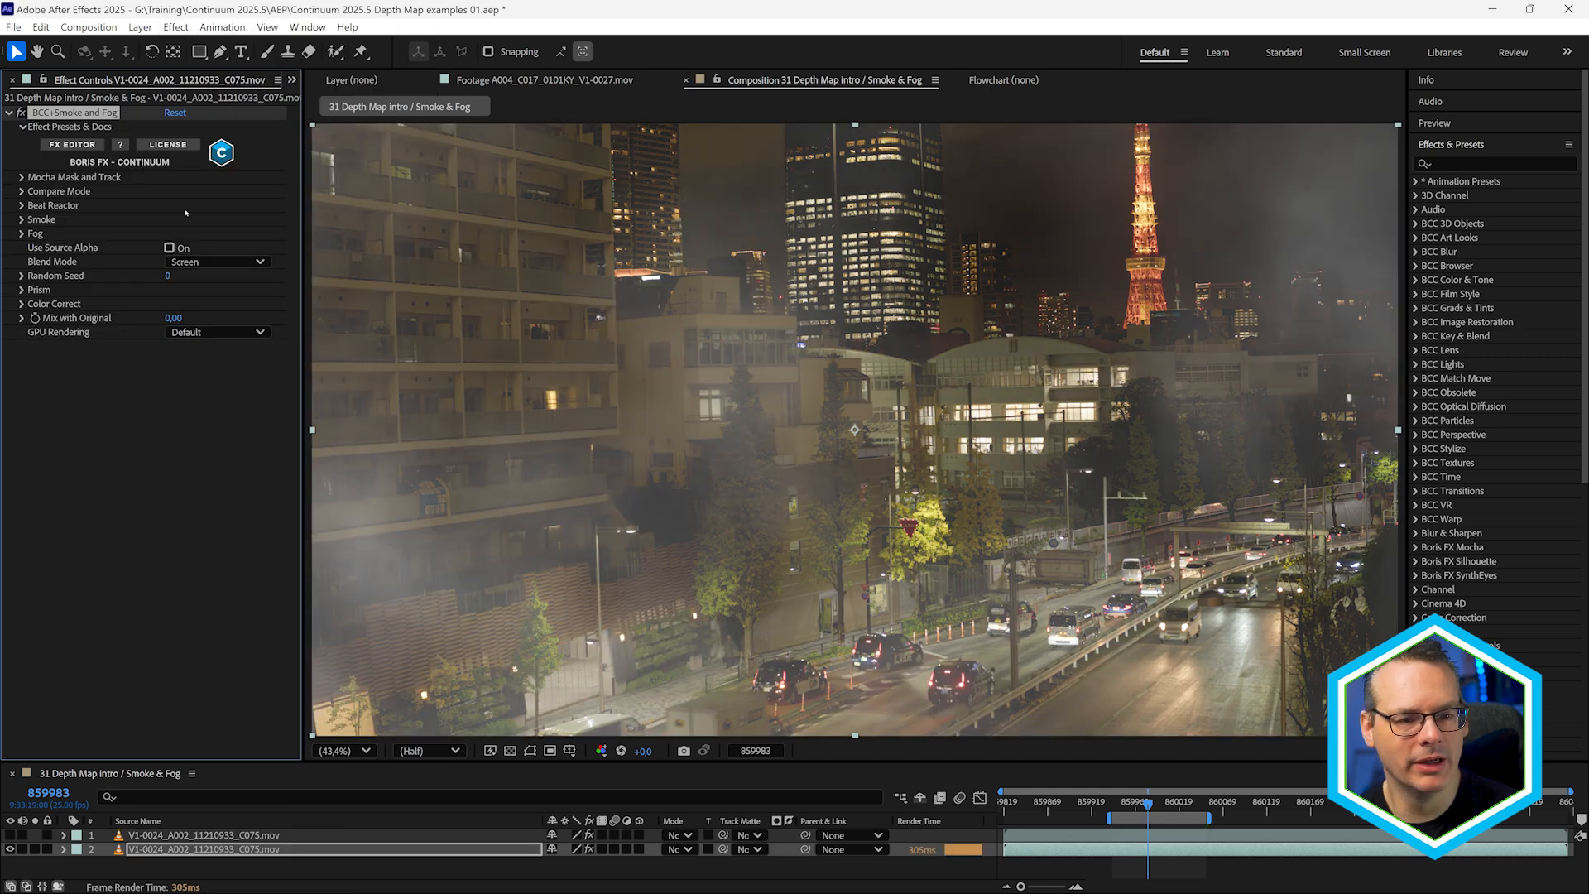
left_click(22, 176)
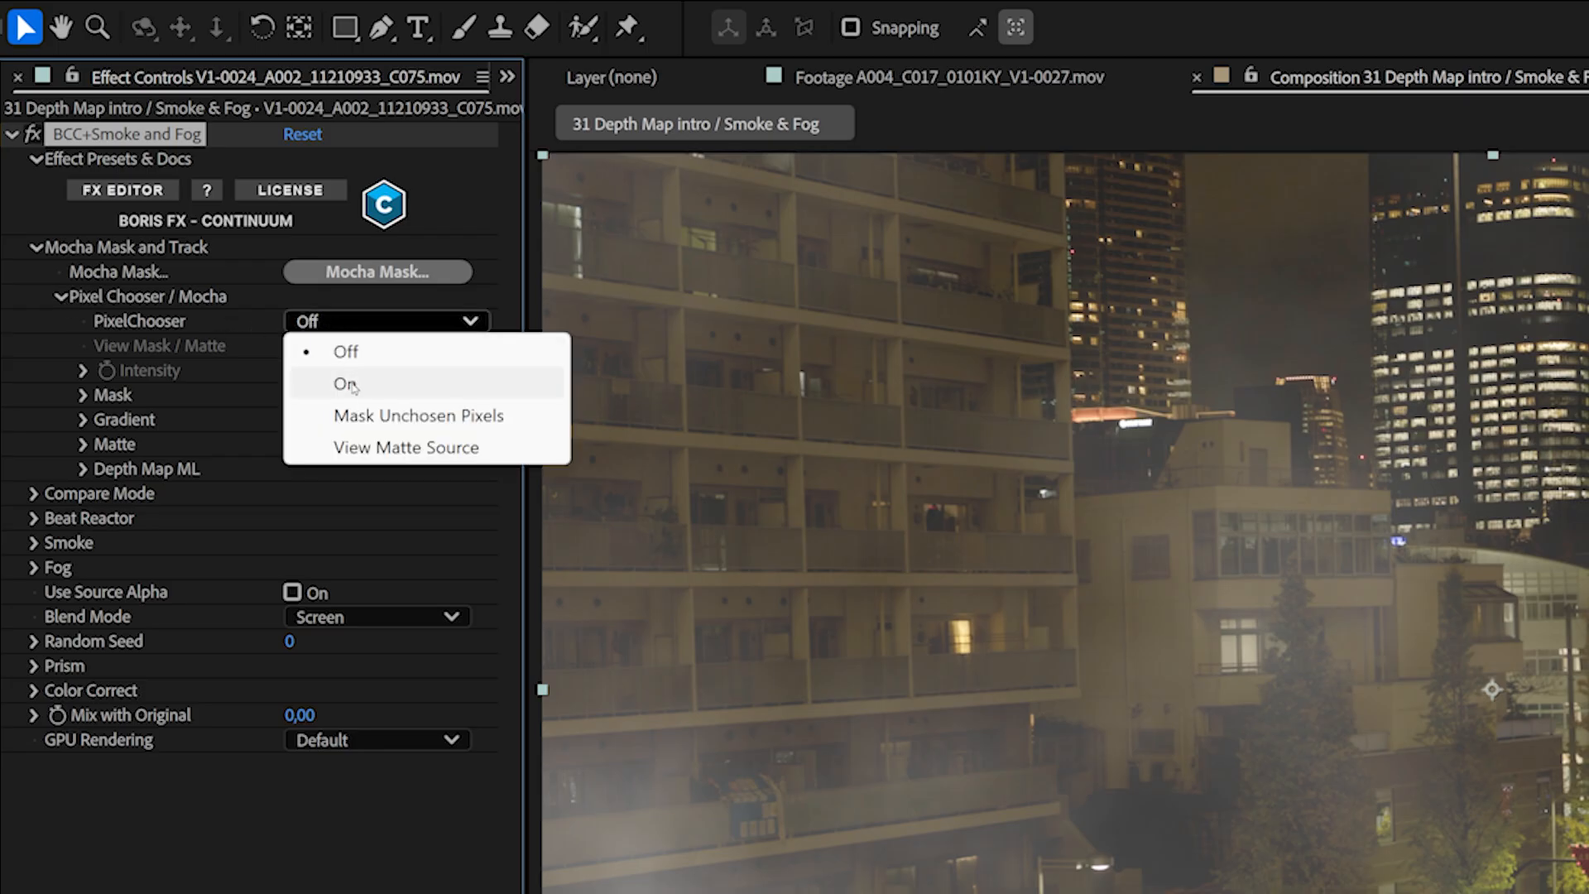
left_click(351, 383)
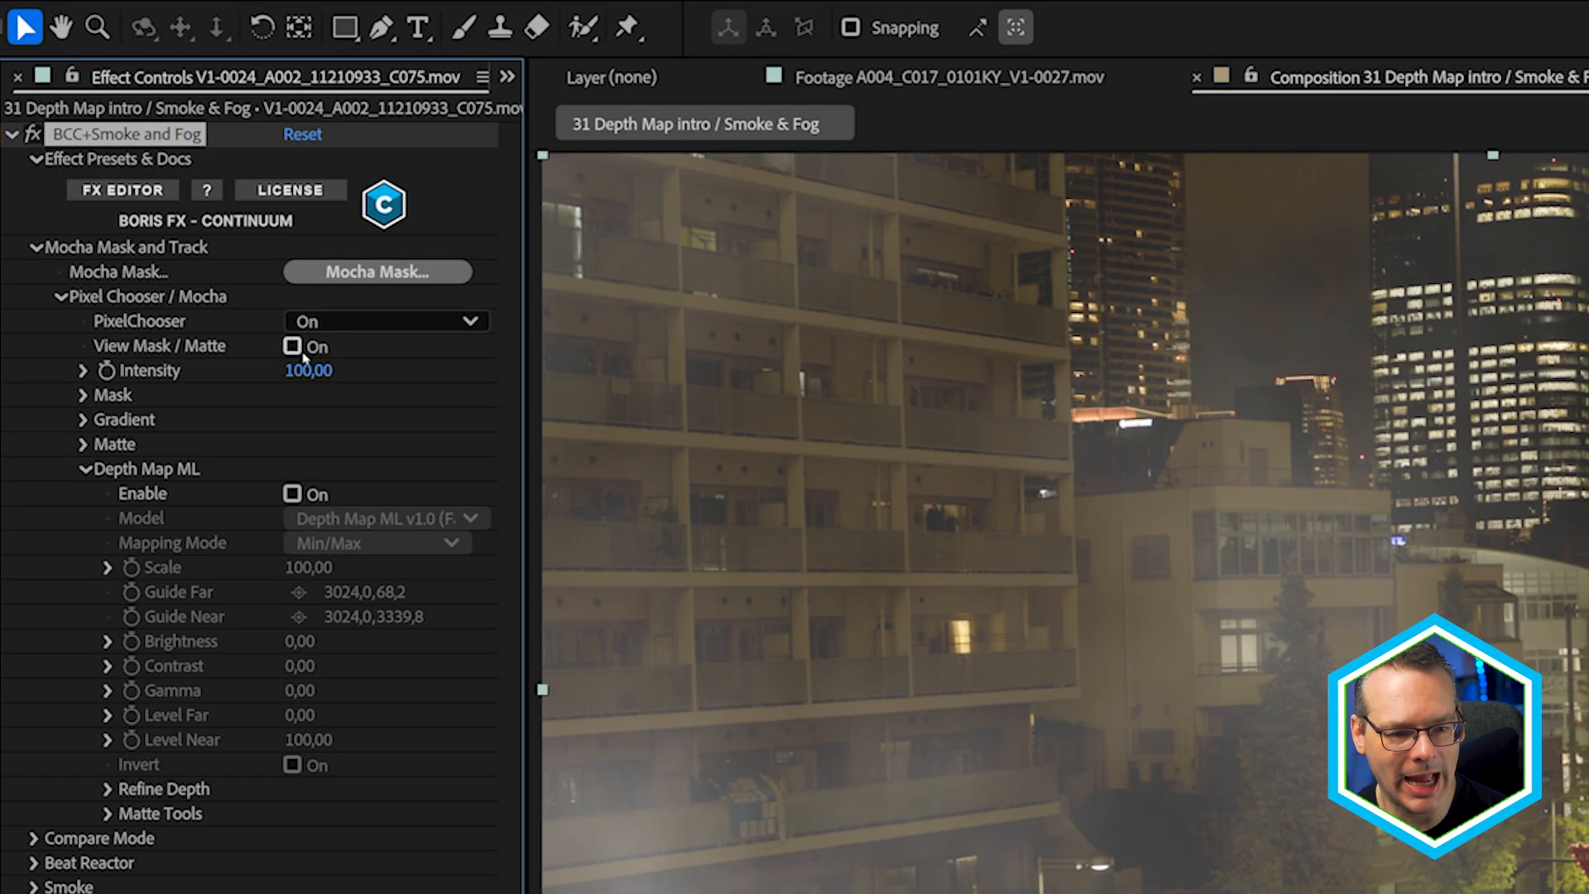
Enable View Mask / Matte and Depth Map ML to show the grayscale depth matte, then reach the mapping modes.
left_click(293, 347)
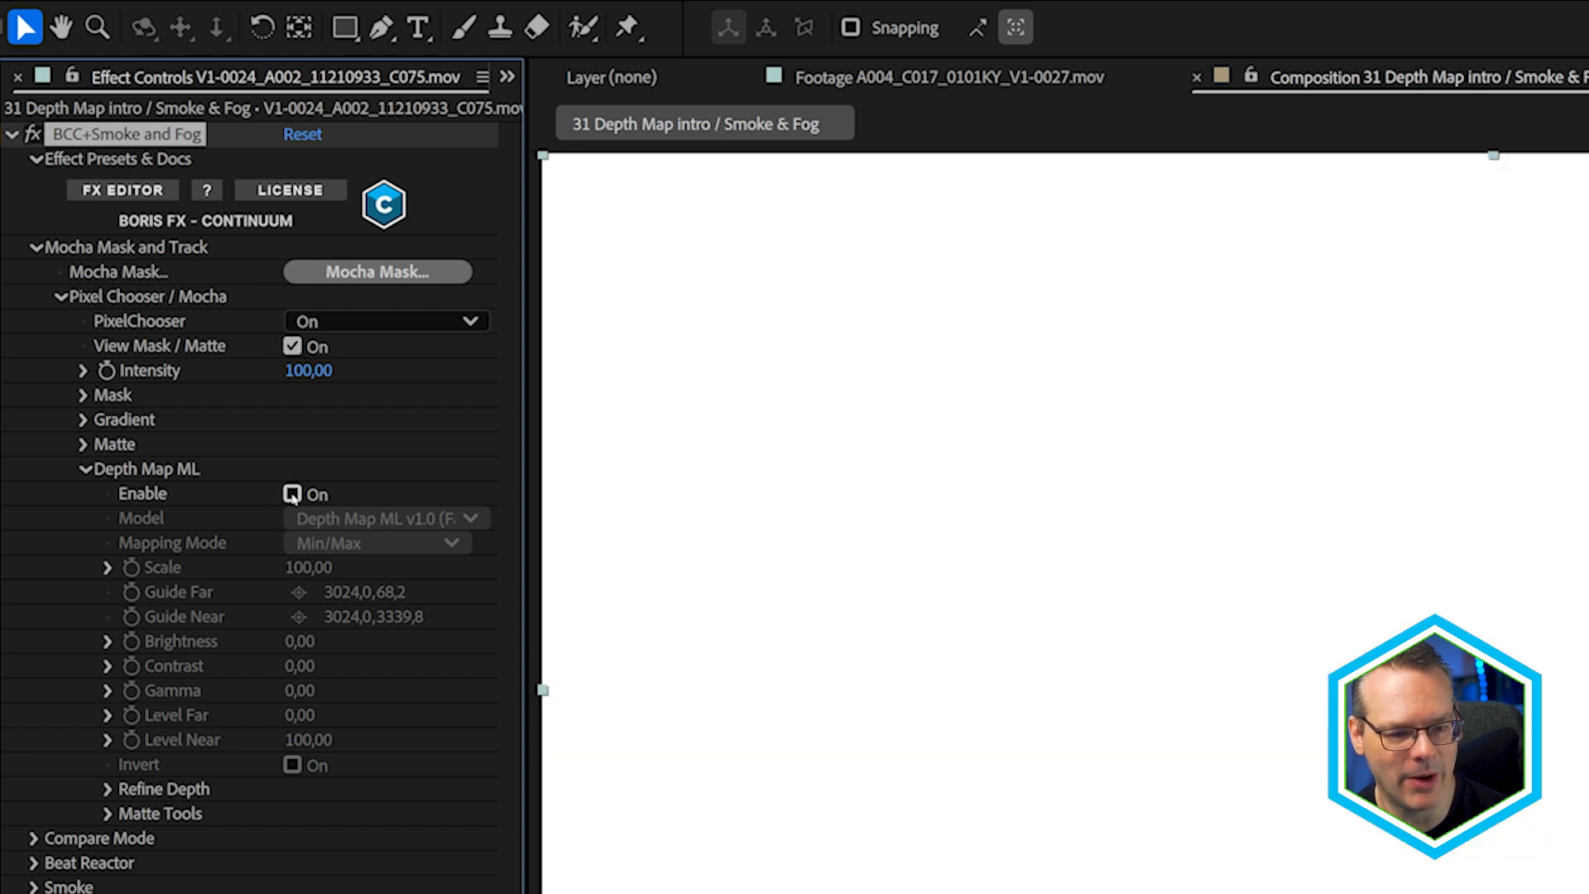
left_click(292, 493)
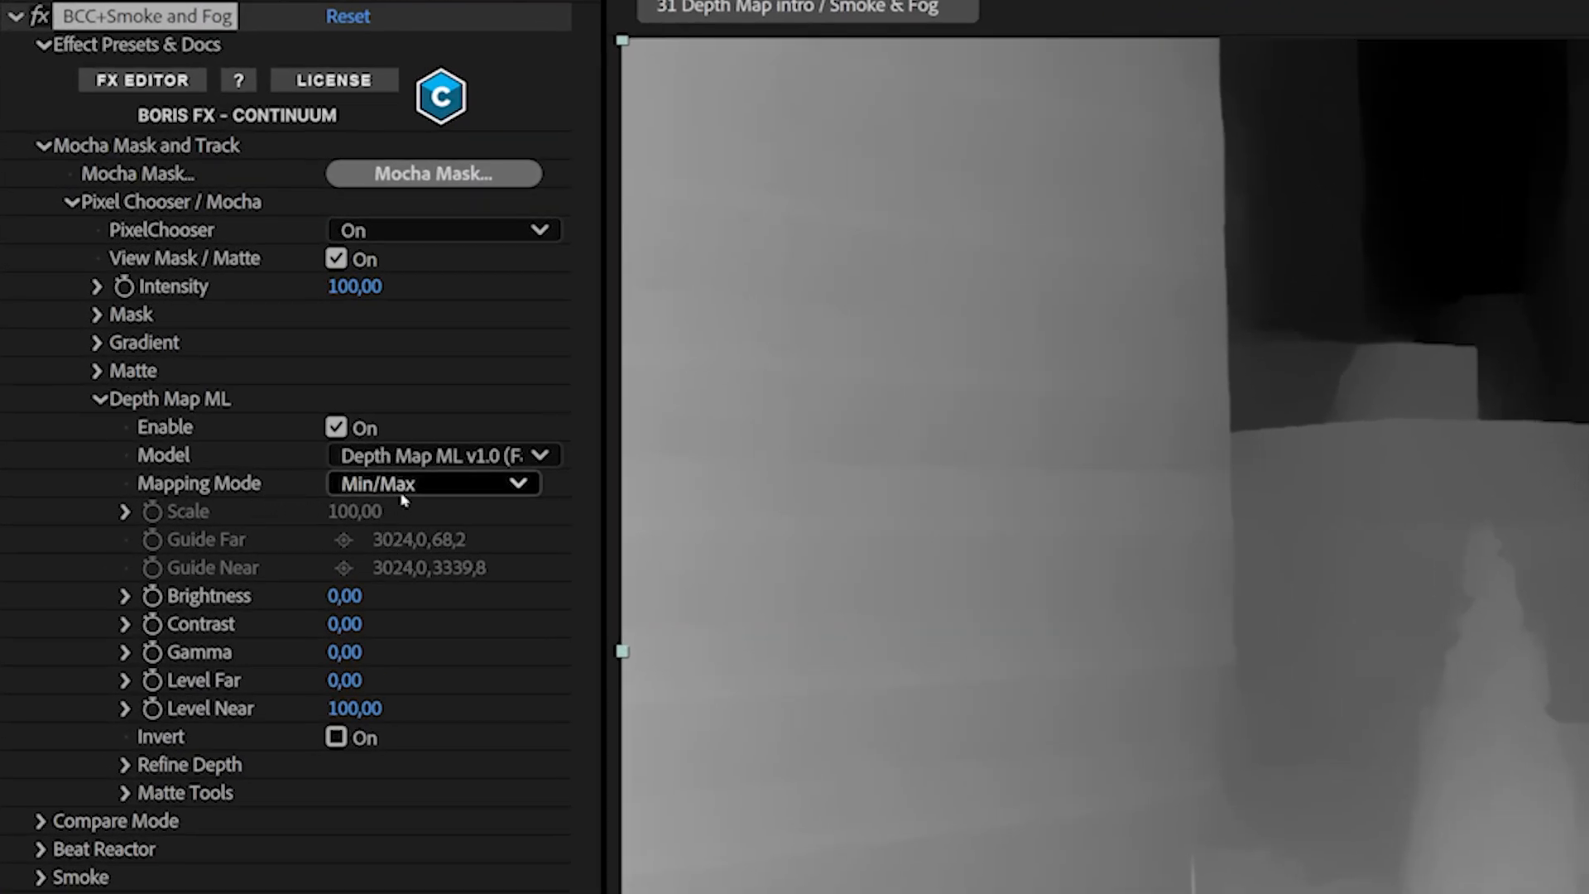
left_click(433, 483)
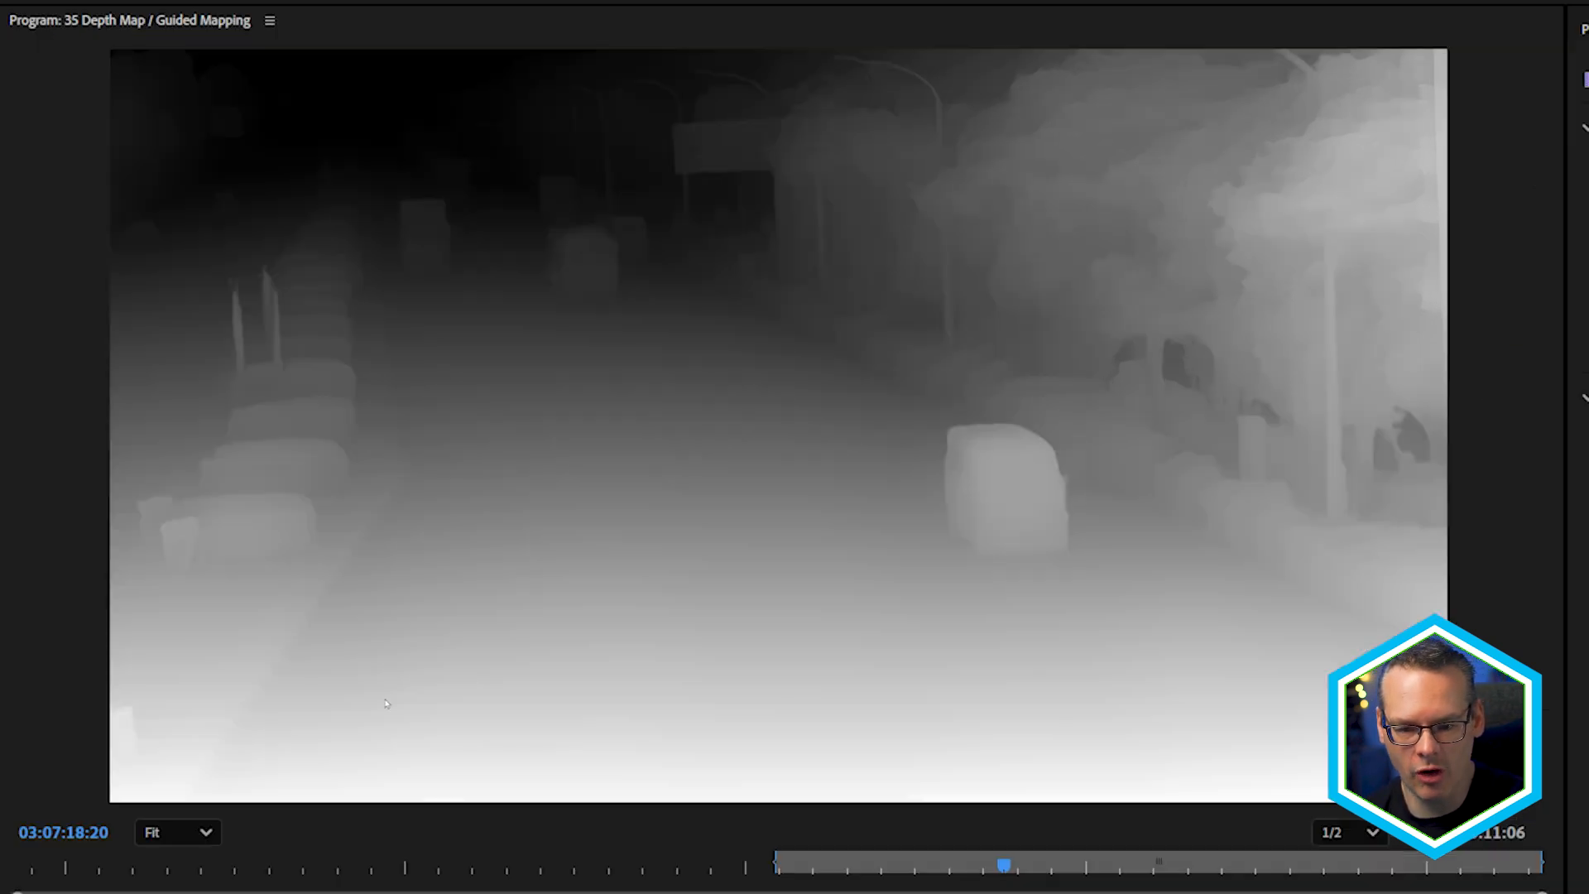
mouse_move(819, 464)
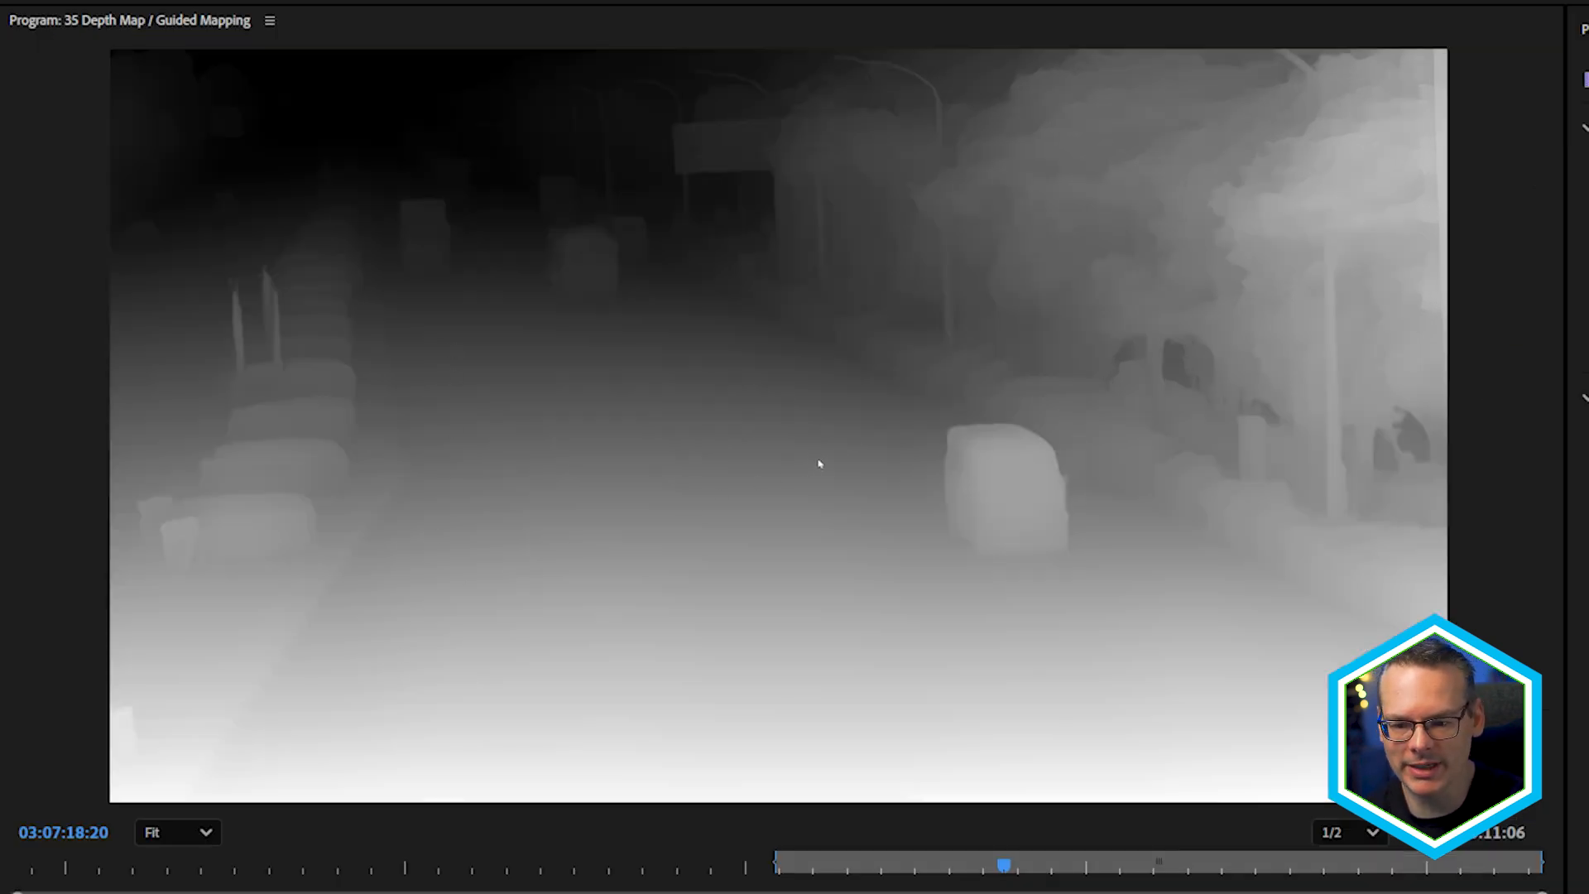
mouse_move(1142, 153)
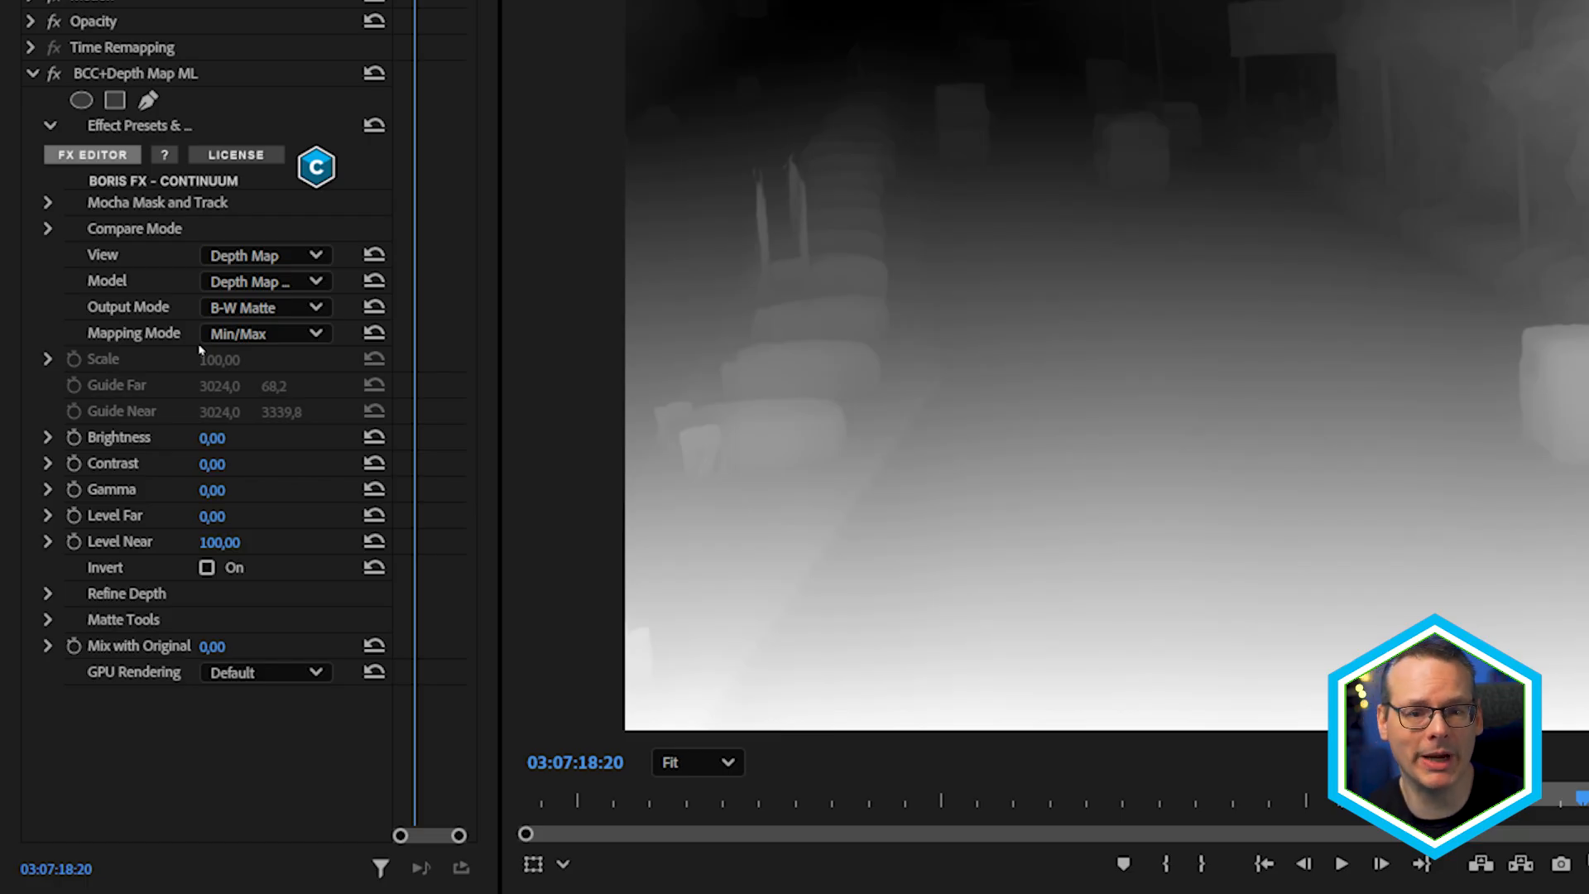
mouse_move(851, 4)
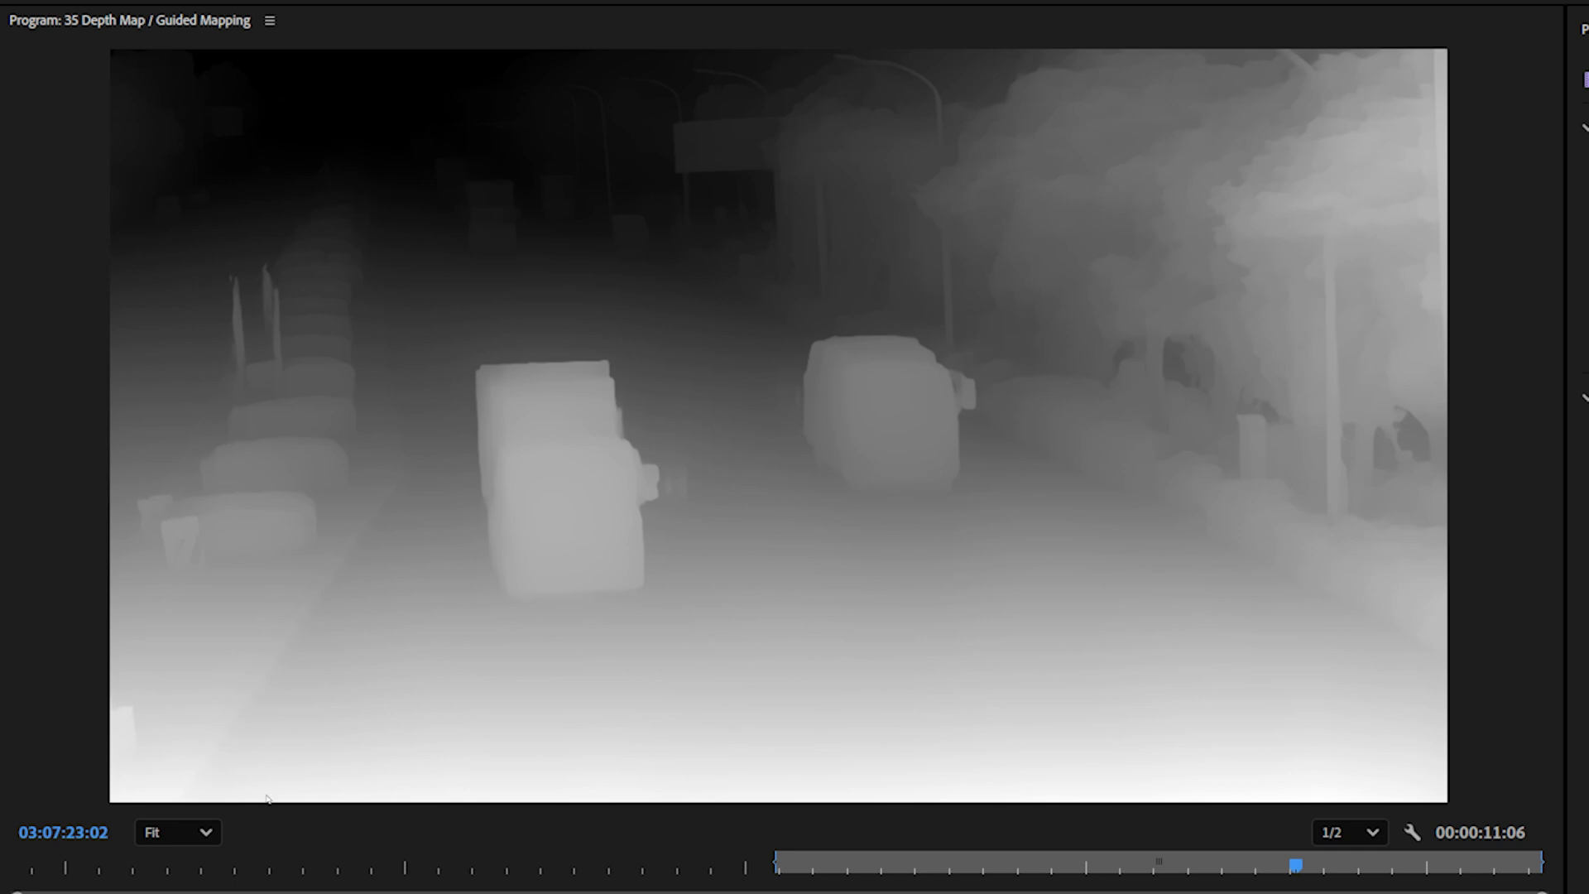
mouse_move(292, 805)
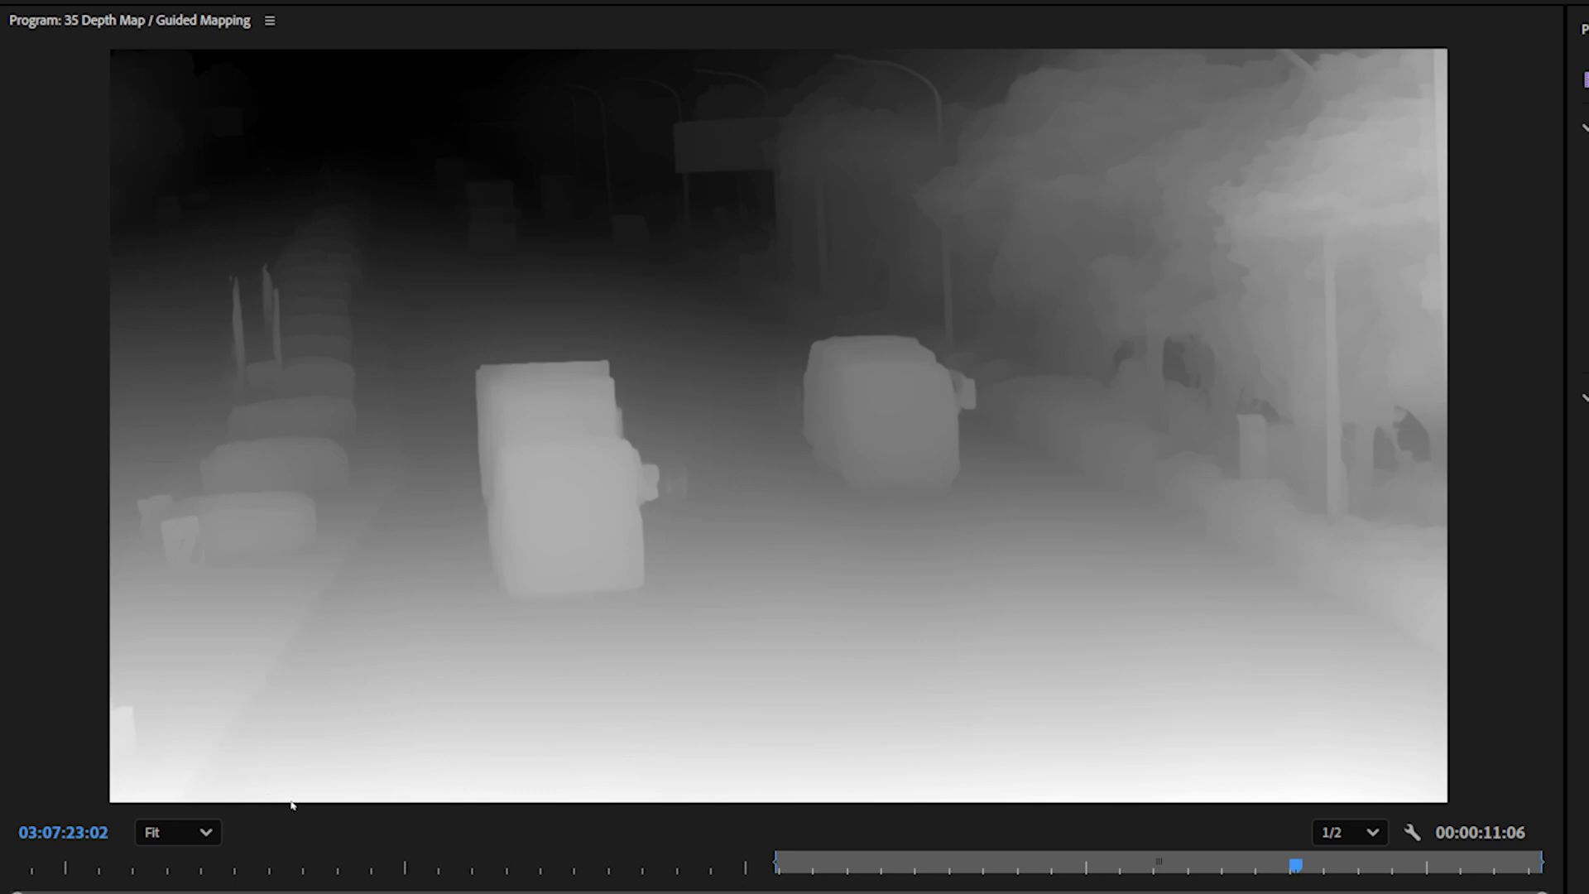
mouse_move(488, 794)
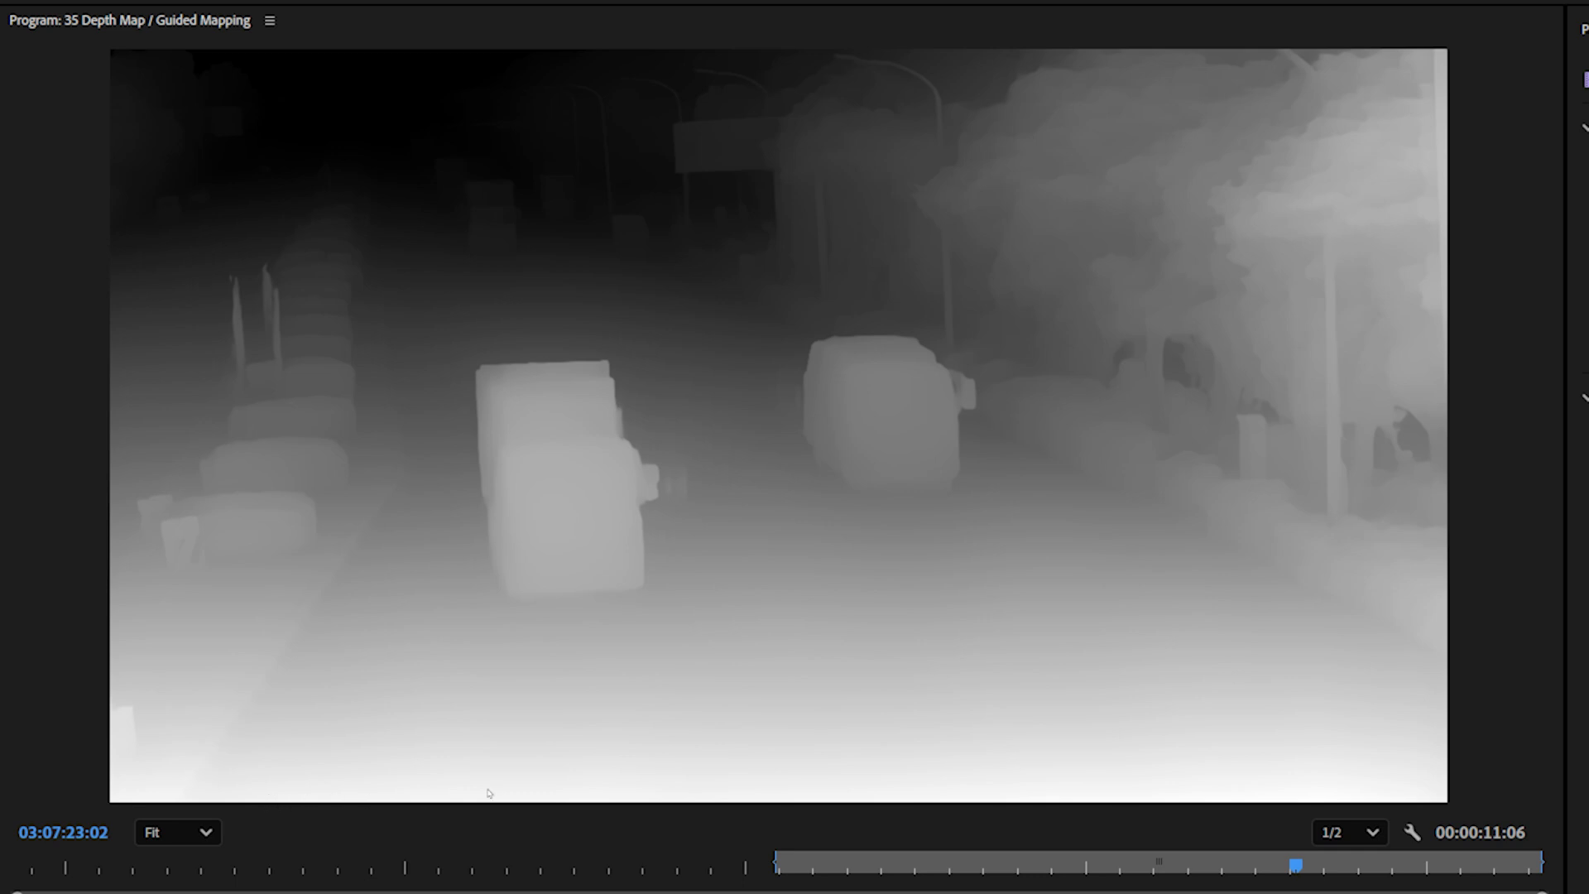
mouse_move(365, 122)
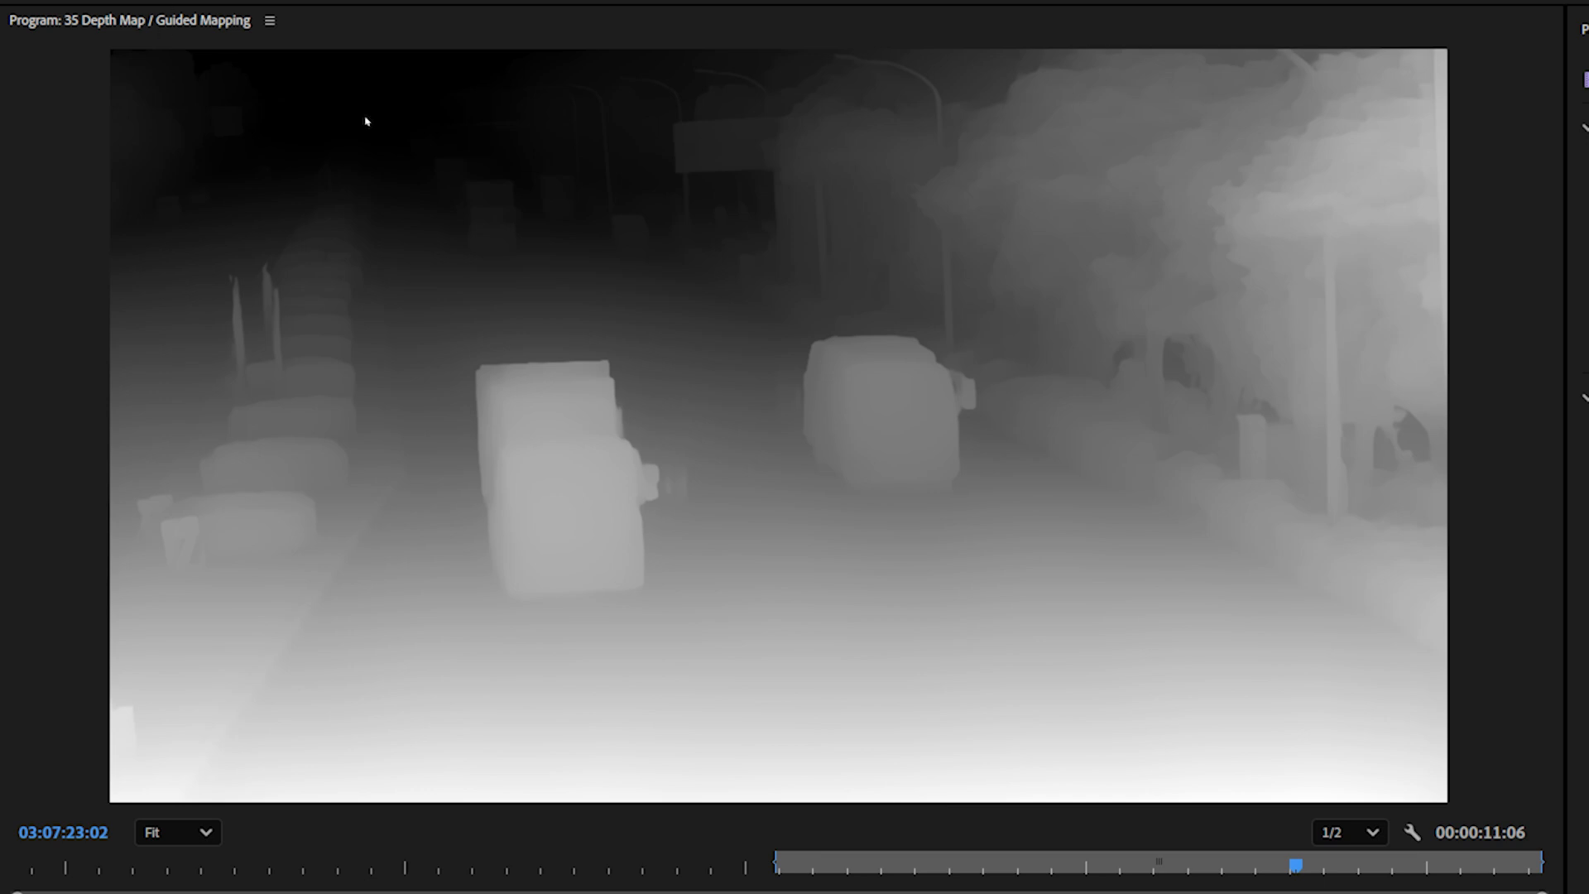
mouse_move(517, 708)
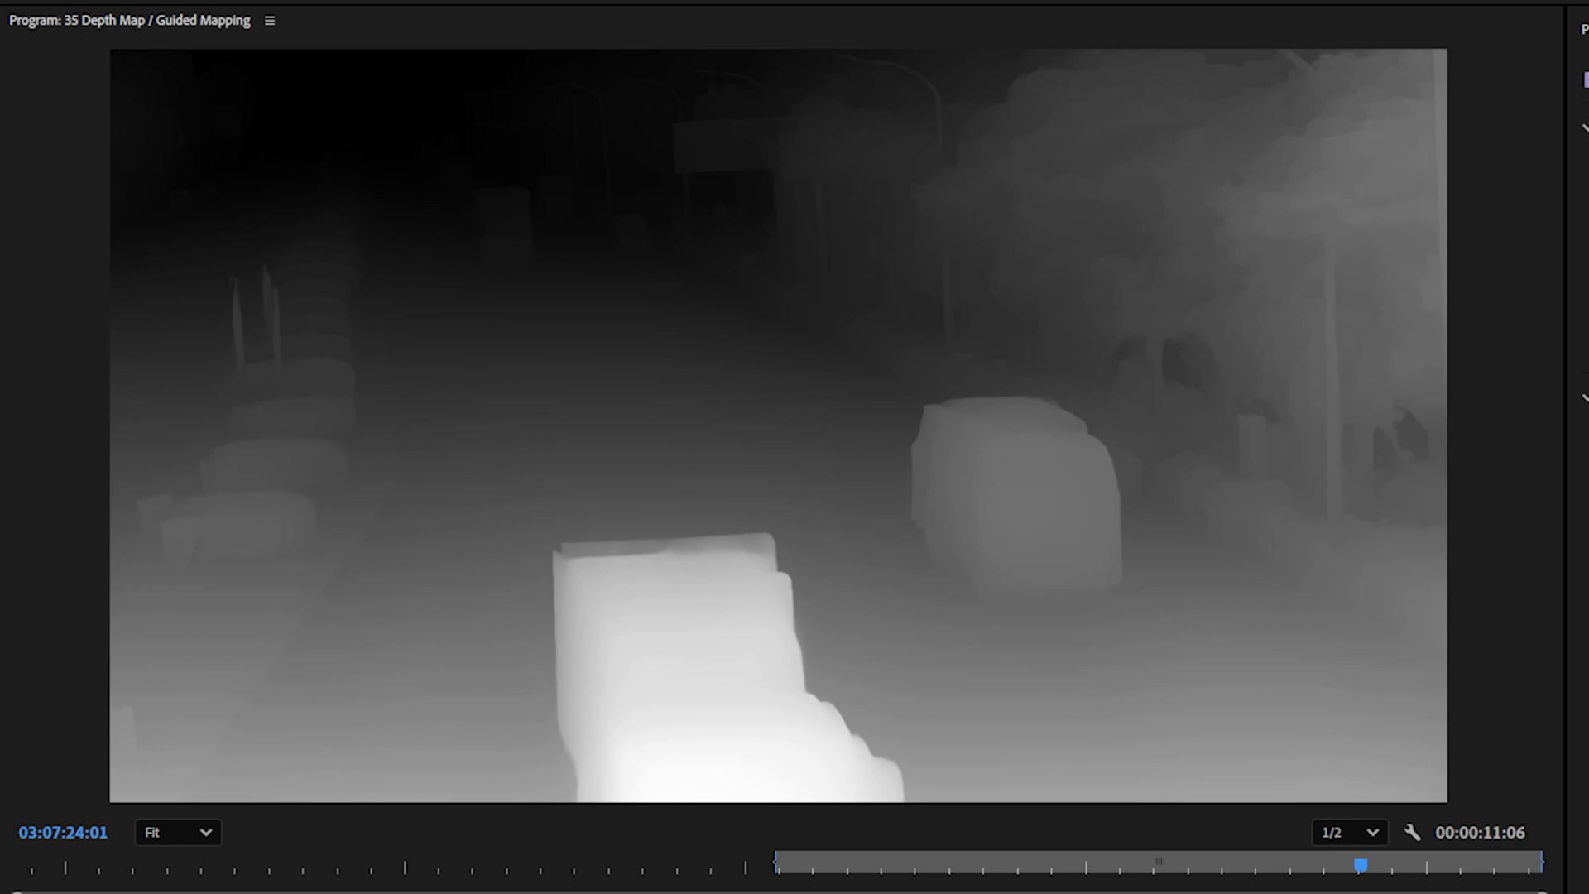
Try Scaled mapping with the depth scale at 62, then switch the mapping mode to Guided.
left_click(187, 421)
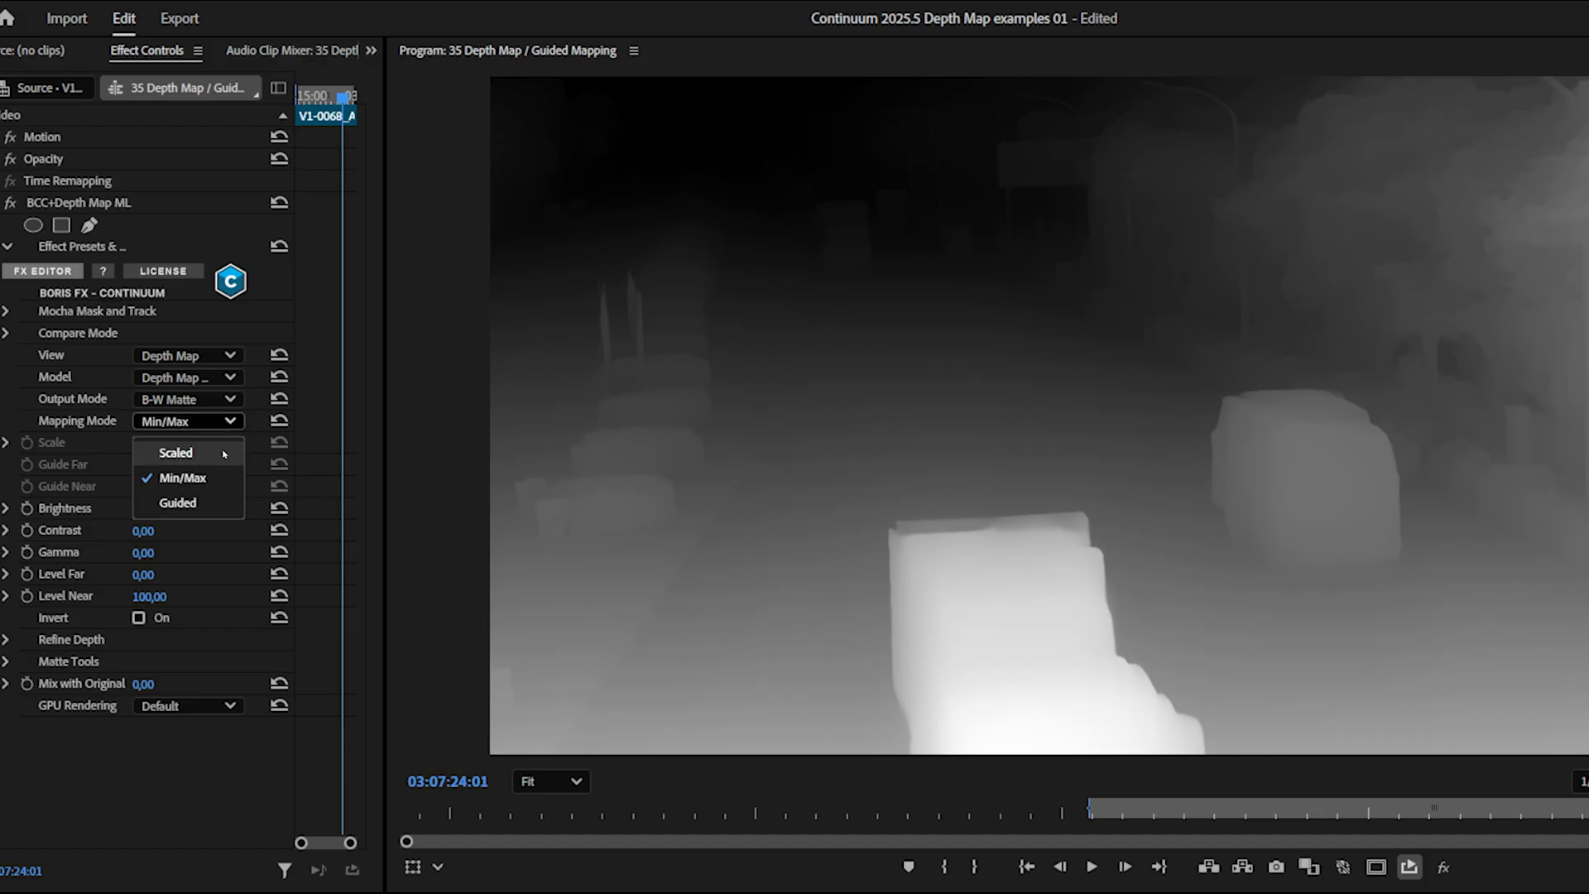
left_click(175, 452)
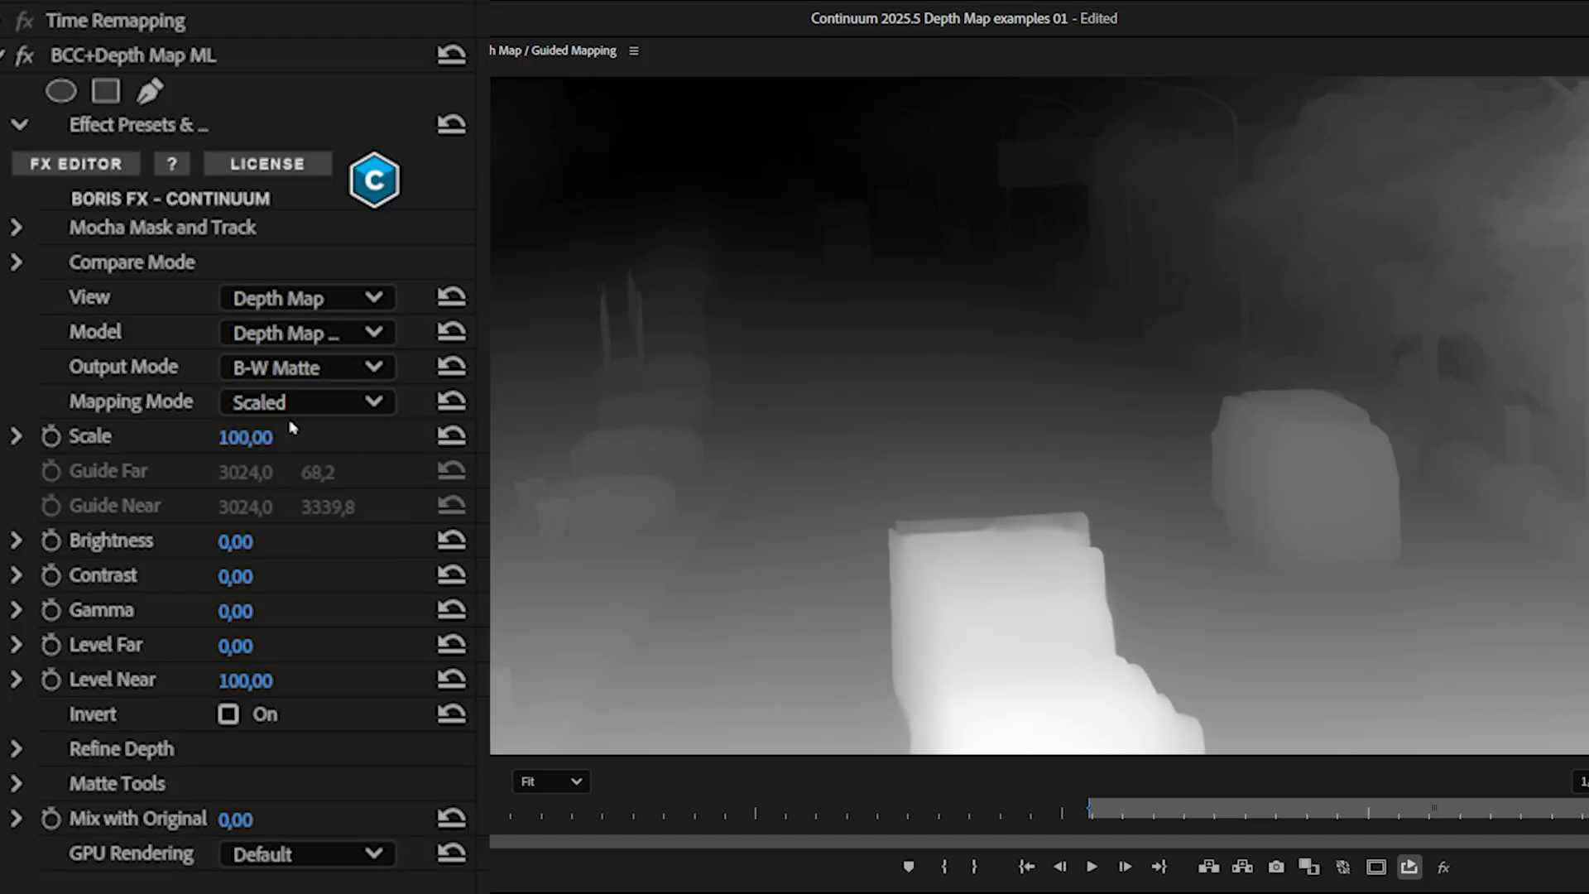
left_click_drag(245, 437, 245, 437)
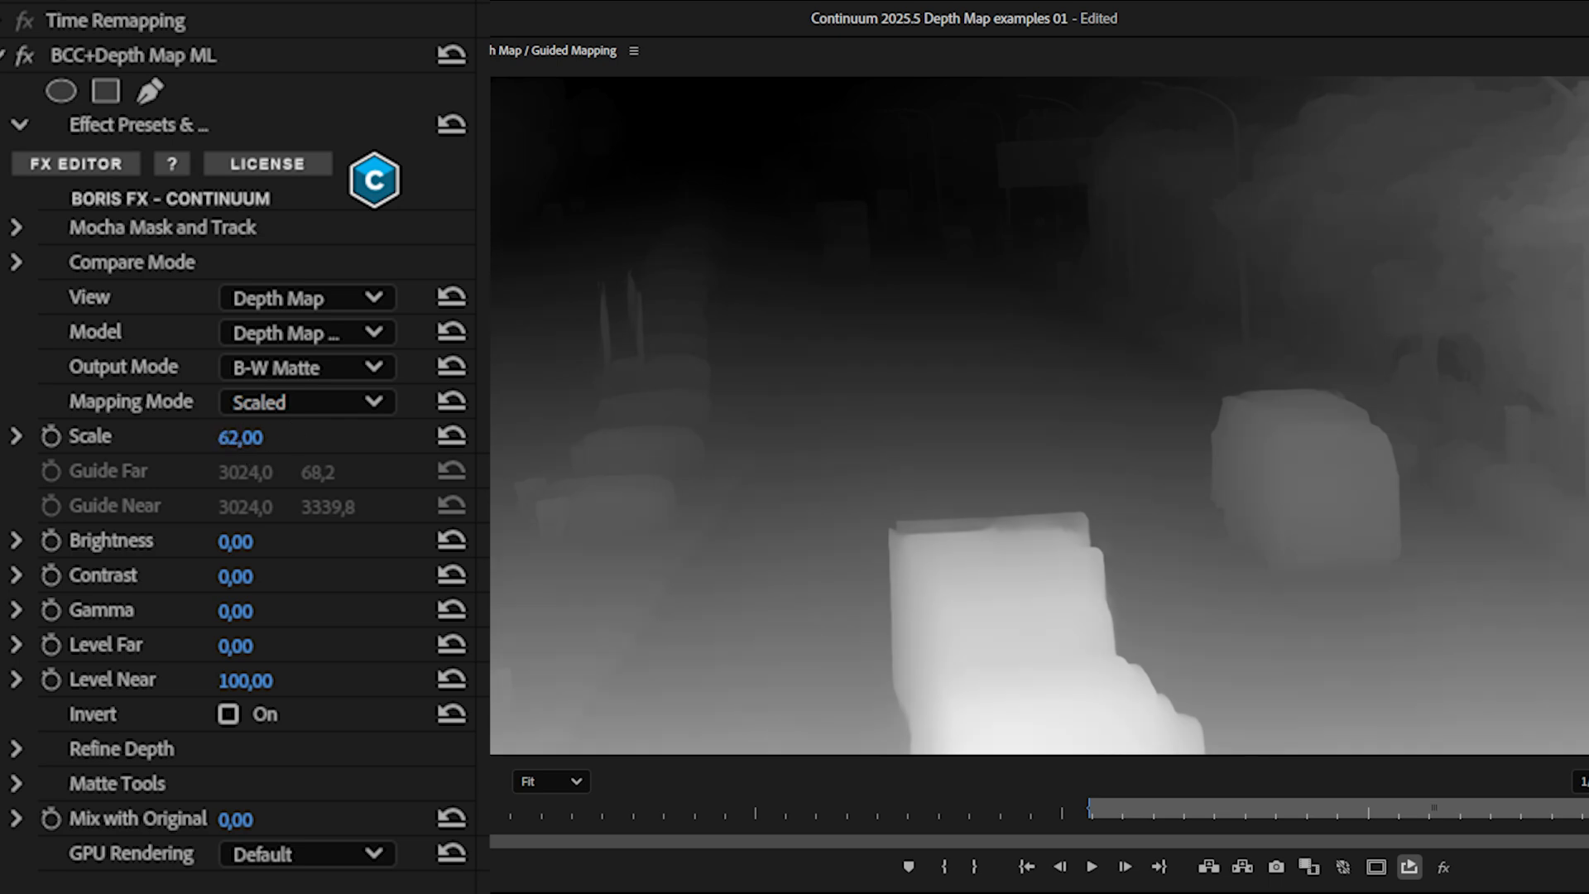
left_click(304, 401)
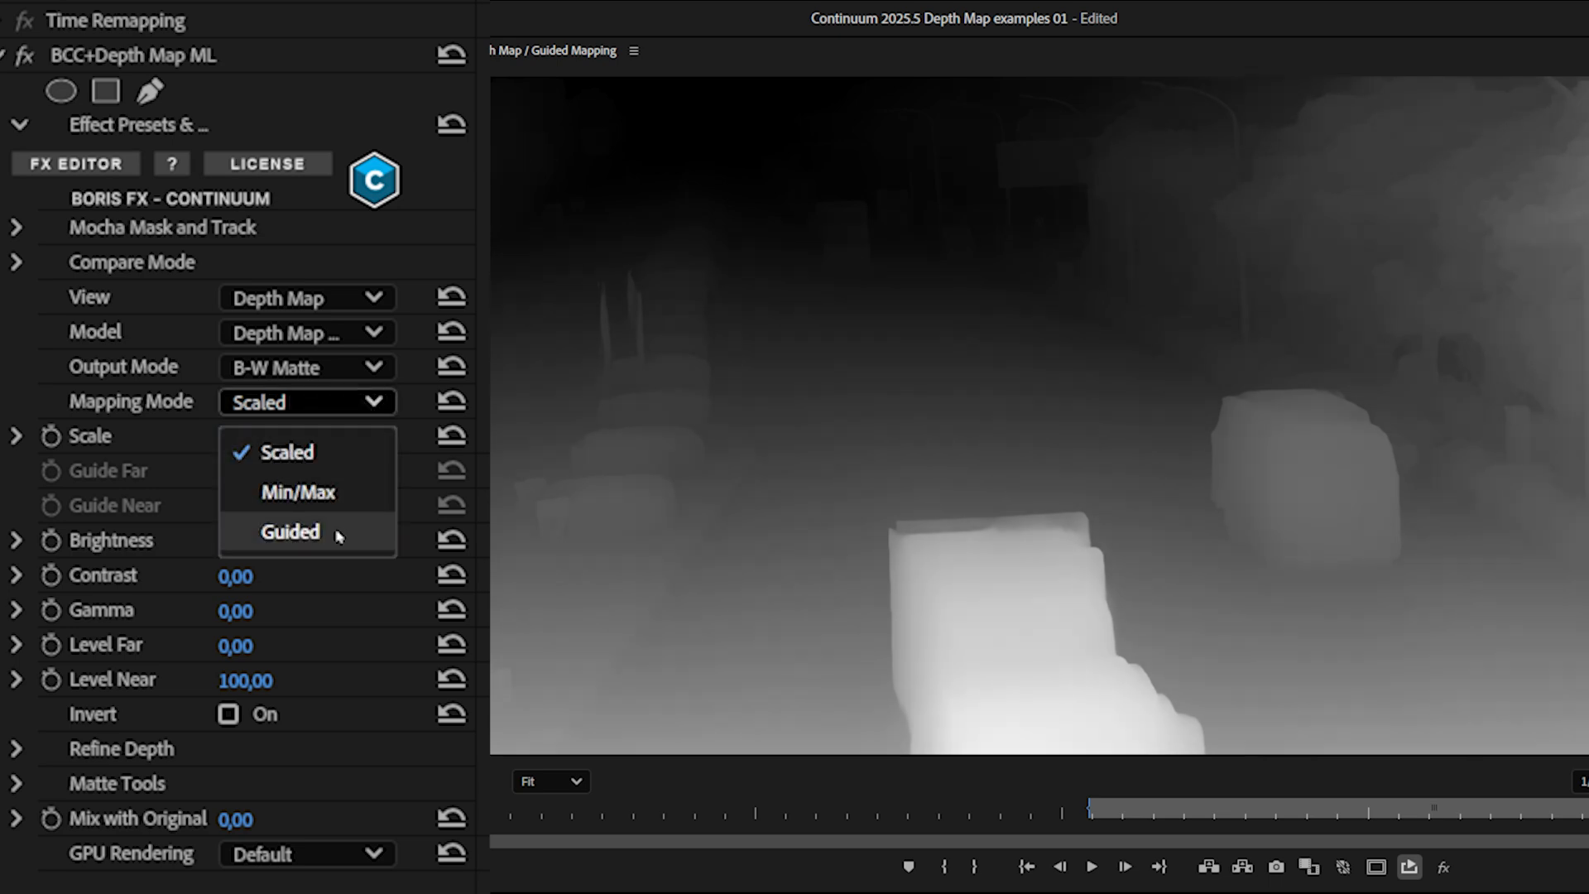
left_click(289, 532)
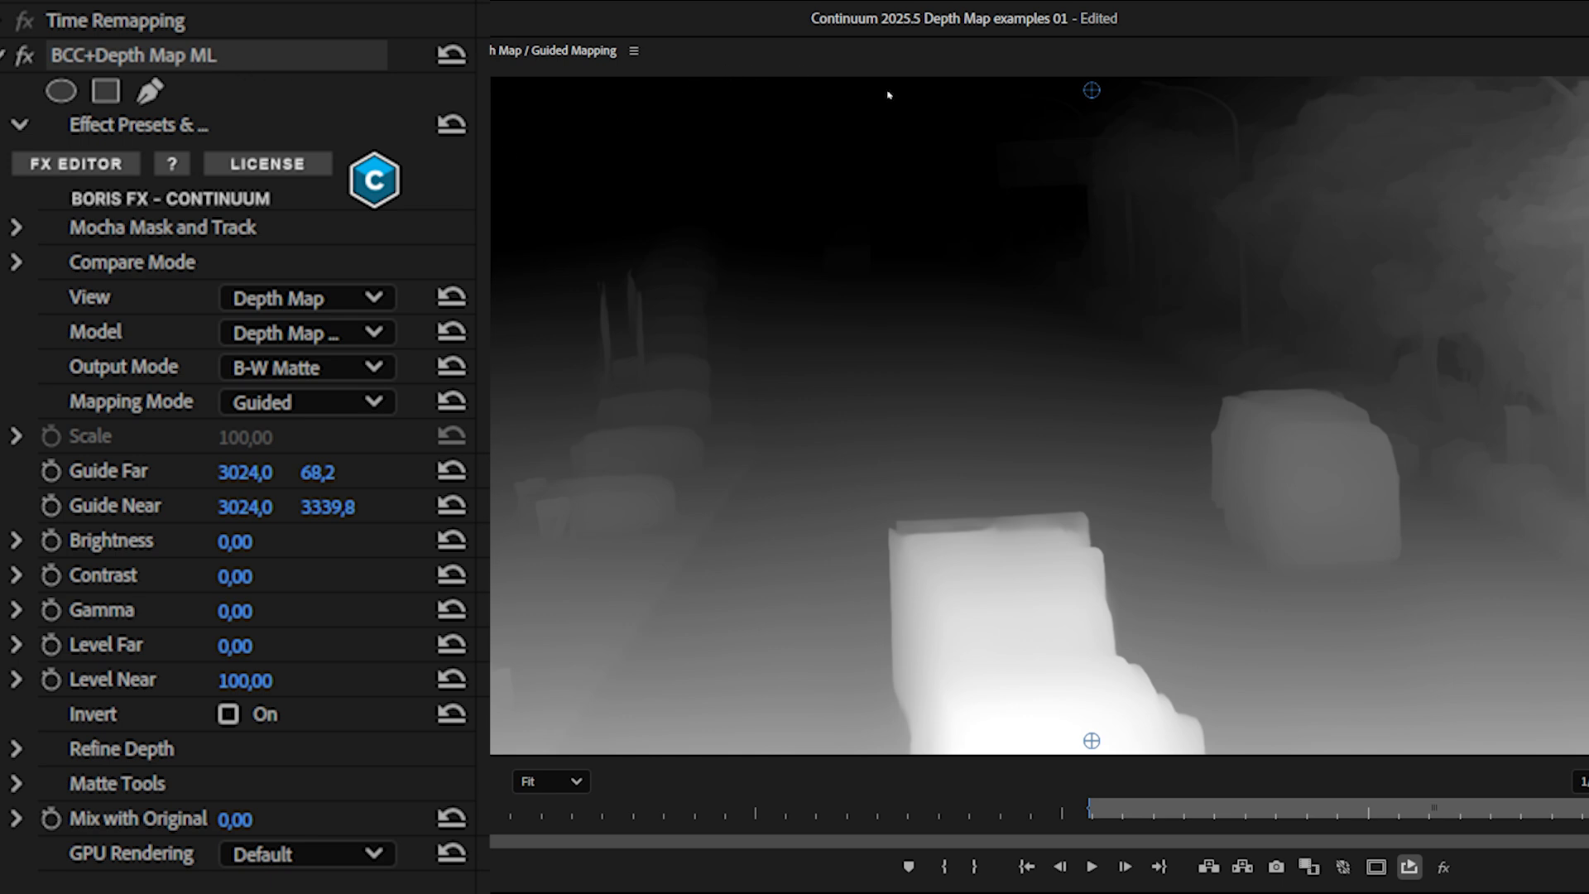
mouse_move(1085, 392)
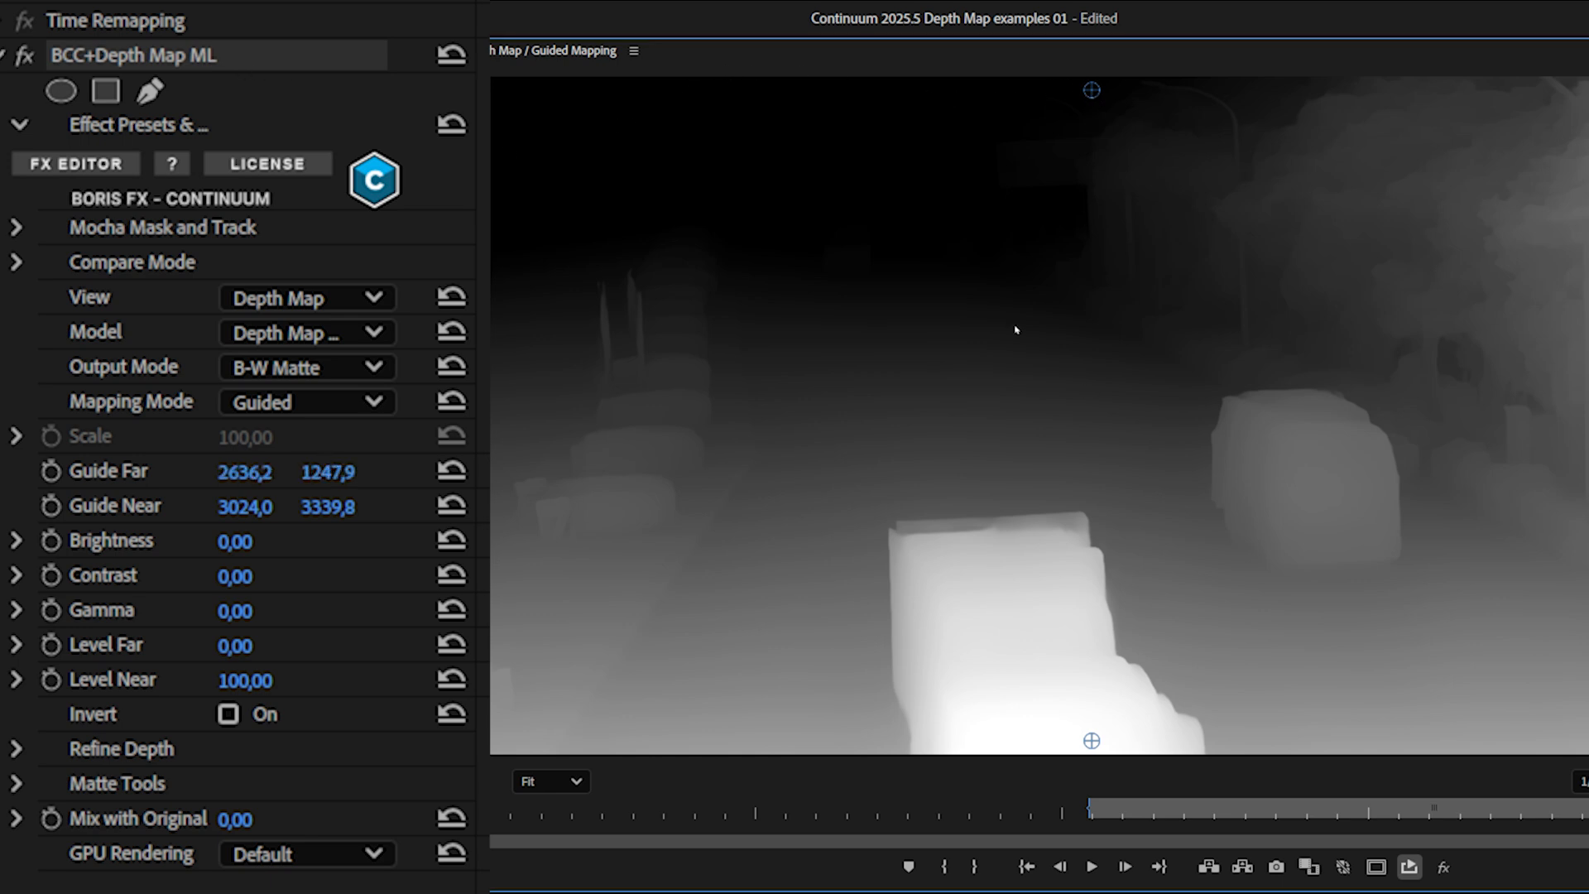
Place the Guide Far point in the dark background and move Guide Near to the bottom-left corner.
left_click_drag(1092, 90, 1002, 393)
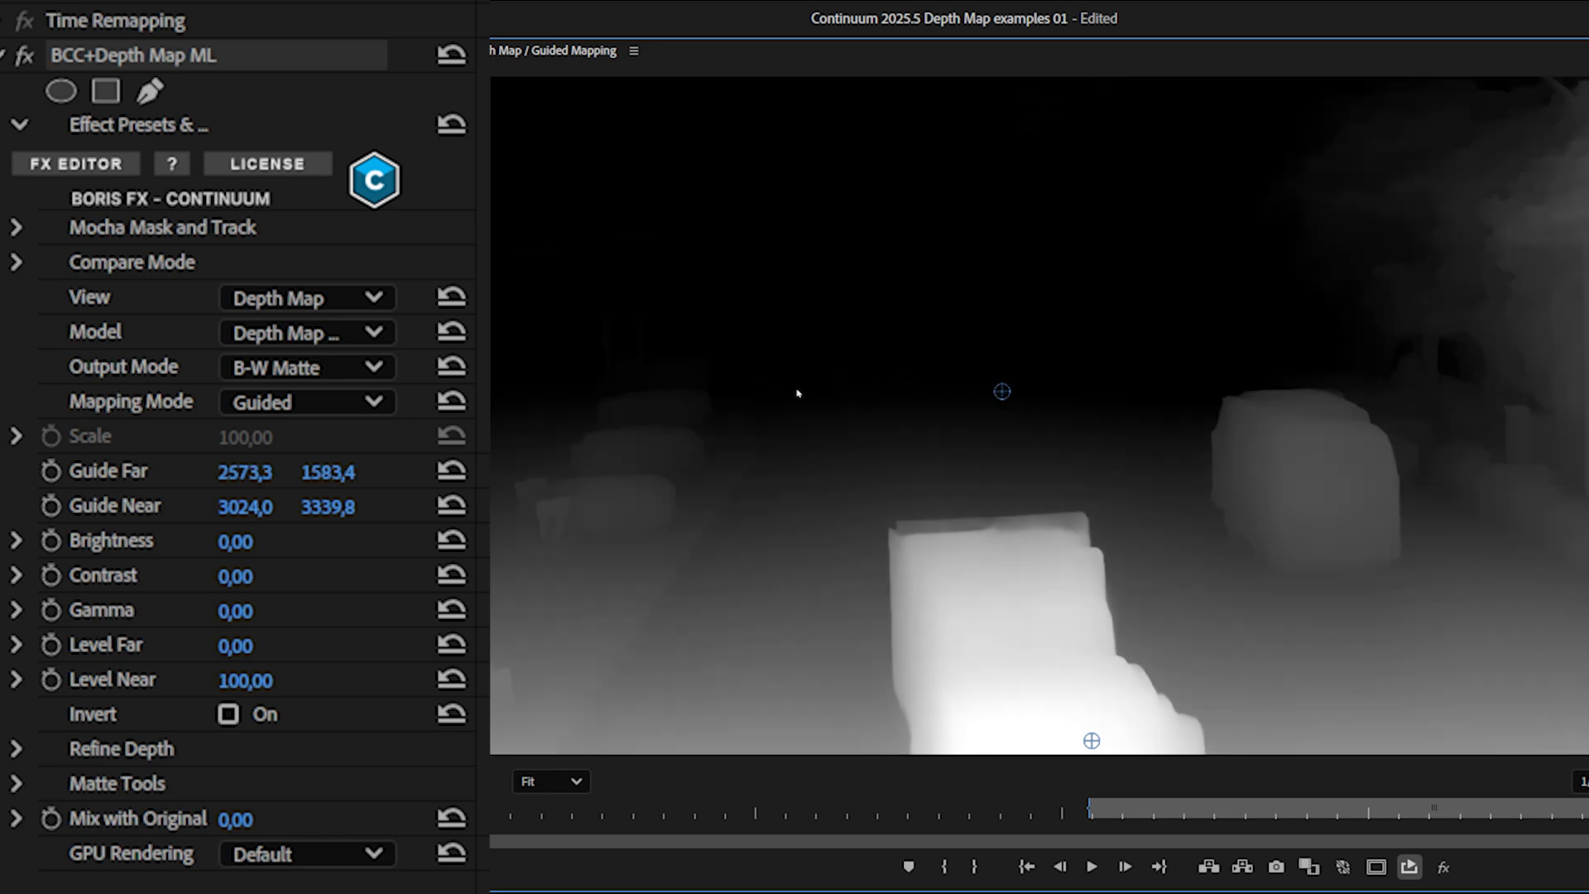
mouse_move(1148, 406)
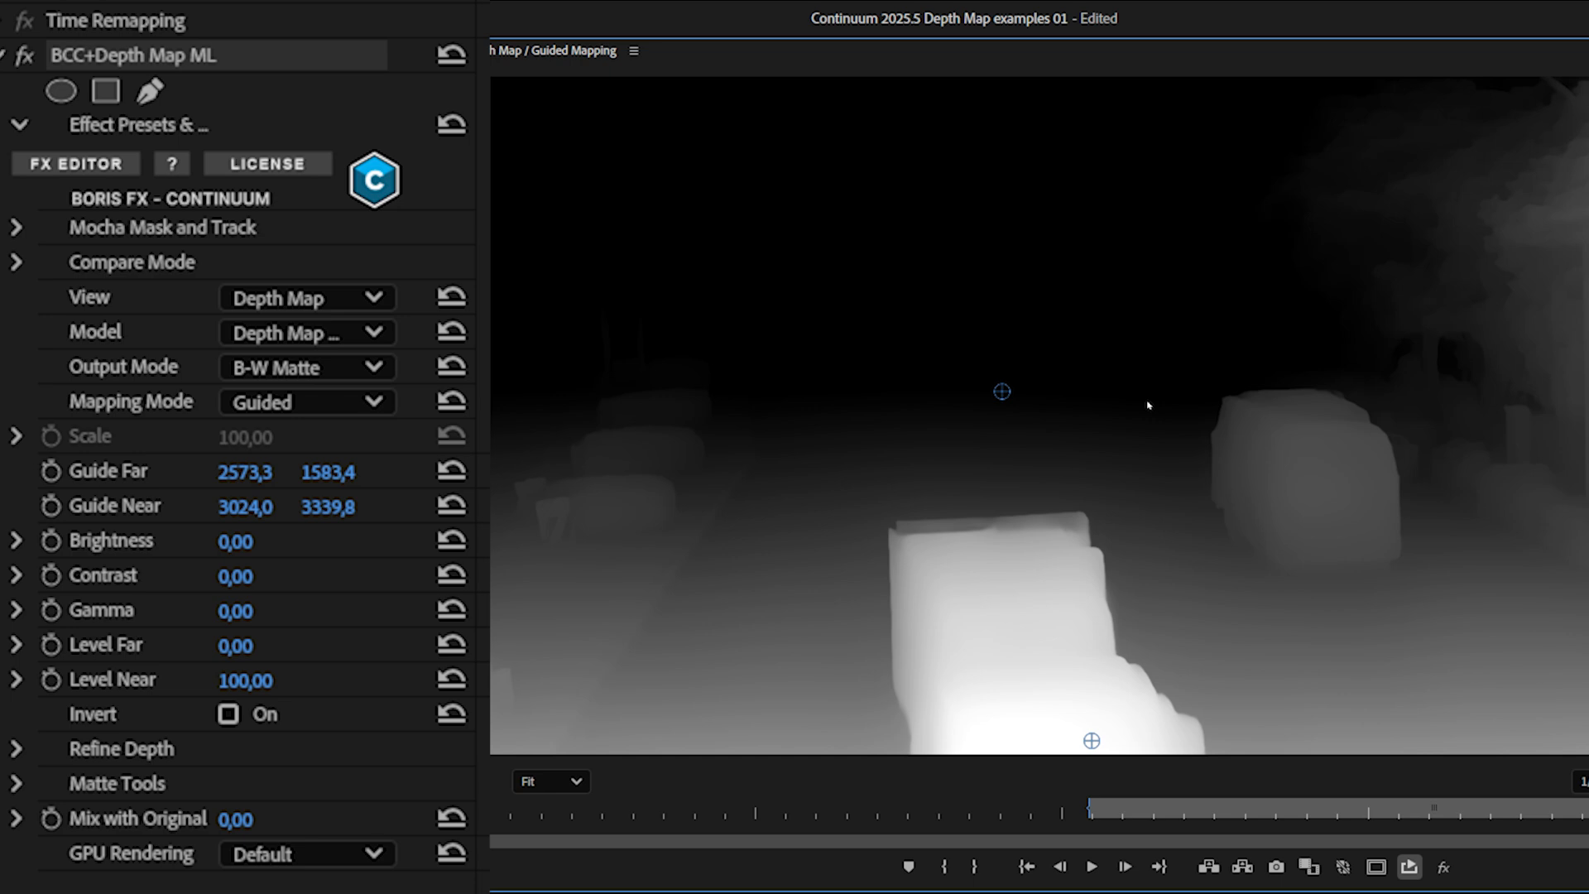
mouse_move(758, 357)
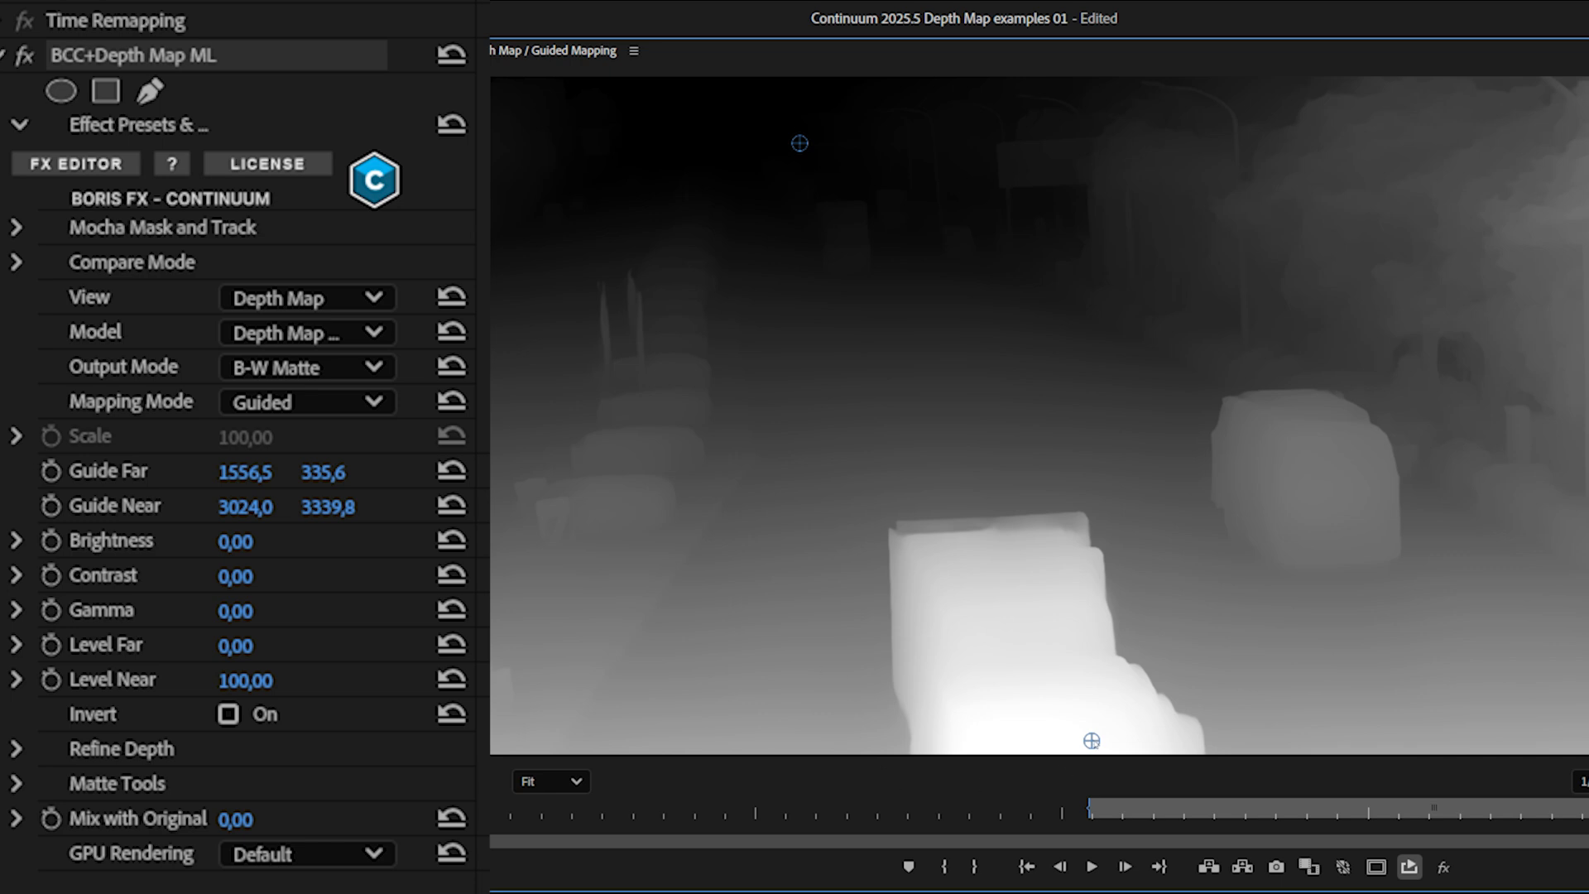
left_click_drag(244, 506, 254, 505)
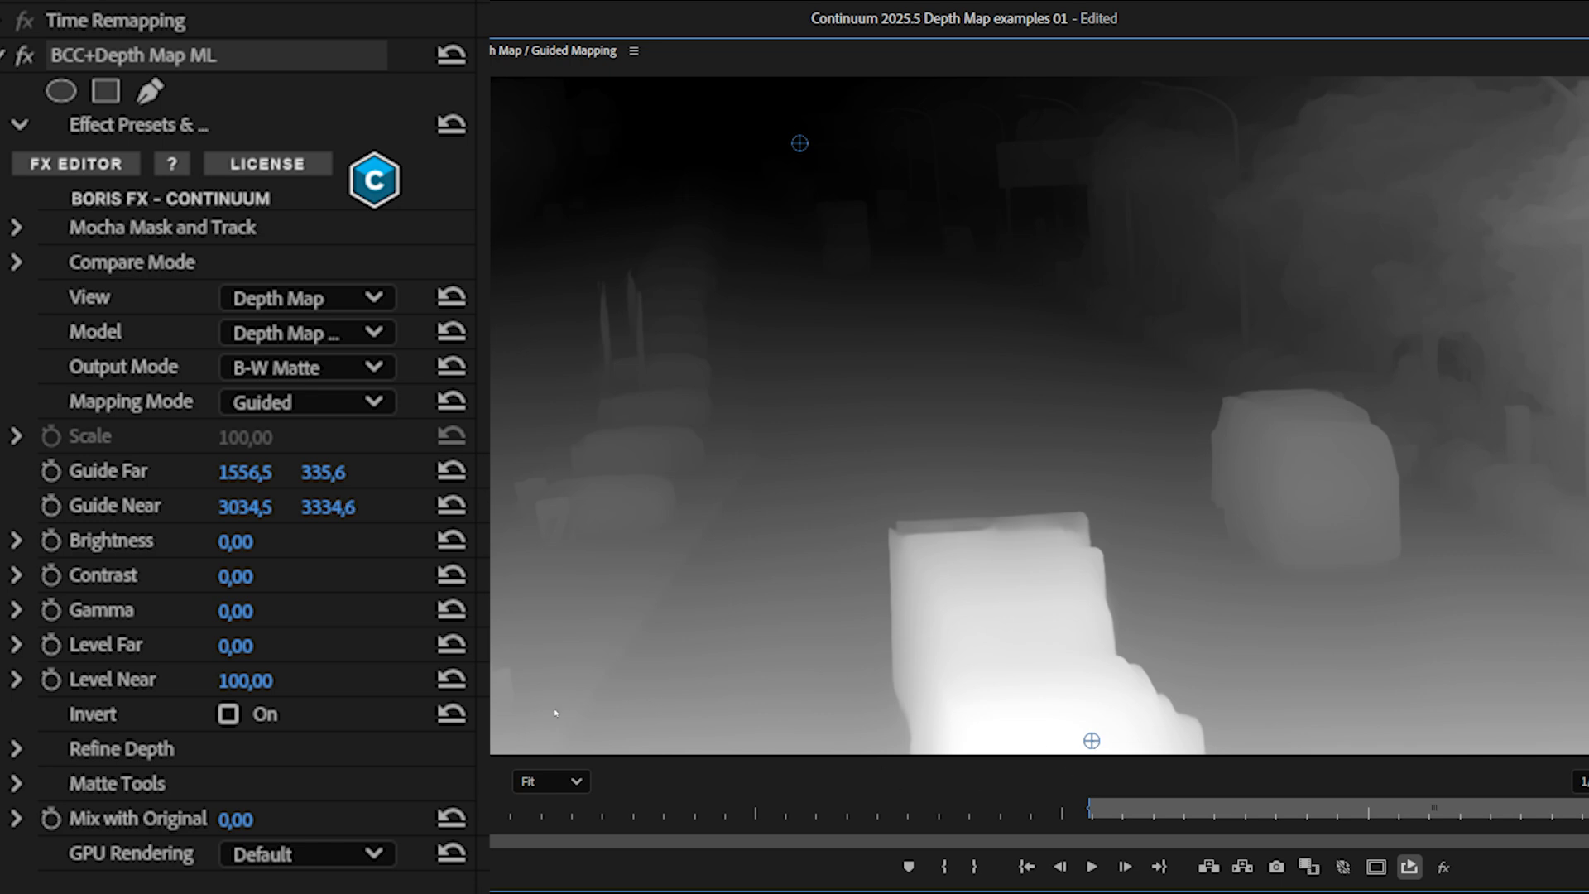
left_click_drag(1092, 740, 528, 728)
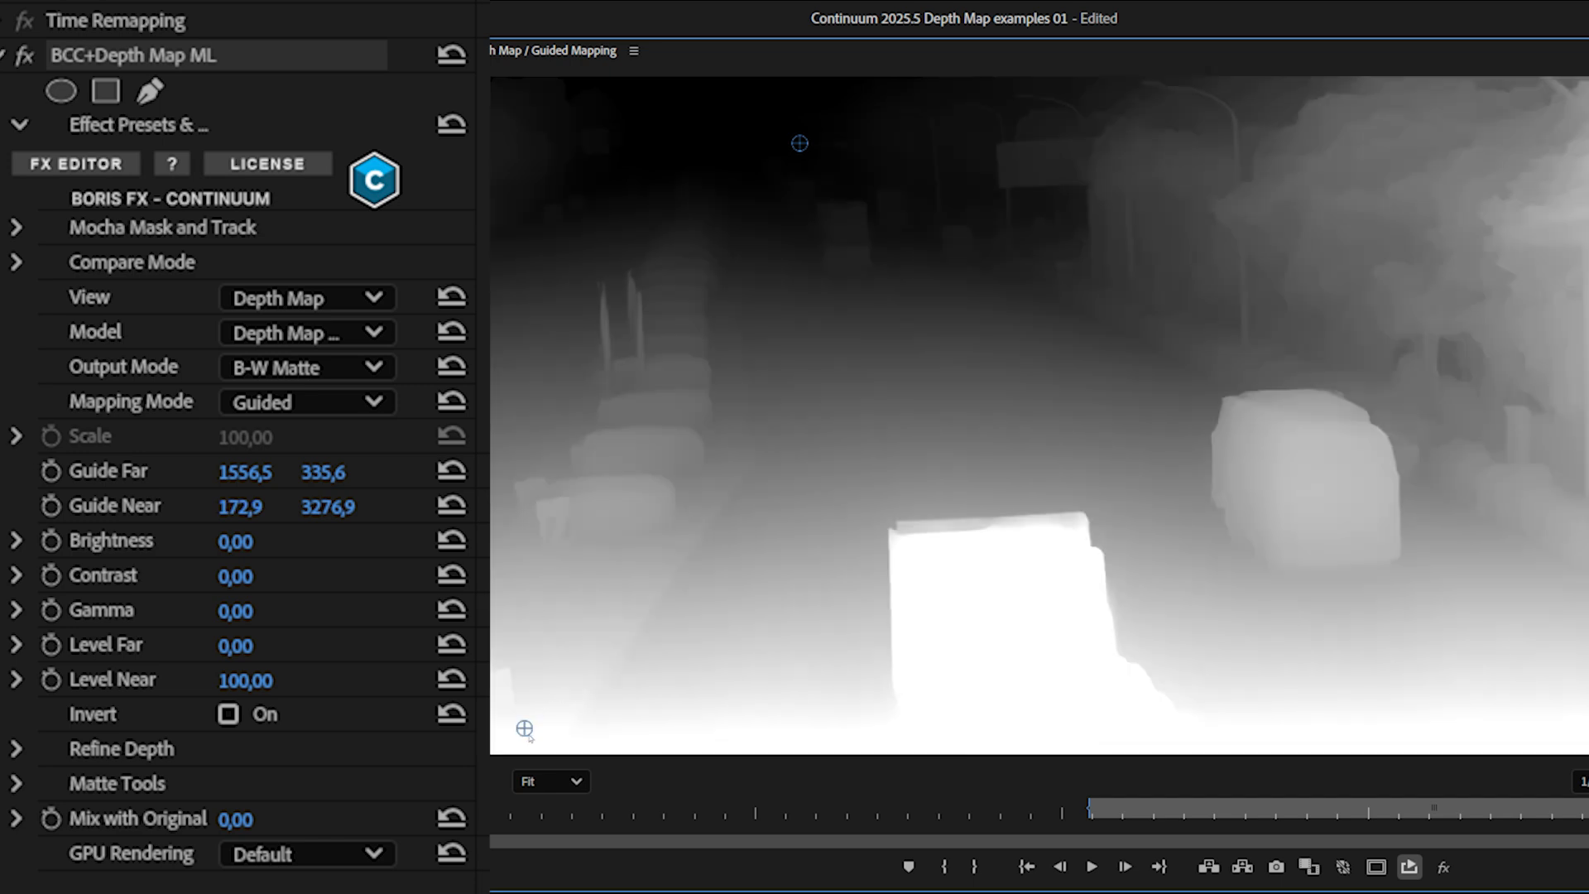
mouse_move(528, 737)
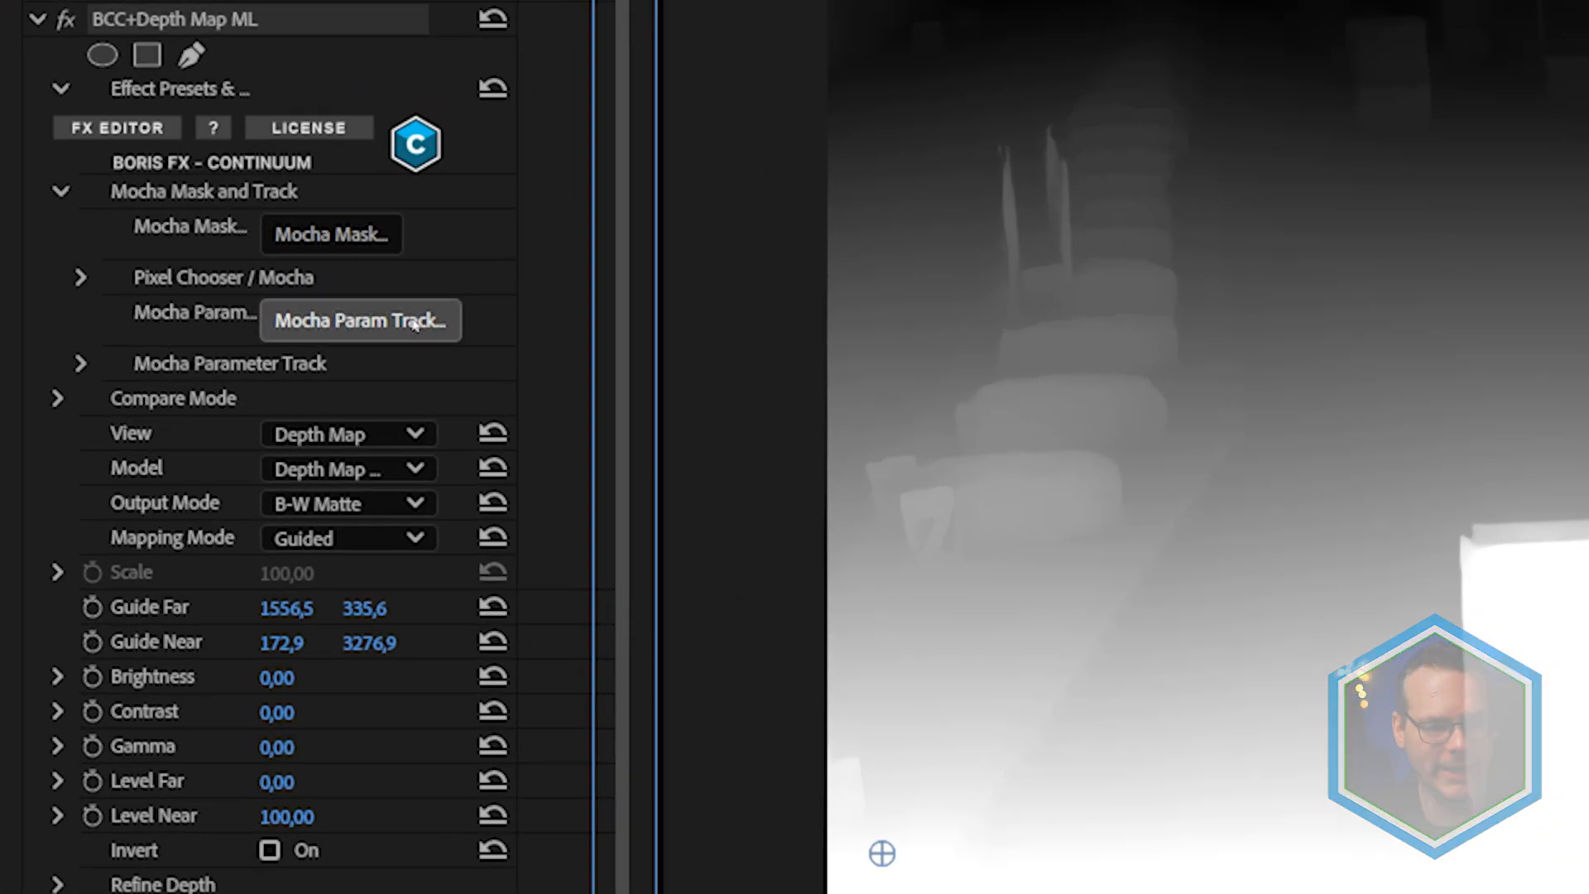
Launch Mocha Param Track on the road footage and select the Guide Near tracker layer.
left_click(358, 321)
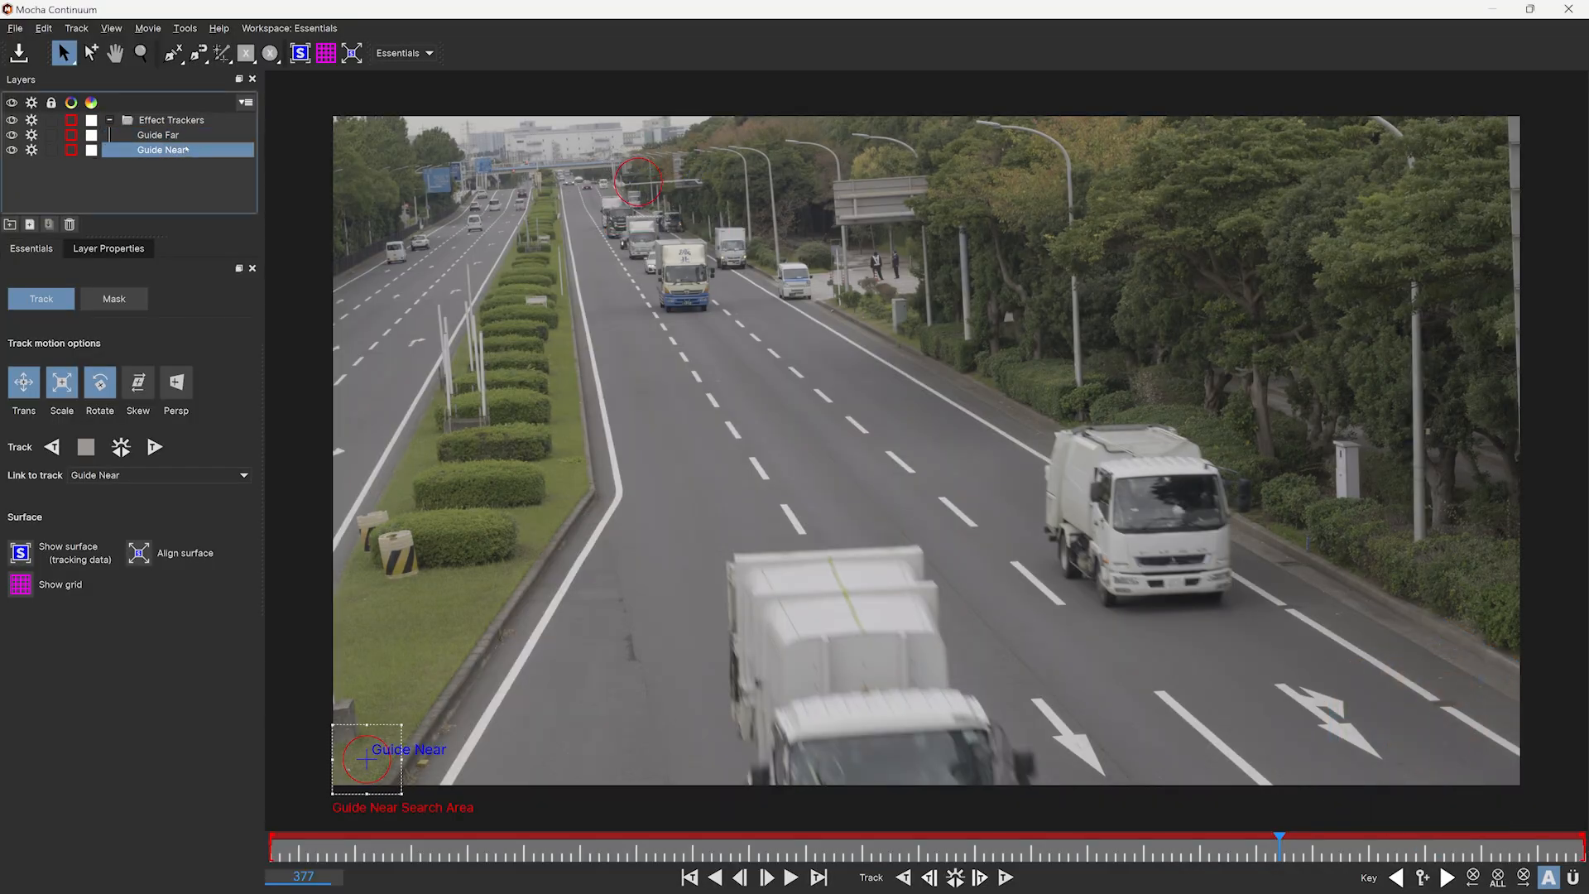
left_click(157, 135)
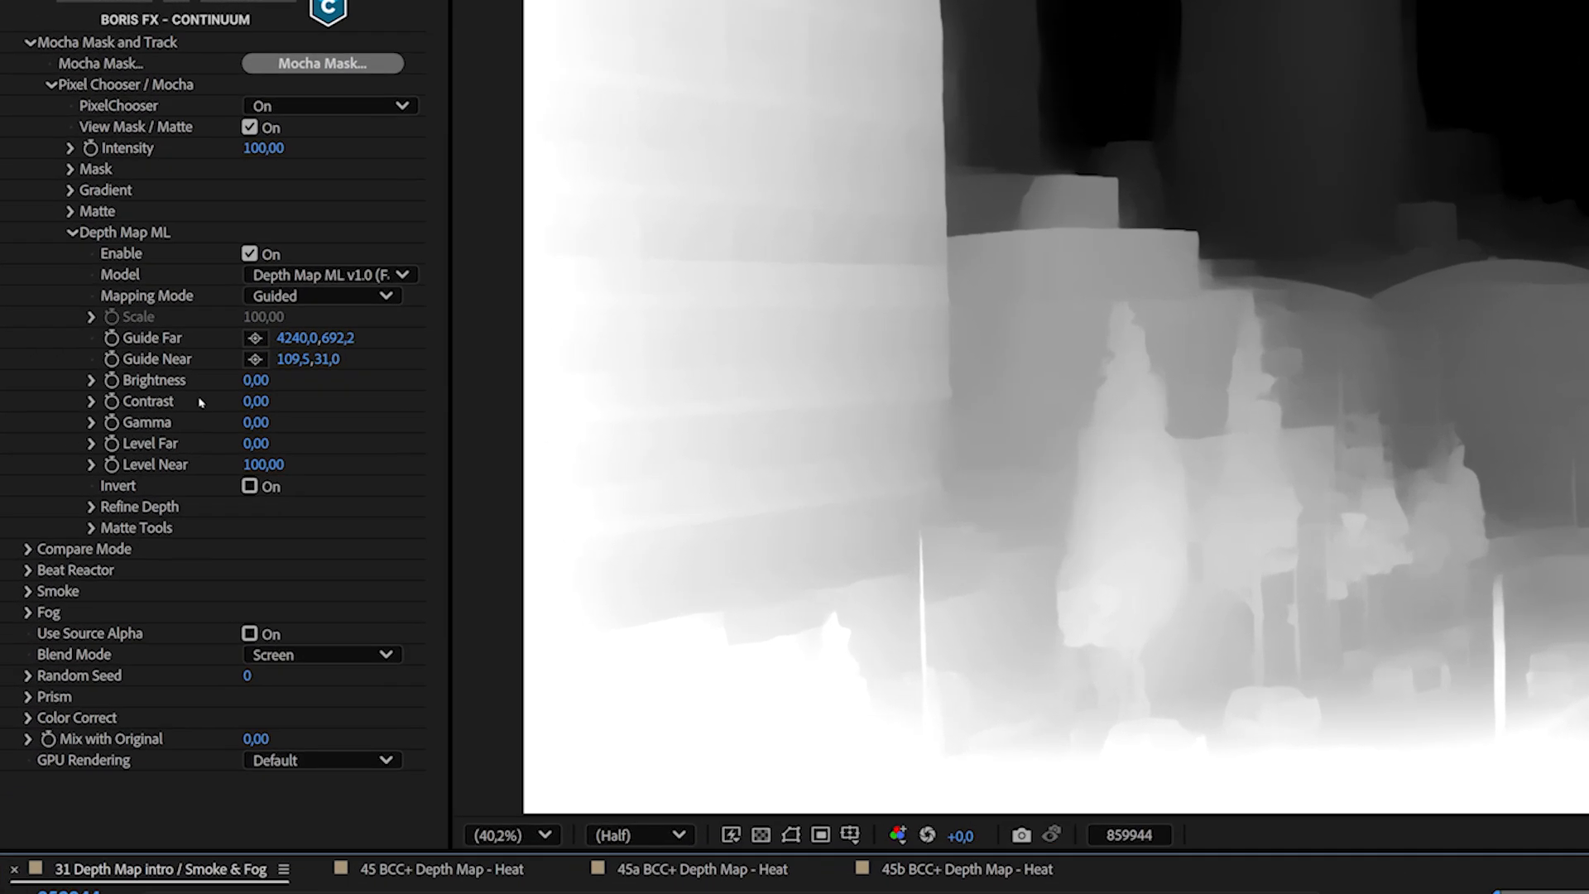
mouse_move(195, 397)
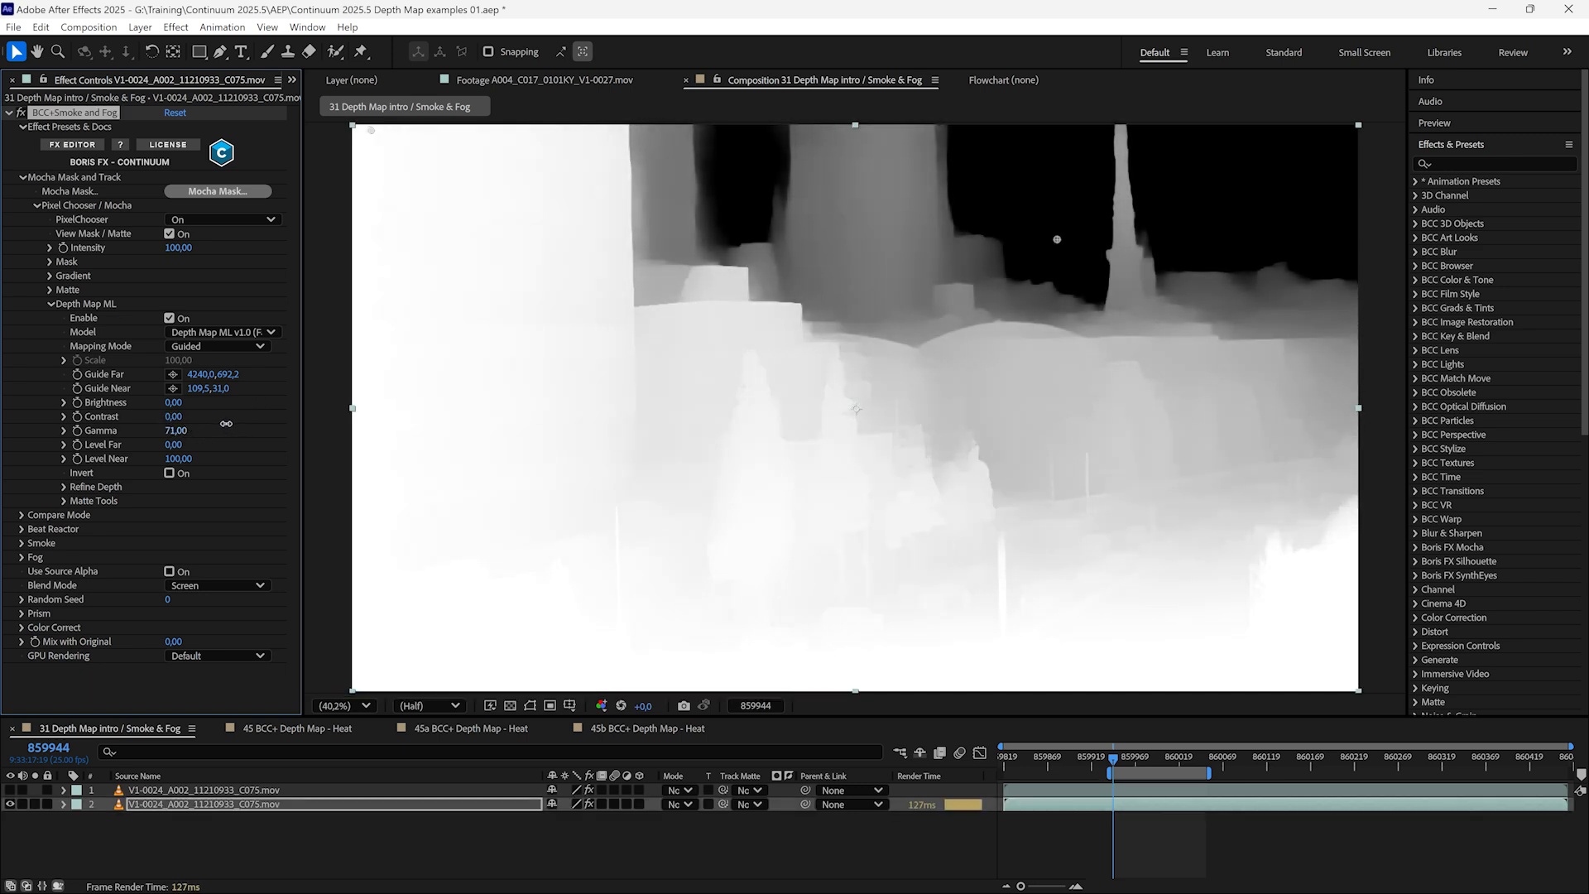
Scrub Gamma, Level Far and Level Near on the depth matte and return them to defaults.
left_click_drag(182, 423, 163, 423)
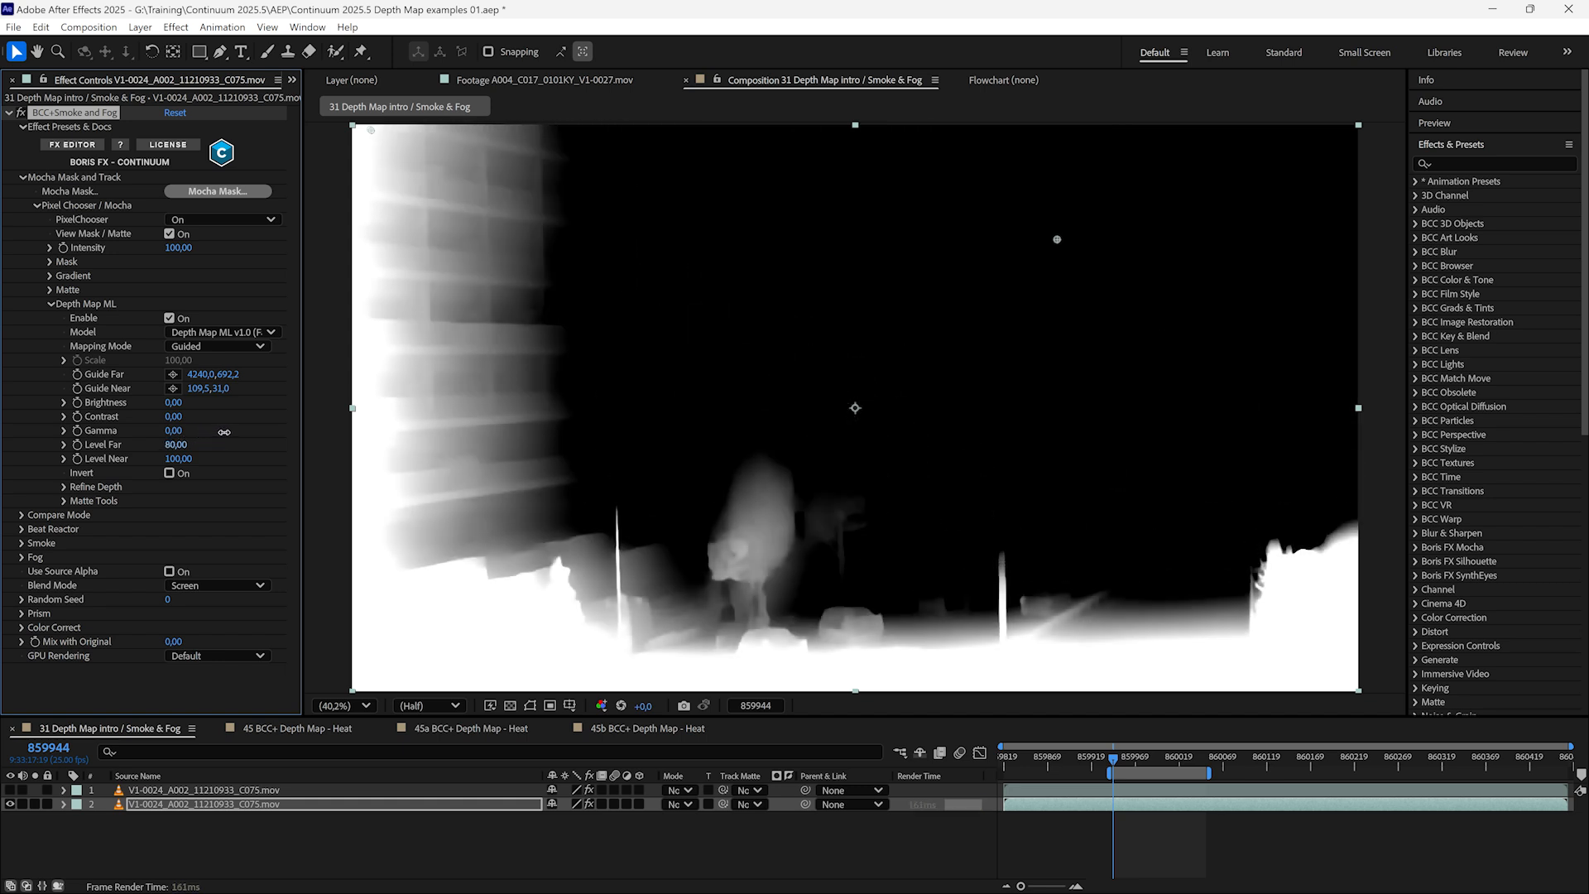
left_click(176, 458)
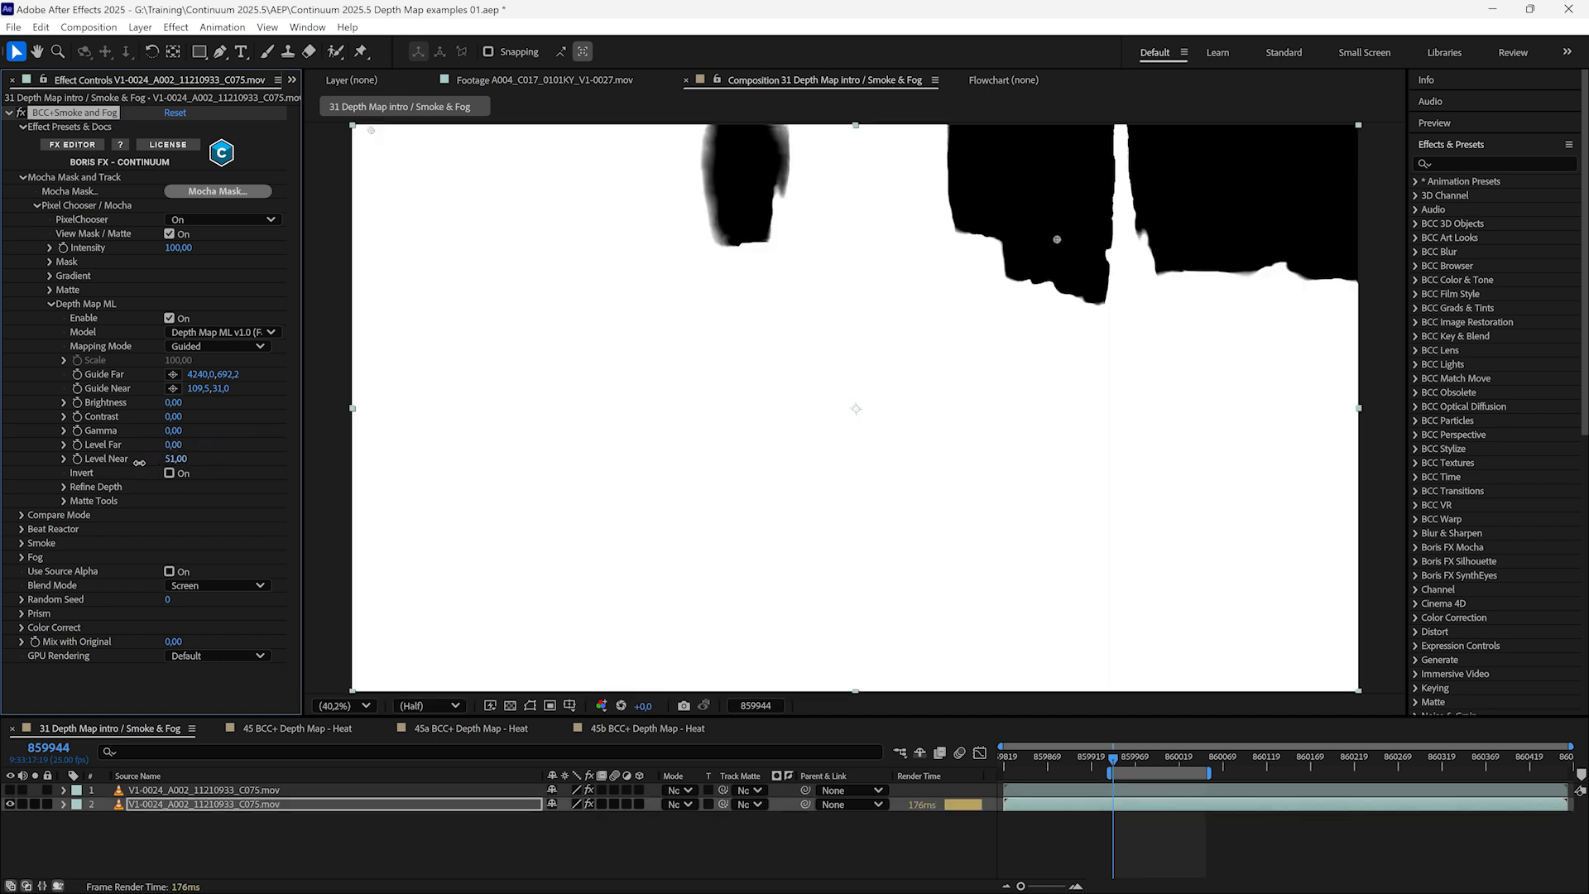
left_click_drag(176, 458, 203, 458)
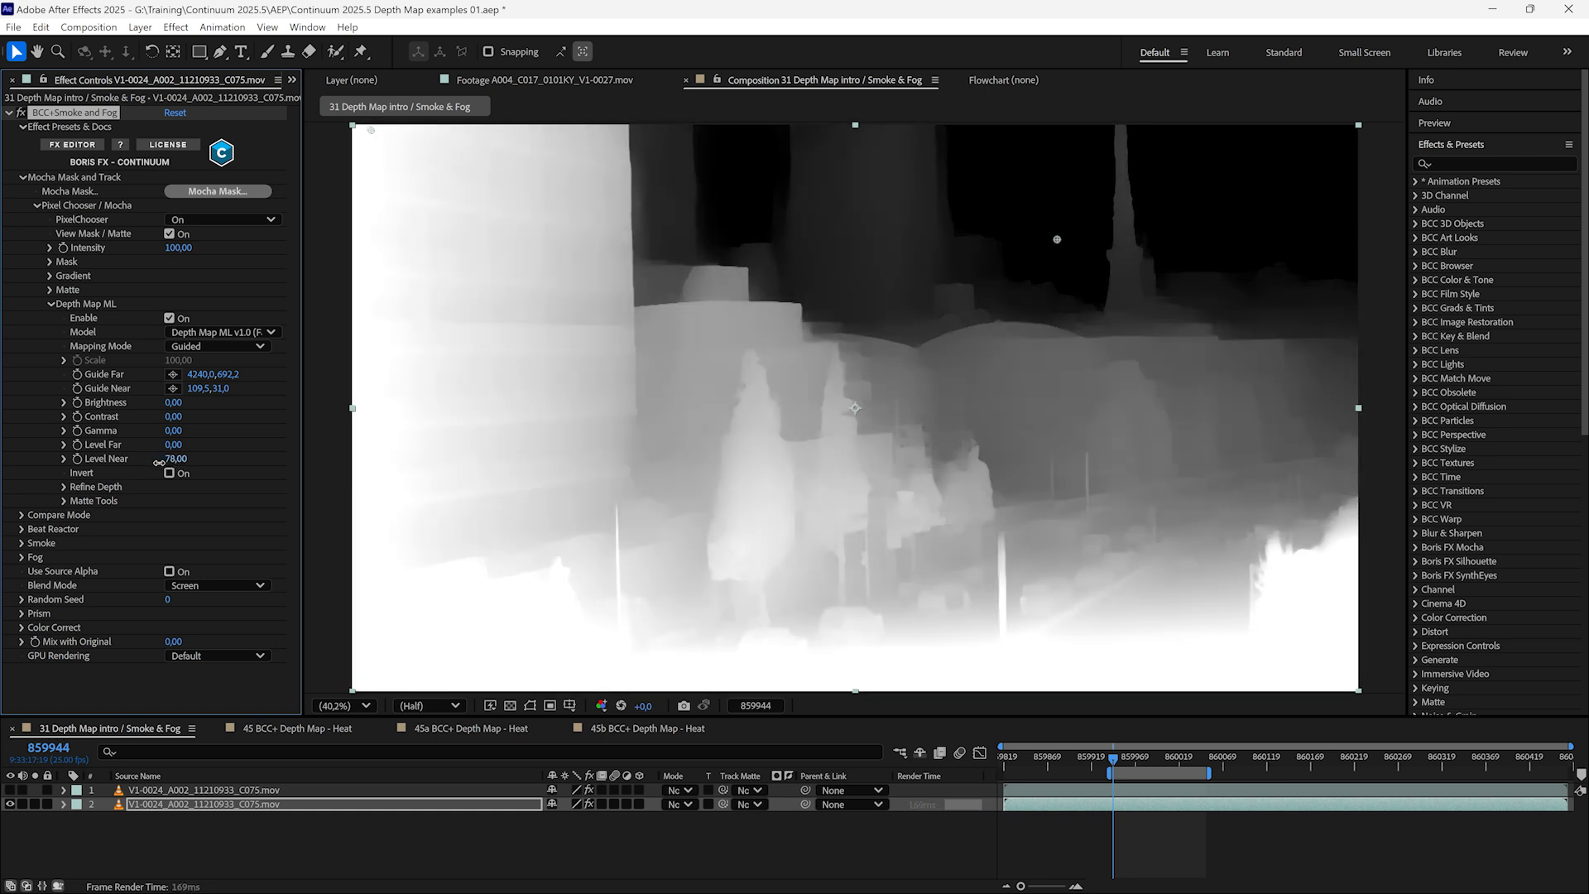
left_click_drag(172, 457, 139, 458)
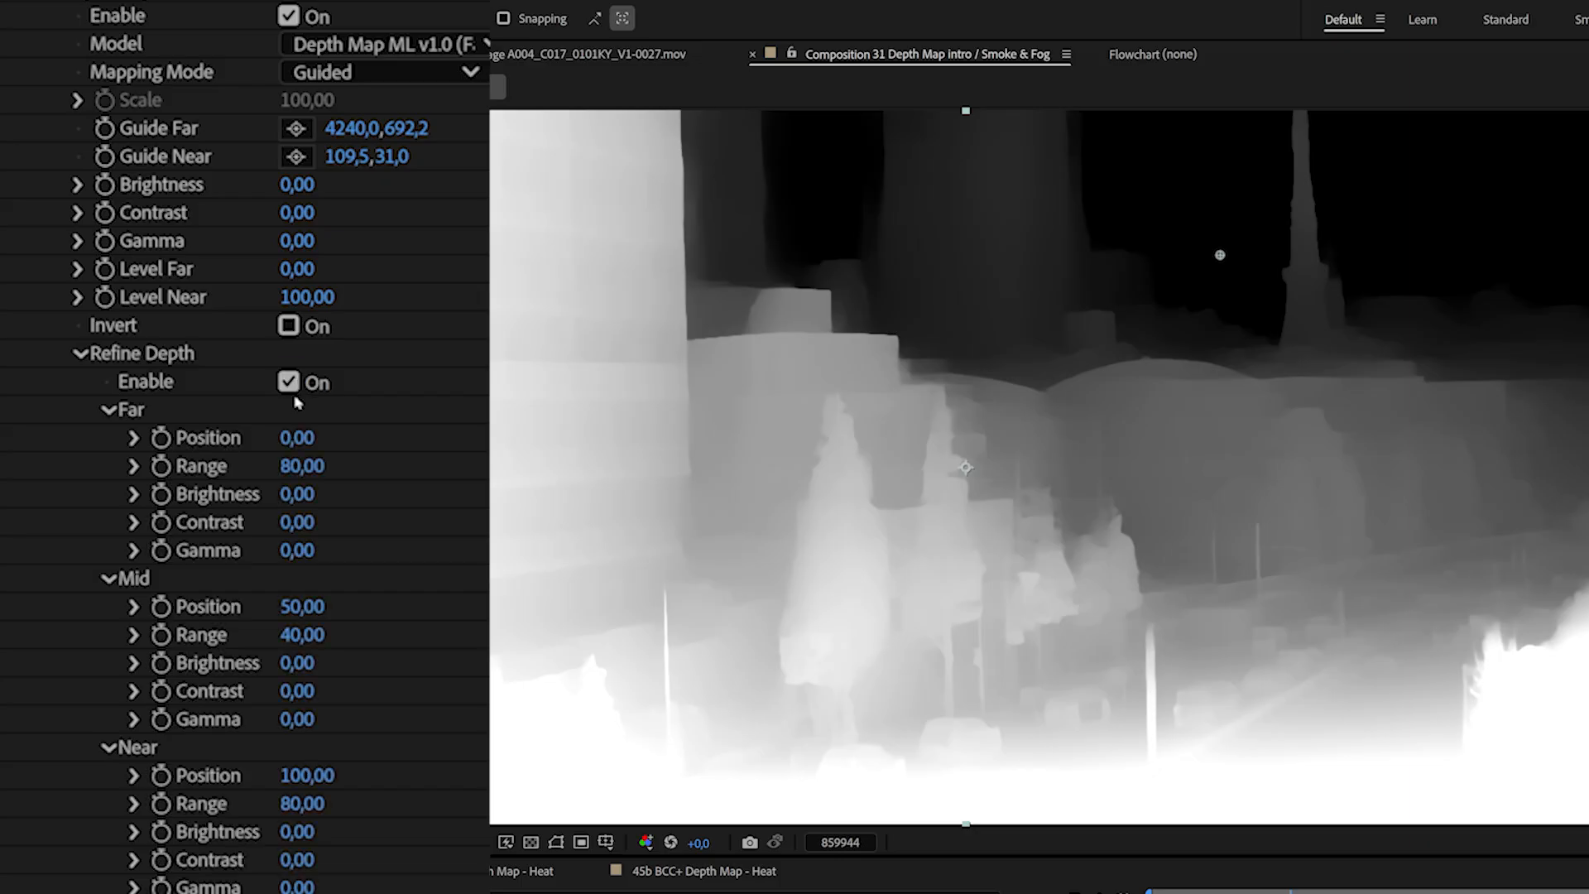
mouse_move(142, 420)
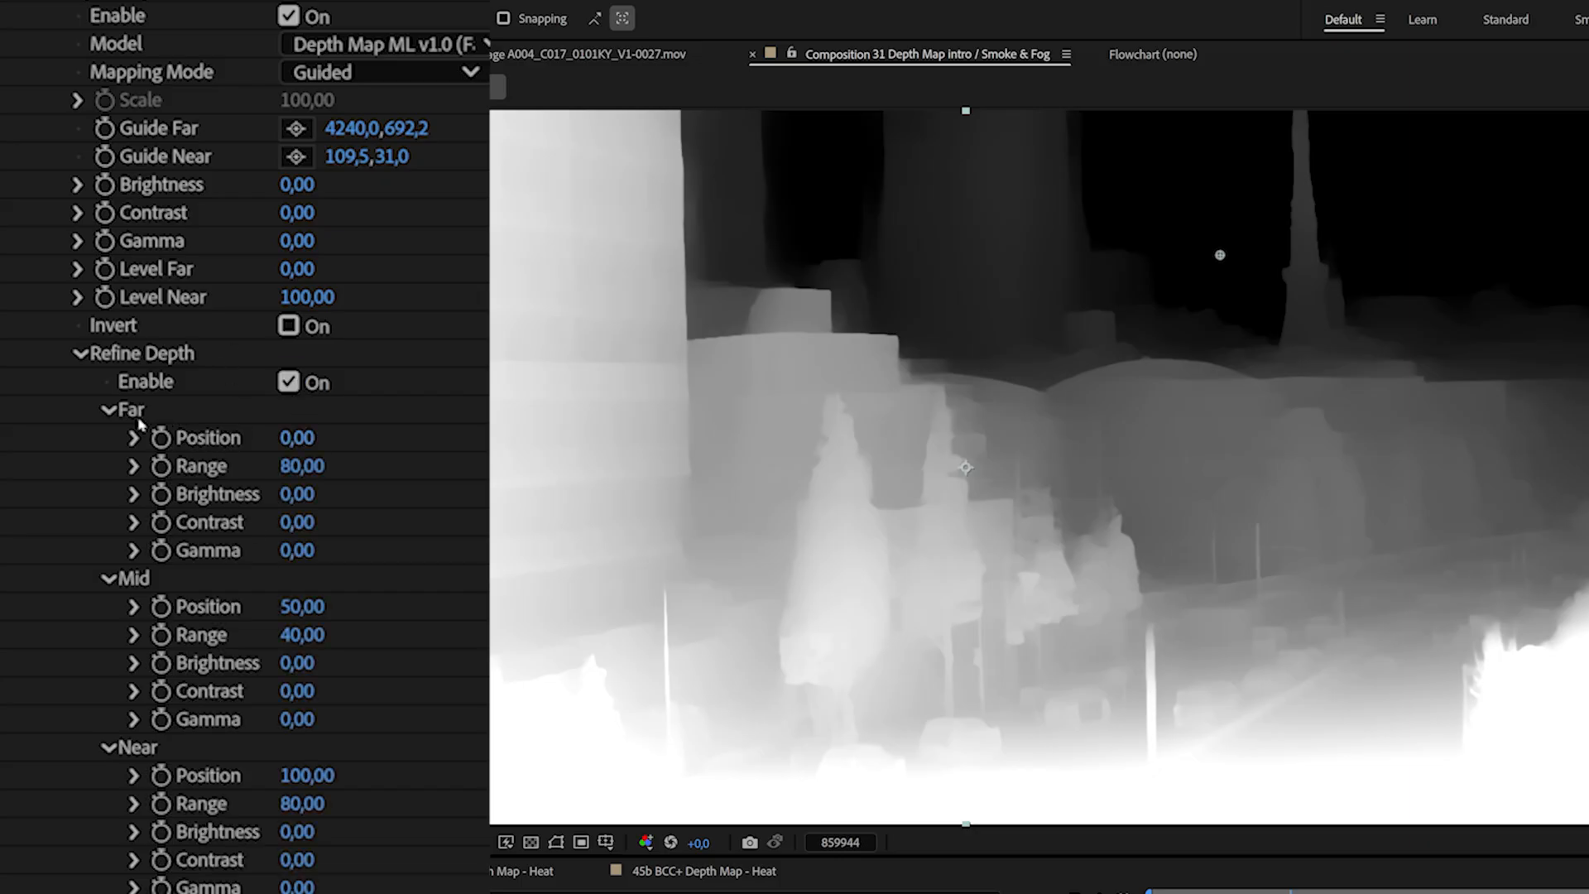
mouse_move(225, 583)
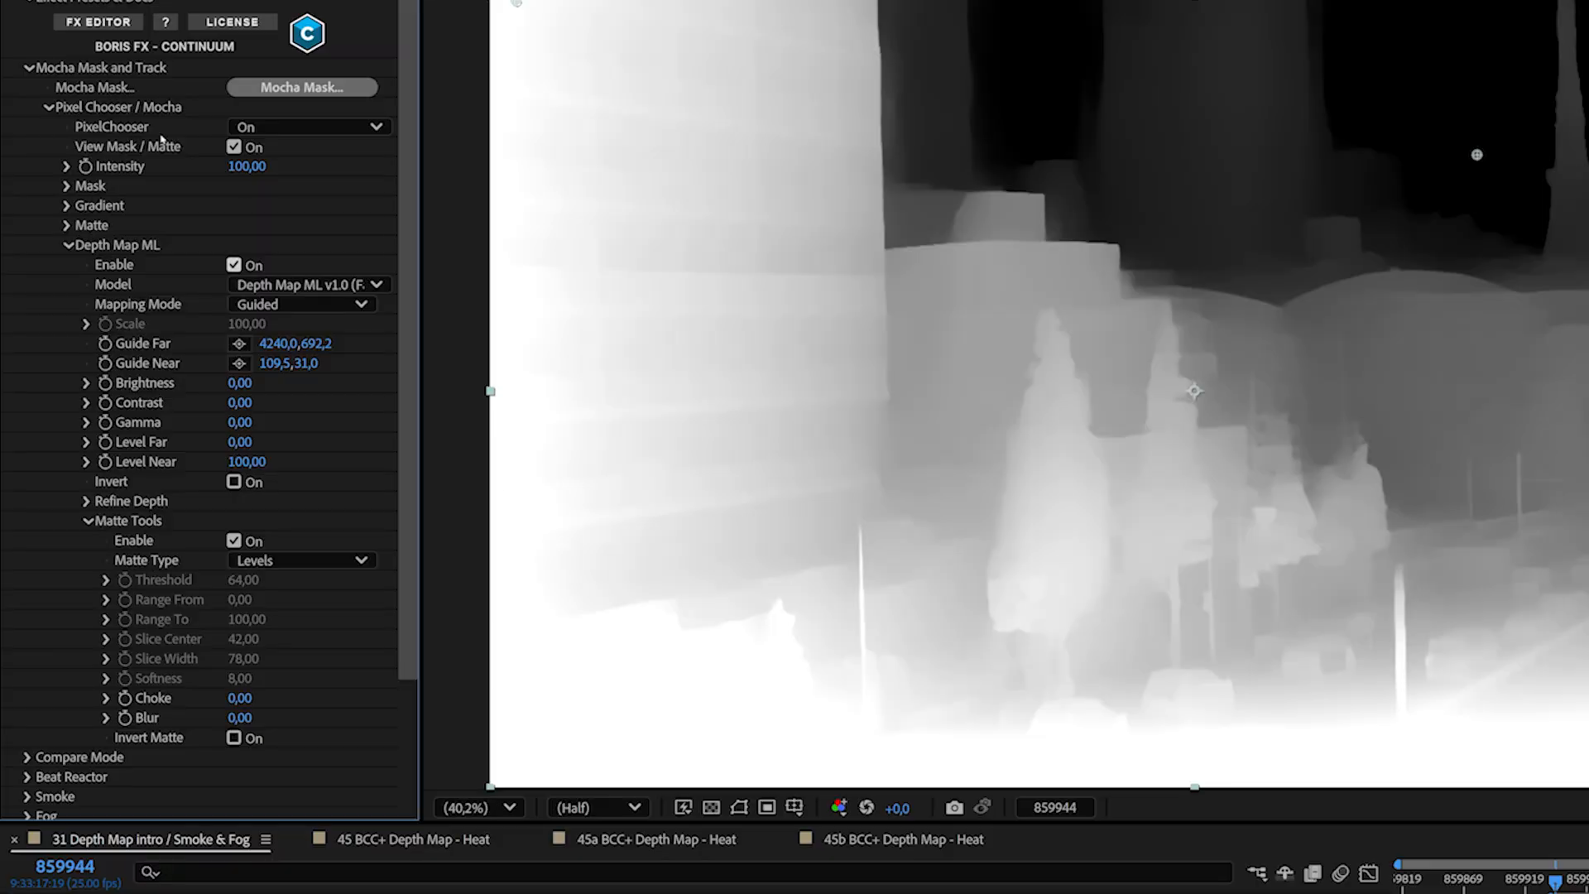
Turn off View Mask / Matte to show the fogged city shot and raise Level Far to 78.
left_click(233, 145)
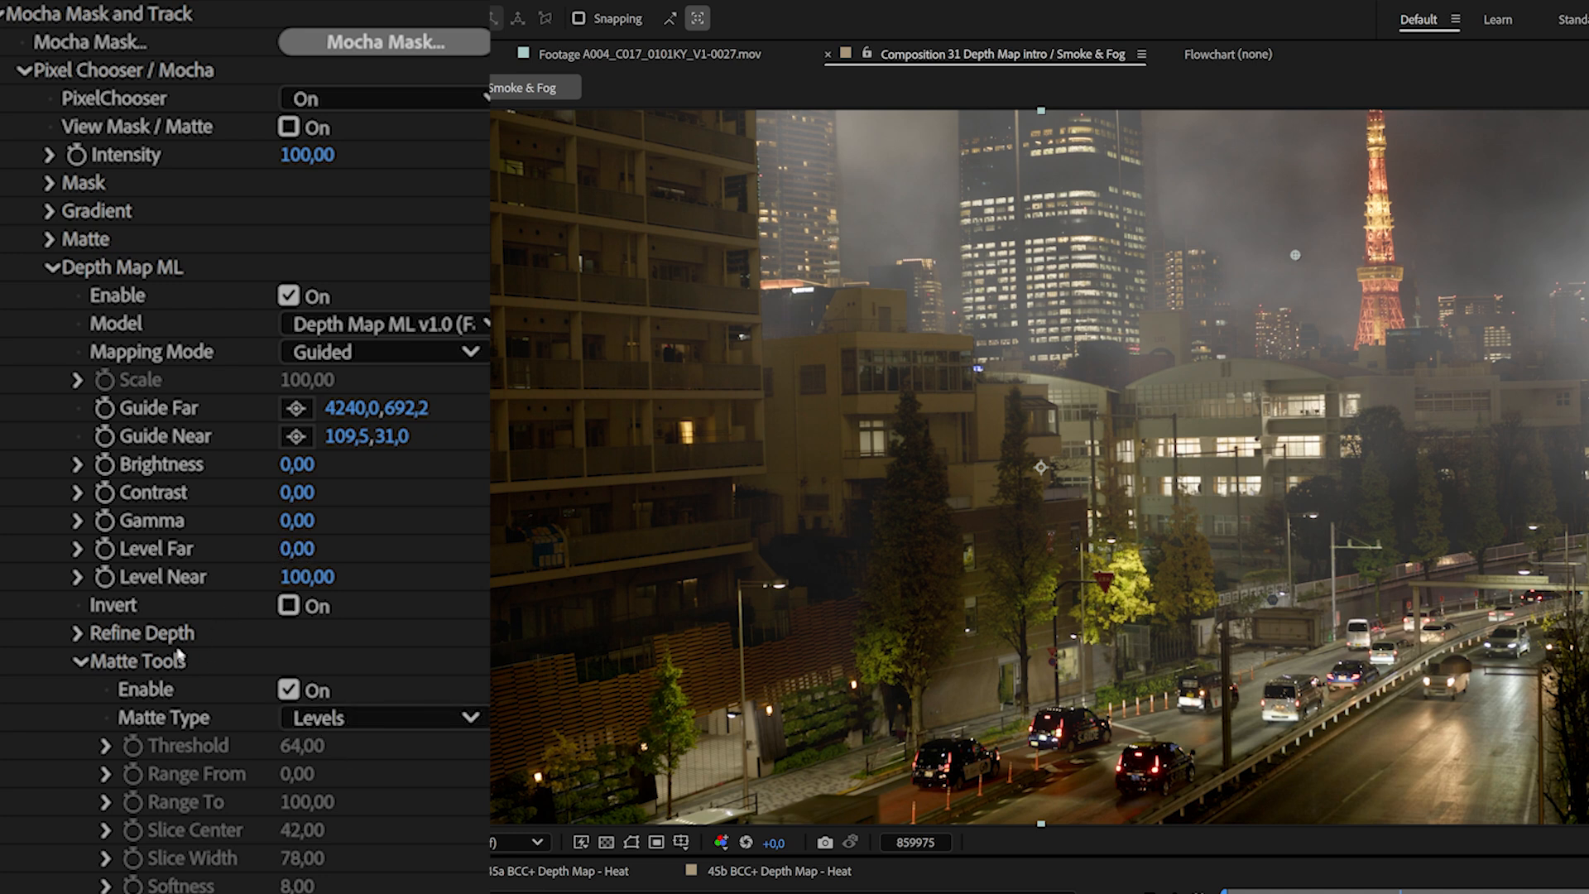
mouse_move(292, 557)
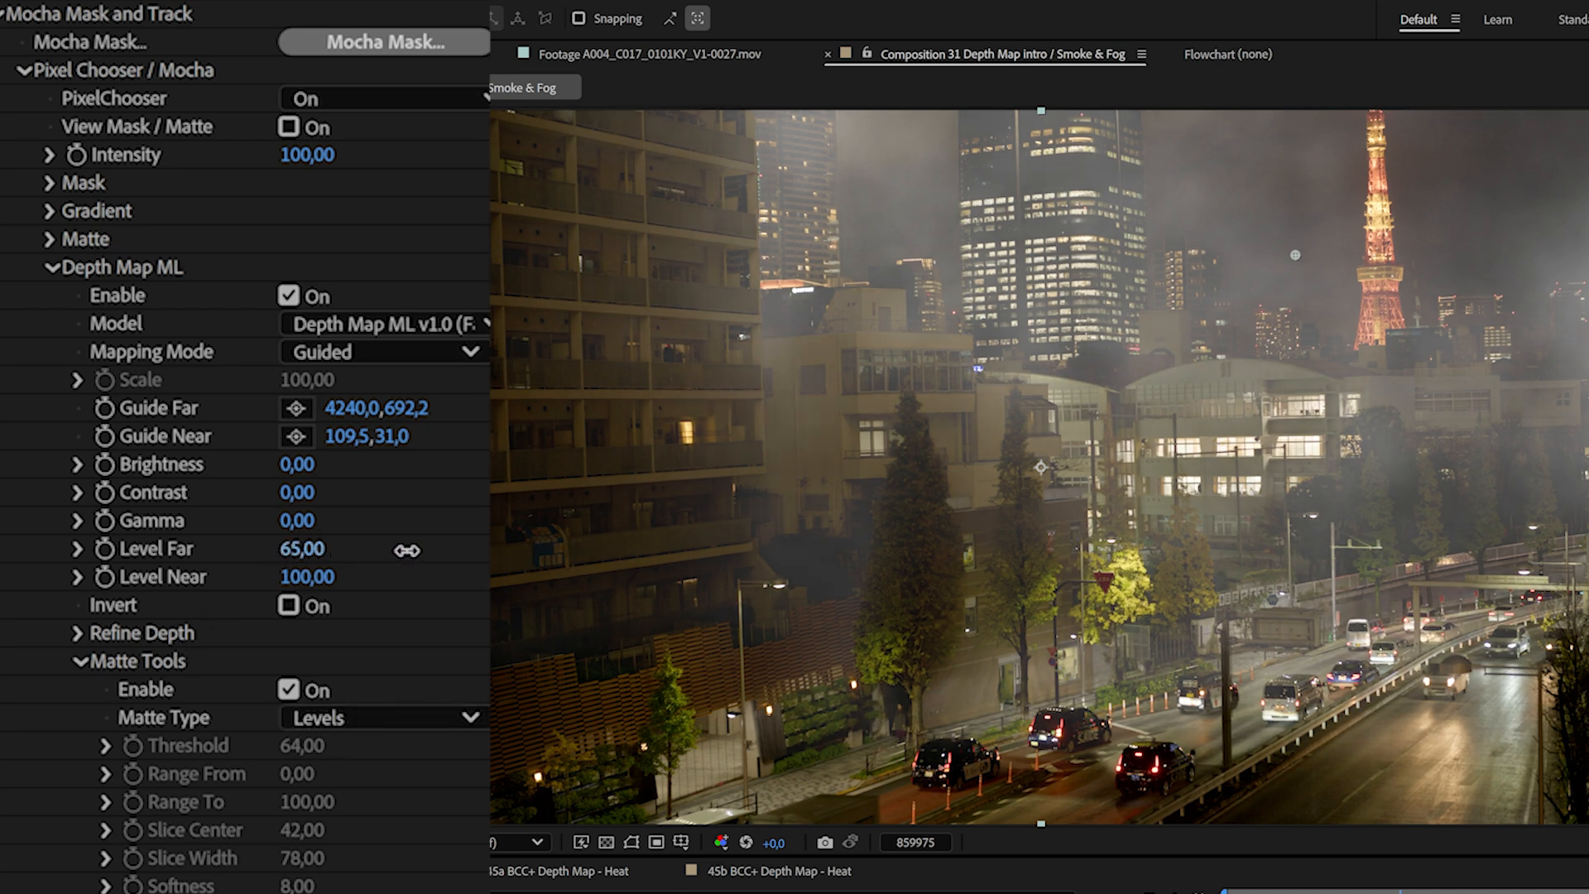
left_click_drag(301, 548, 324, 548)
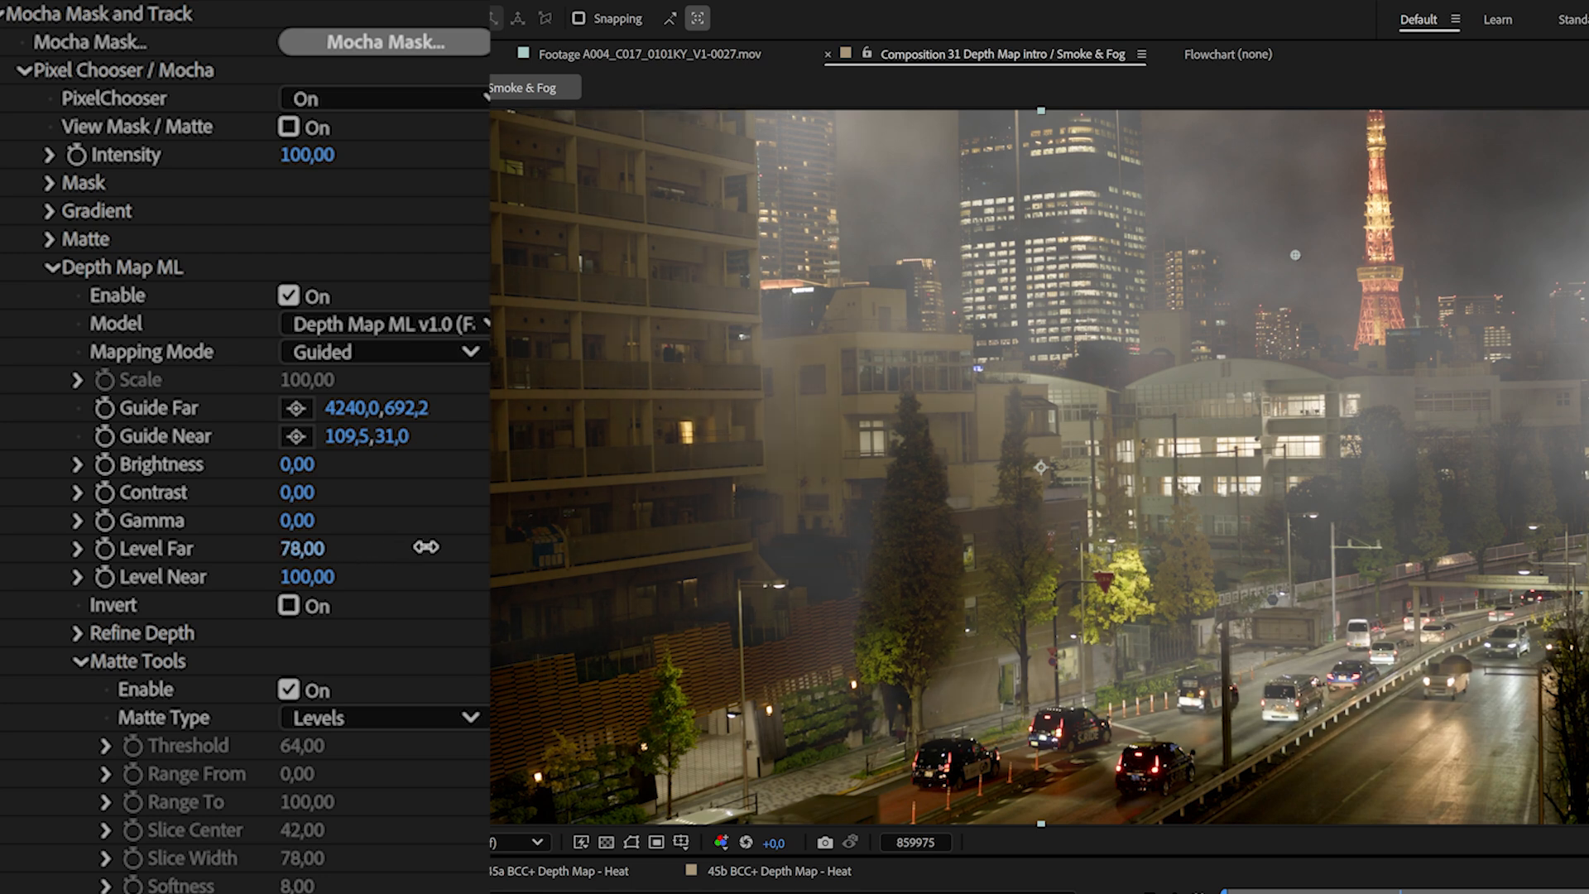
Set Matte Type to Threshold at 54 with the matte view on, then reopen the matte type choices.
left_click(383, 716)
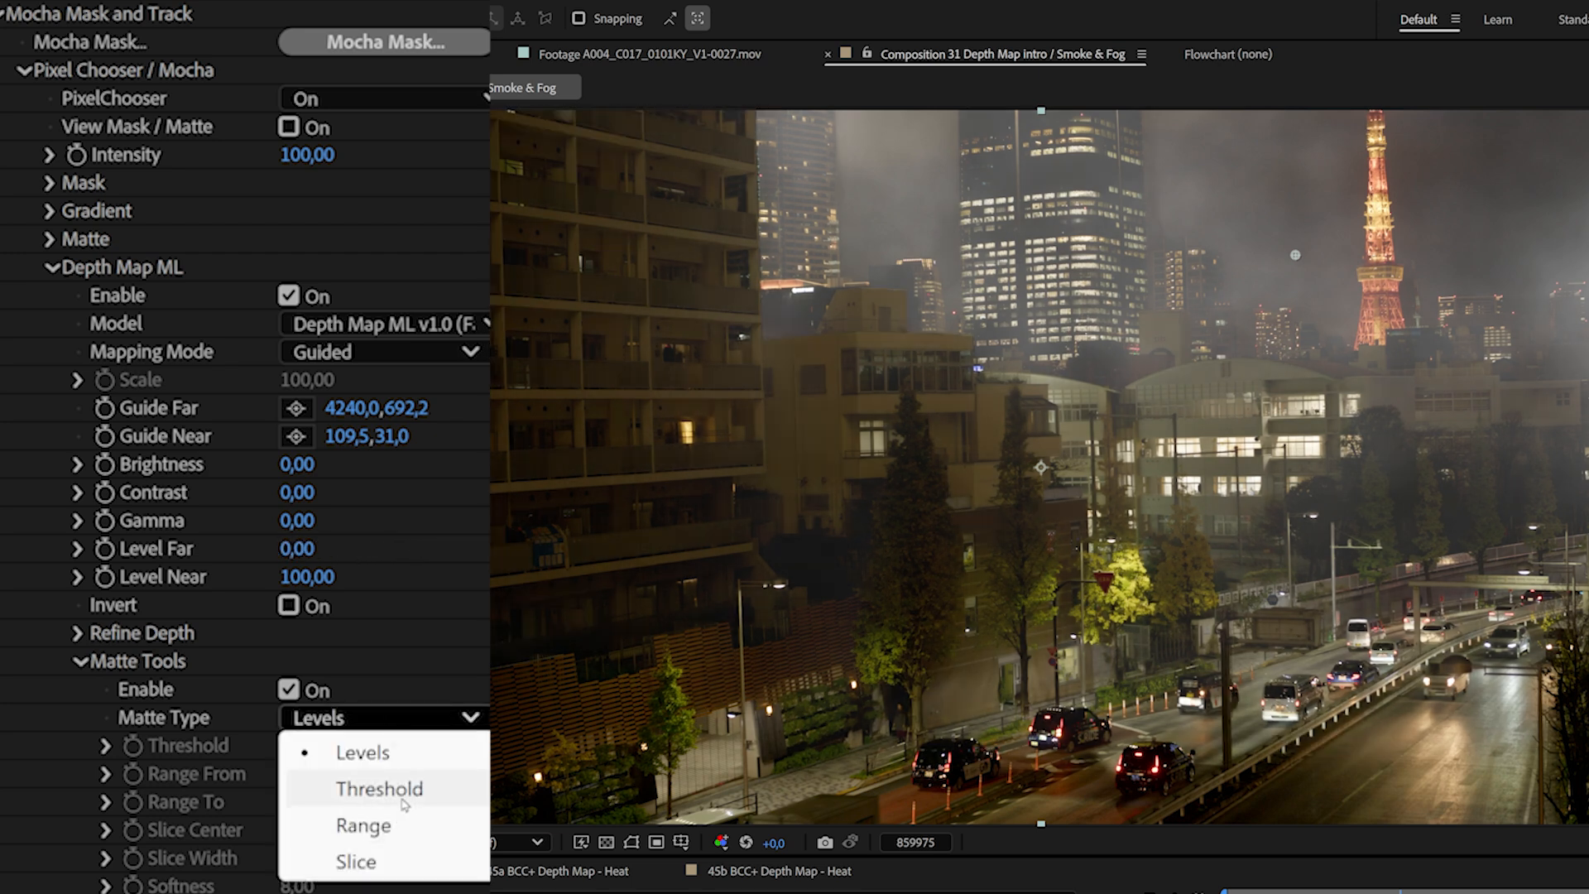
left_click(377, 789)
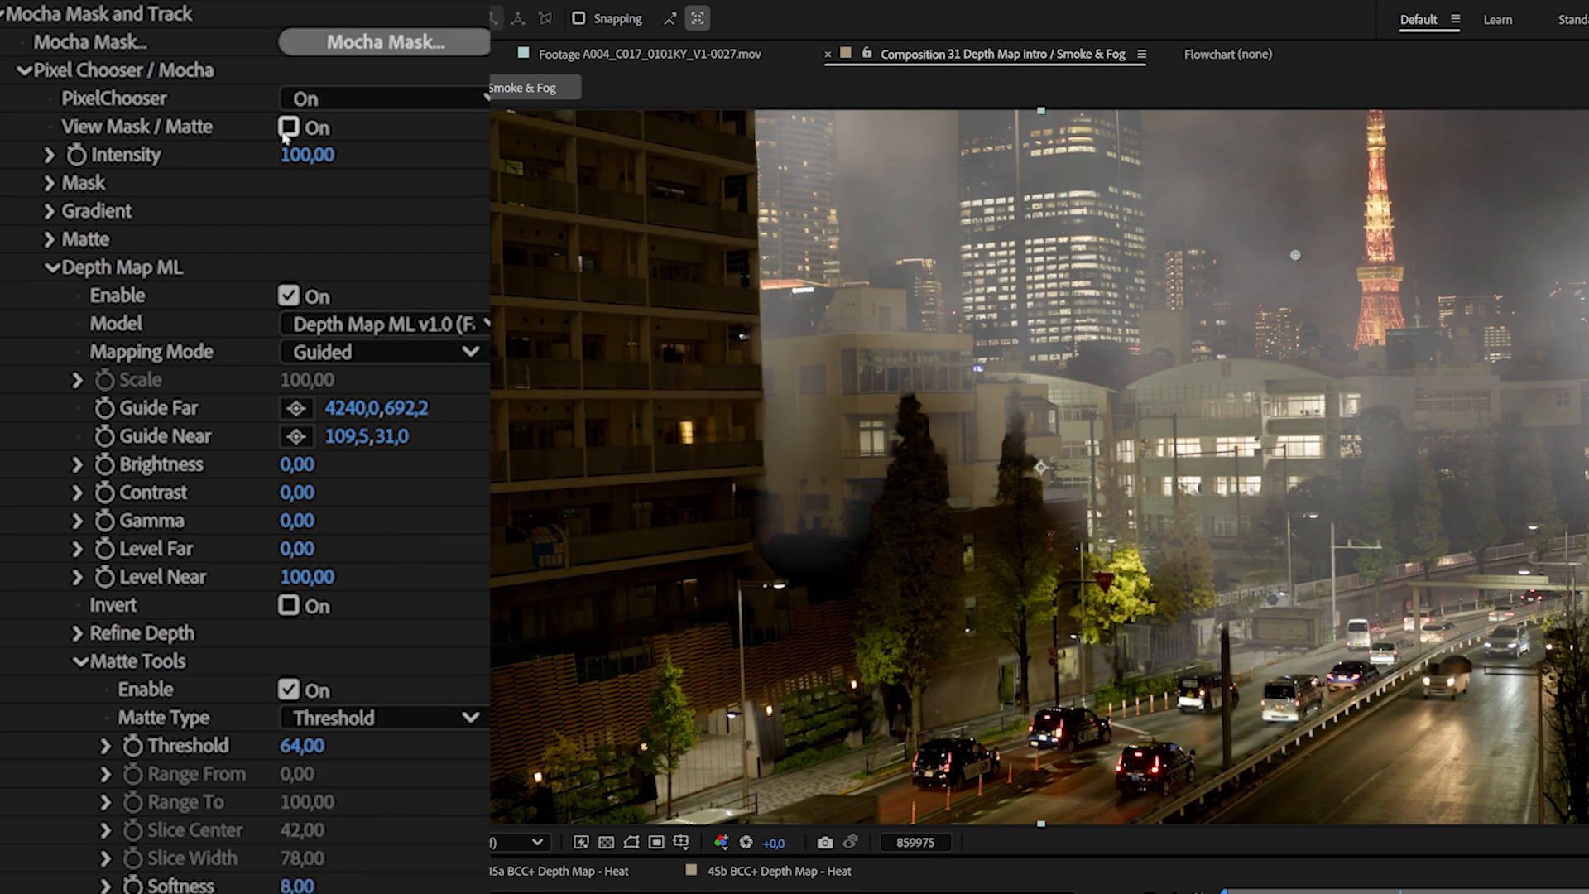
left_click(289, 127)
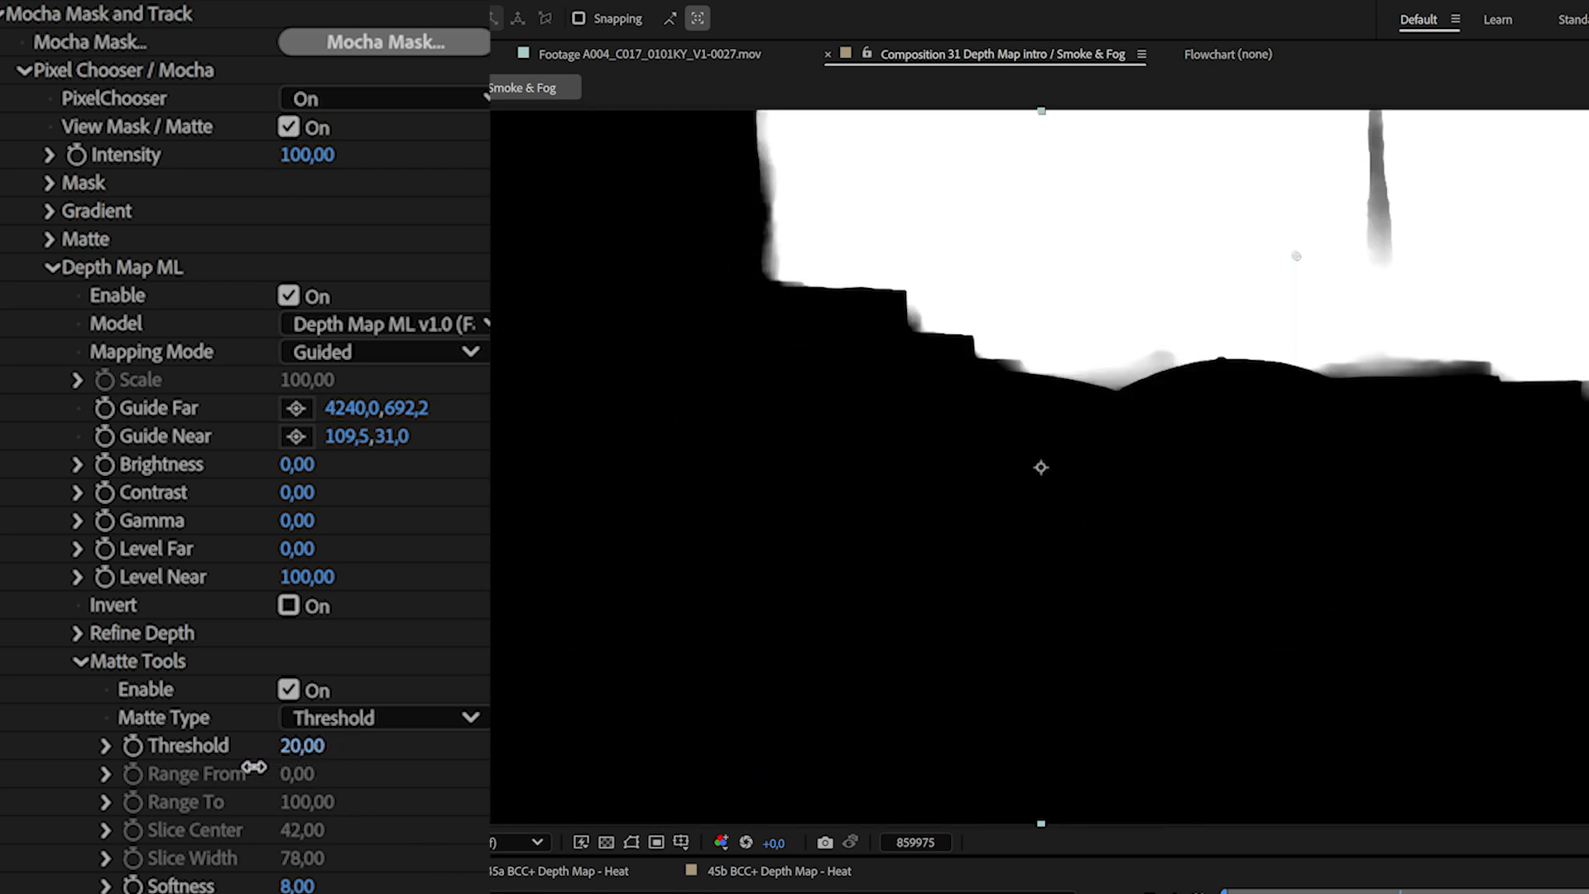
left_click_drag(301, 745, 324, 745)
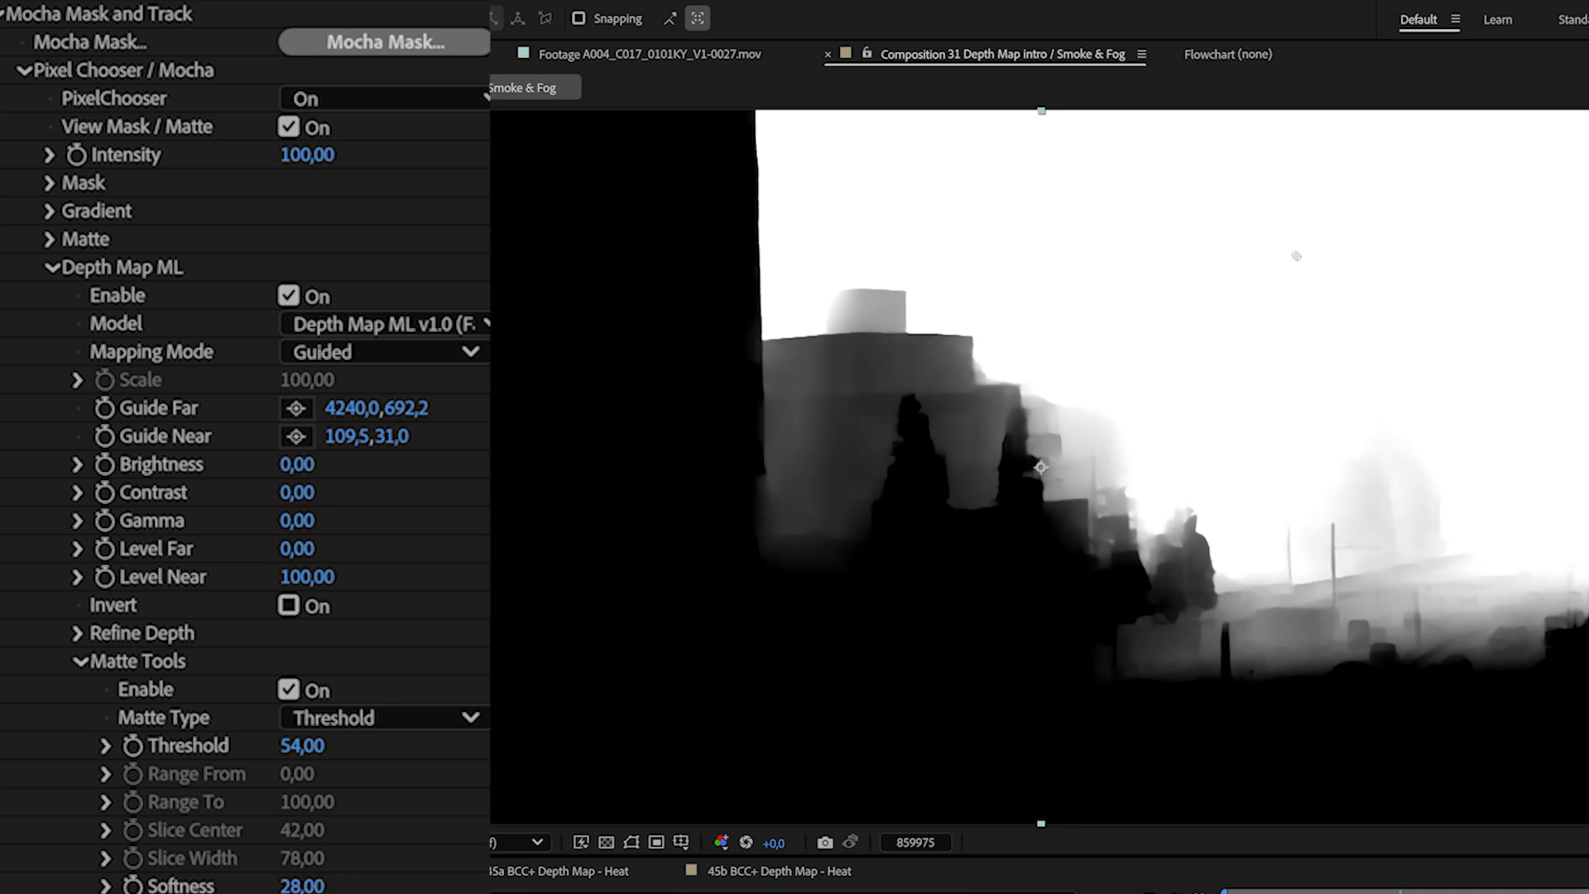
left_click(383, 717)
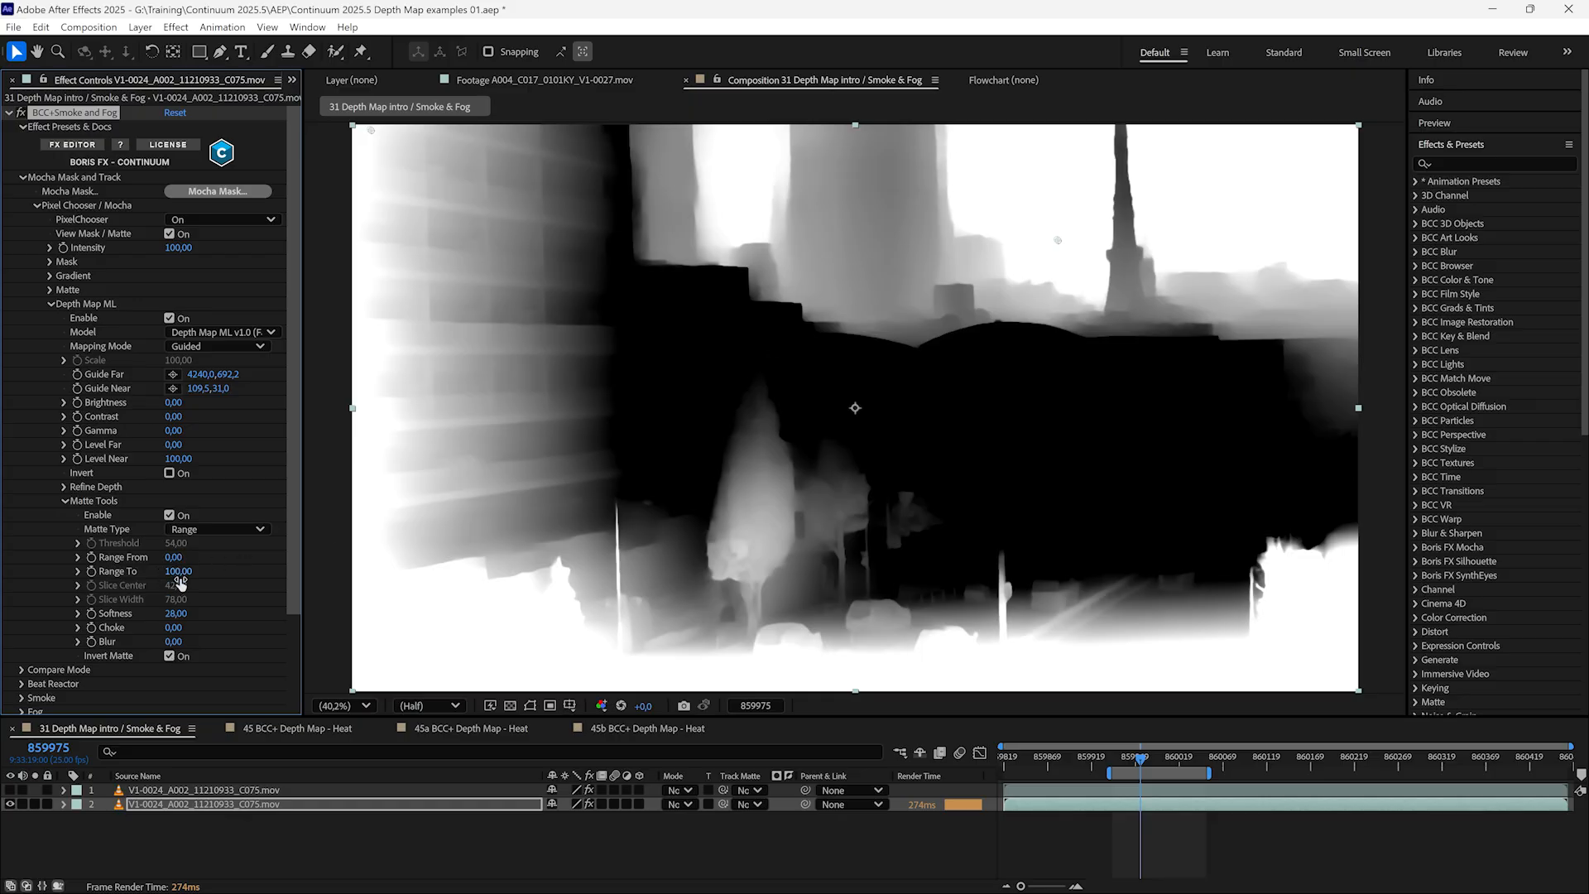
Set the range matte from 14 to 77 with softness 12.
left_click_drag(180, 570, 177, 570)
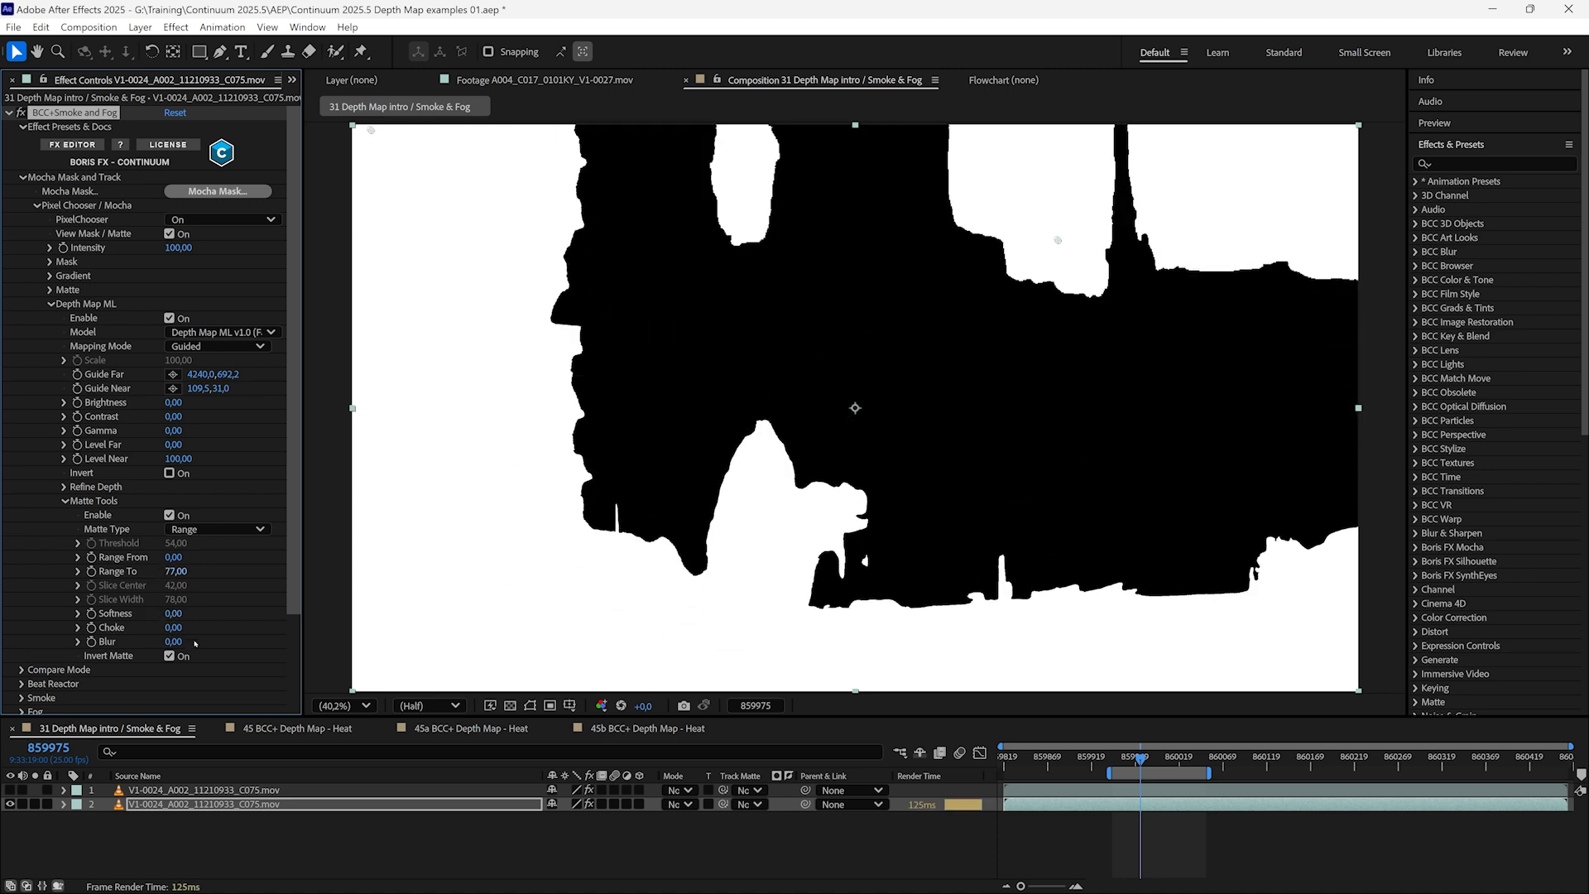
left_click(175, 613)
type("12")
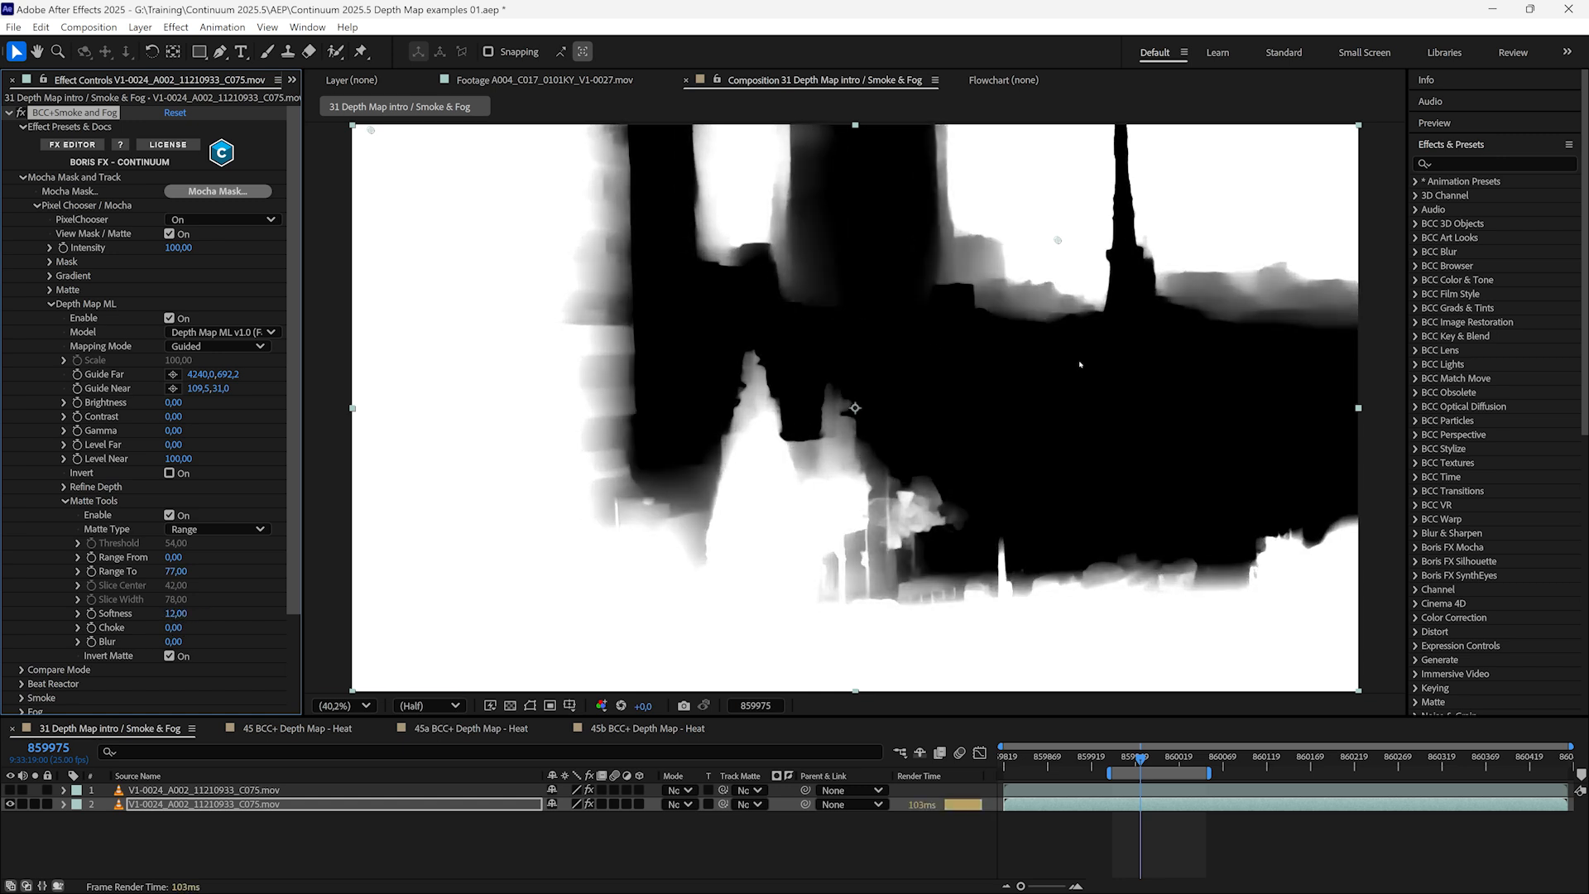
left_click(177, 556)
type("14")
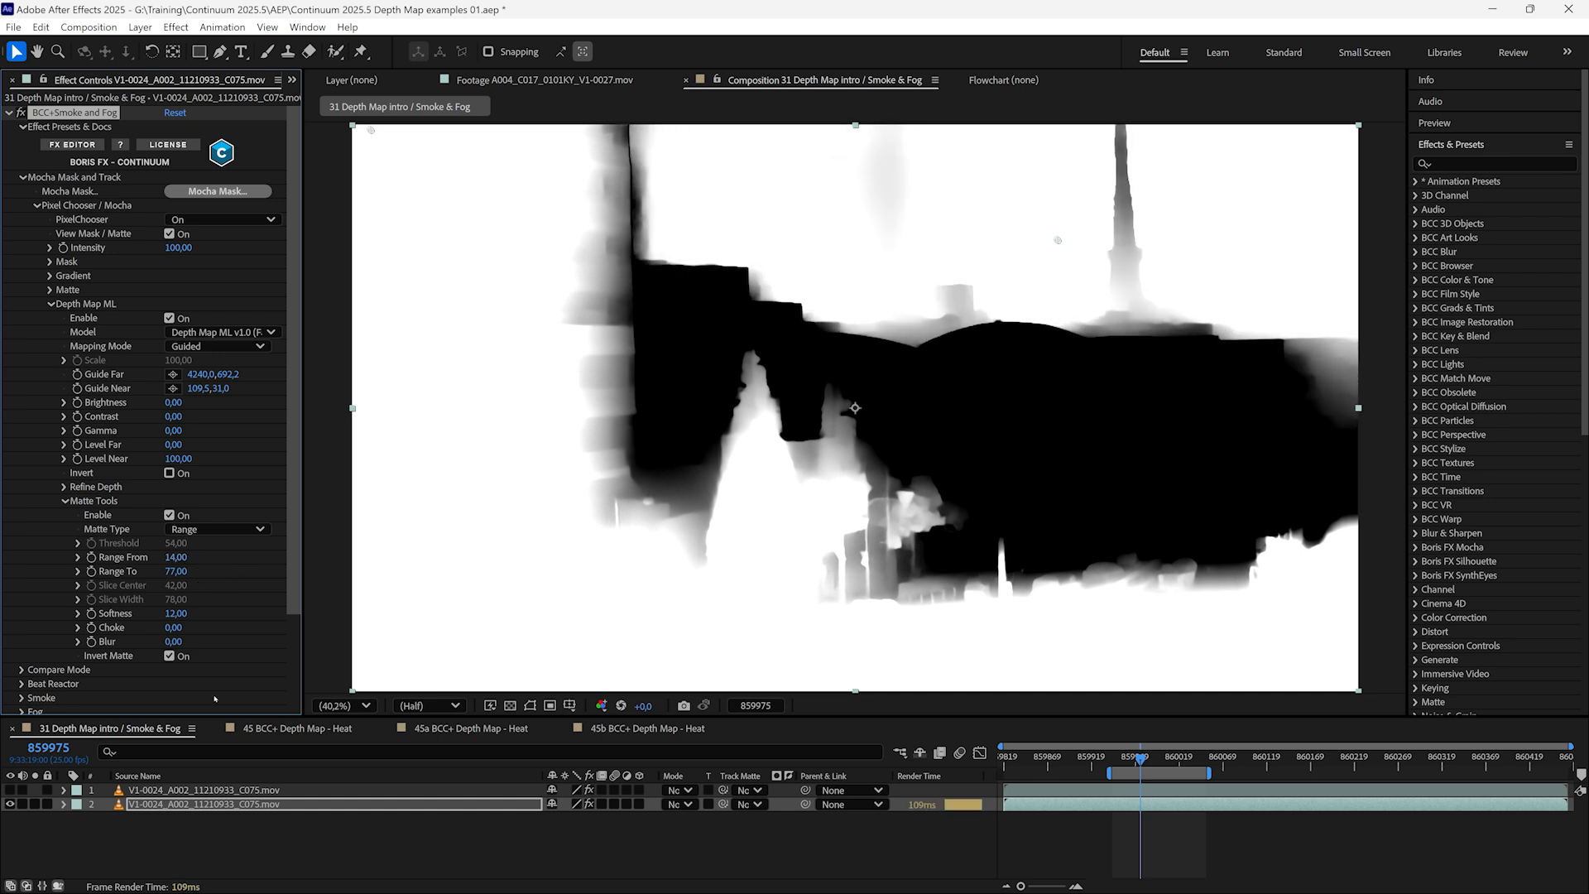
left_click(216, 528)
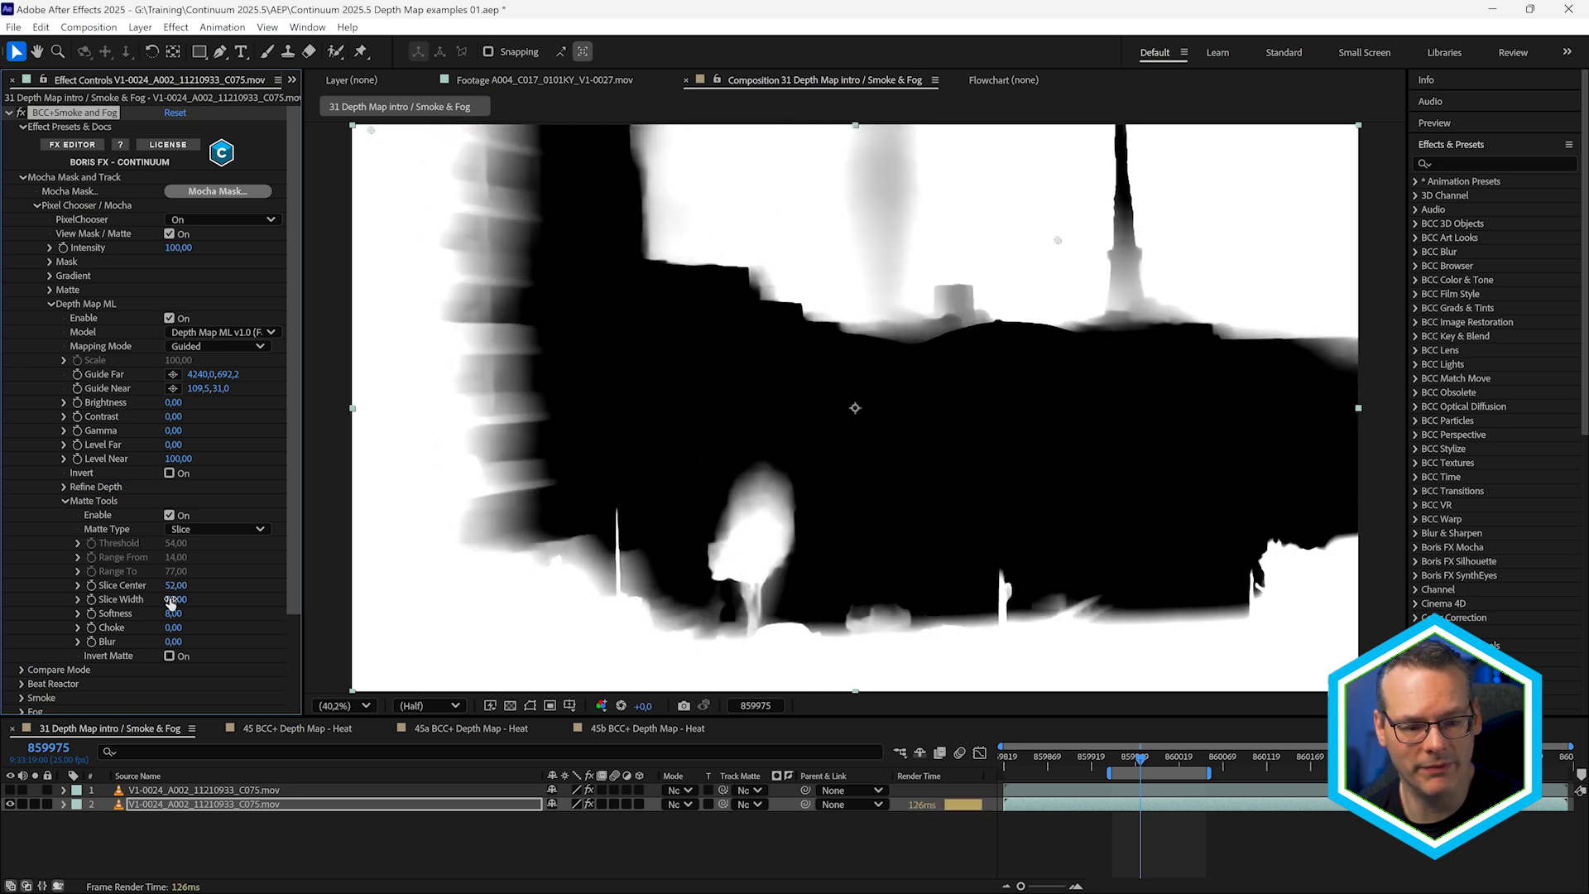
Set the slice matte's centre to 10 and width to 46.
left_click_drag(177, 585, 162, 585)
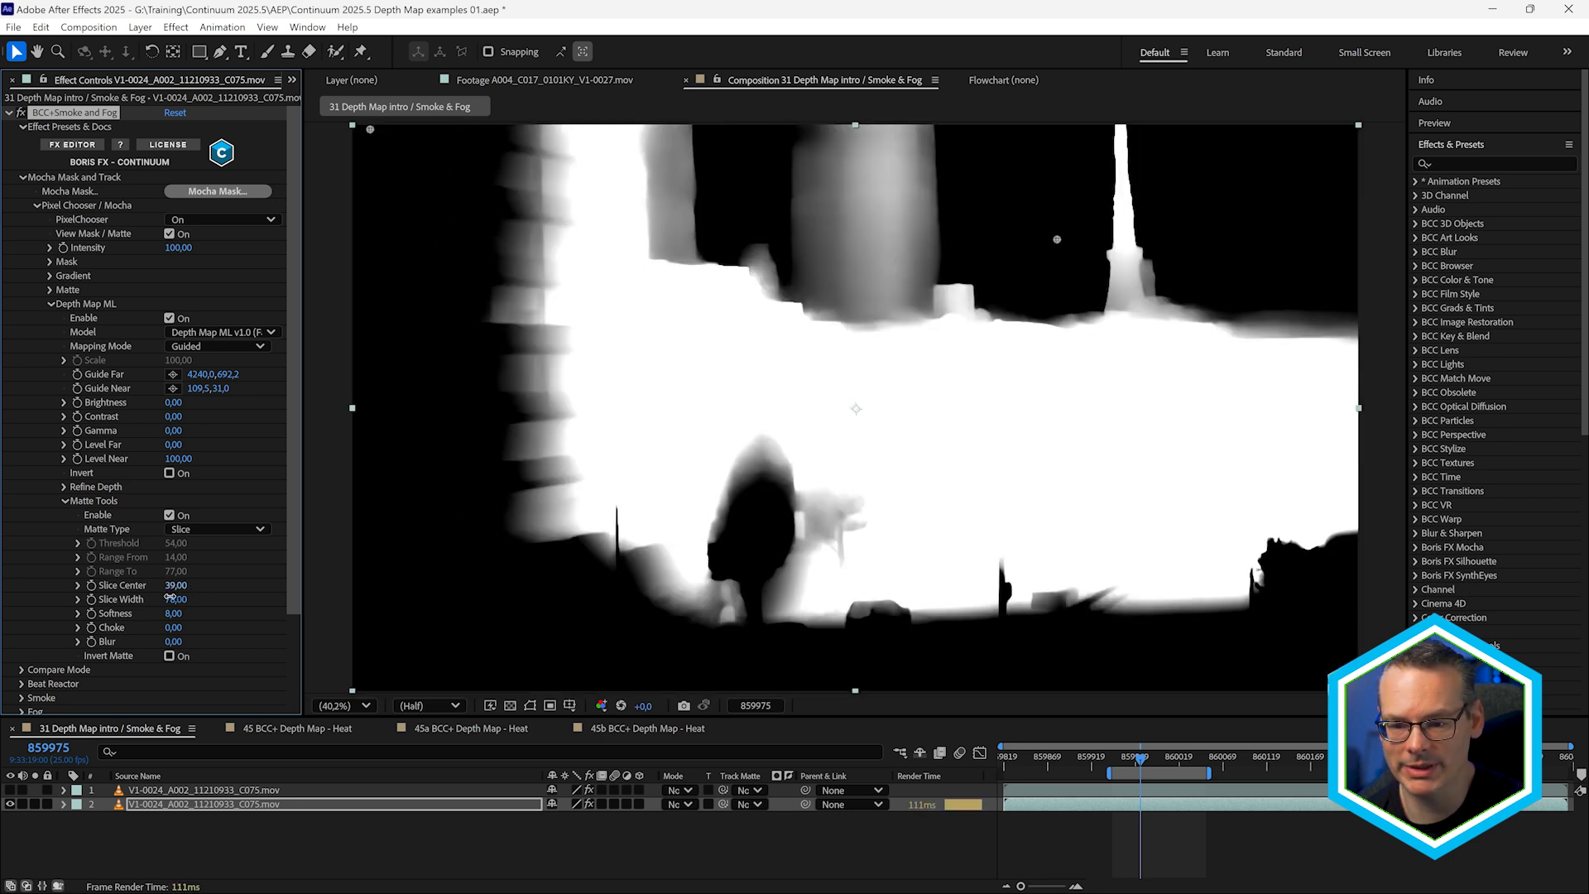
left_click_drag(176, 585, 175, 597)
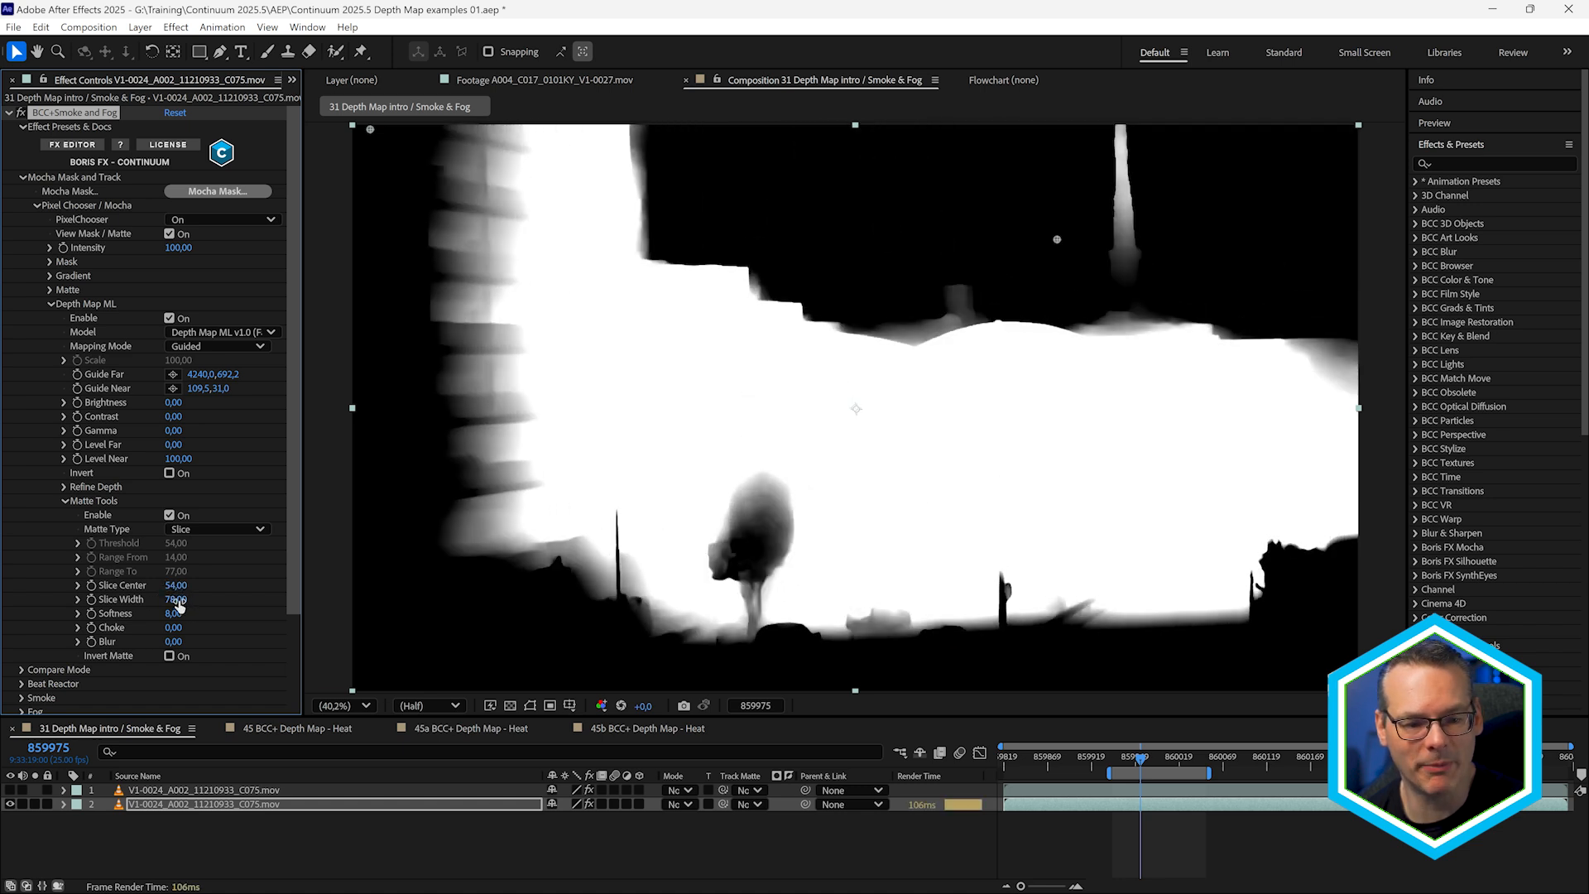
left_click_drag(175, 600, 157, 599)
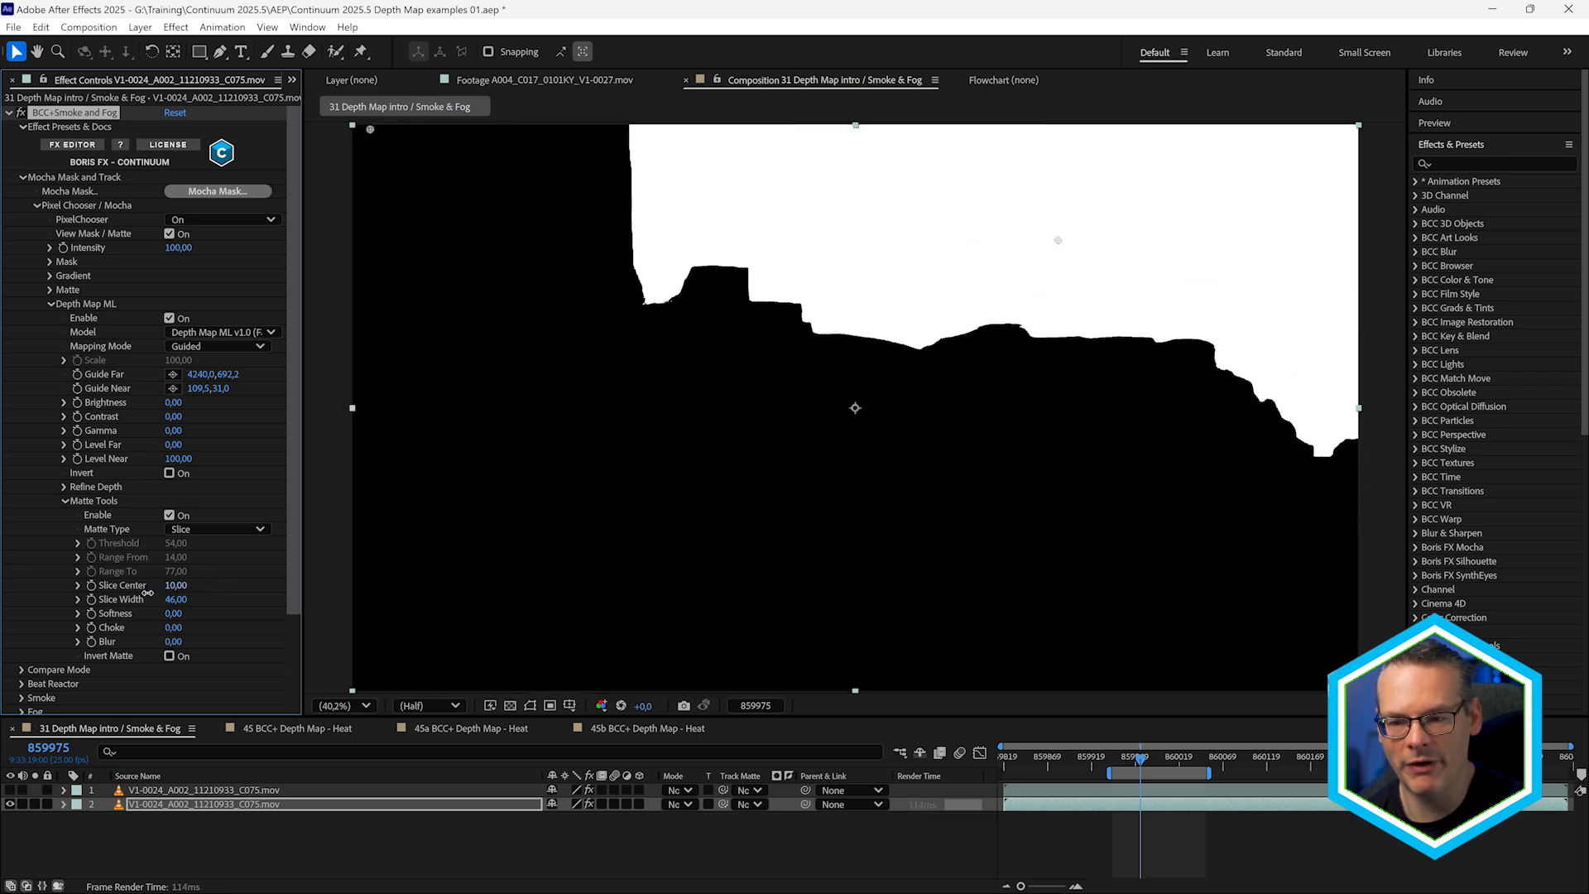
left_click(216, 528)
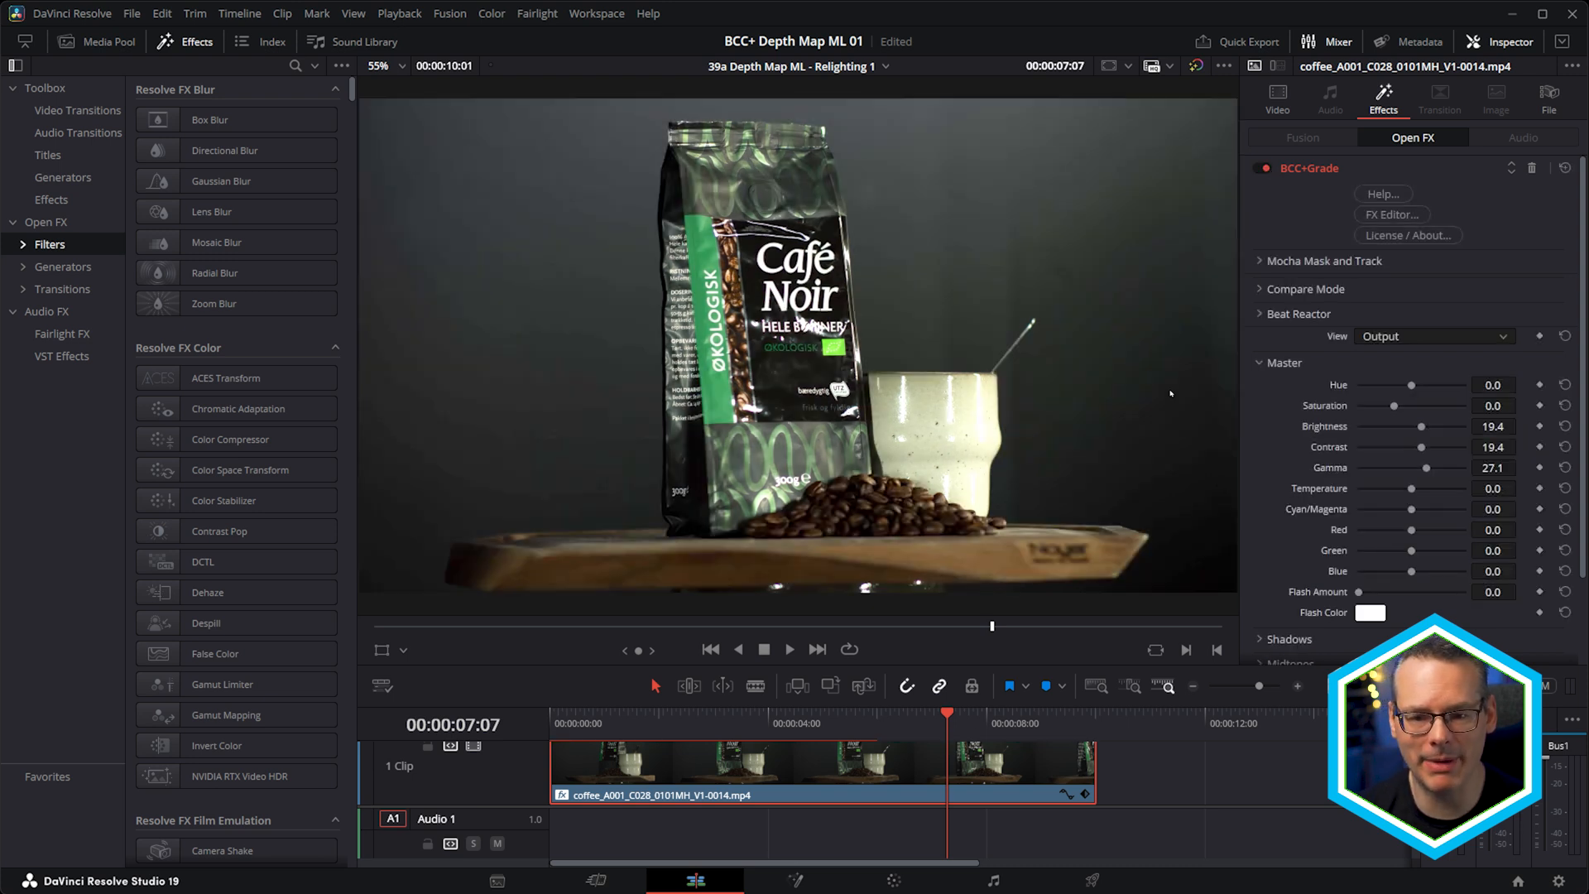
In the BCC+Grade Inspector, expand Mocha Mask and Track, PixelChooser and the Depth Map ML settings.
left_click(1335, 42)
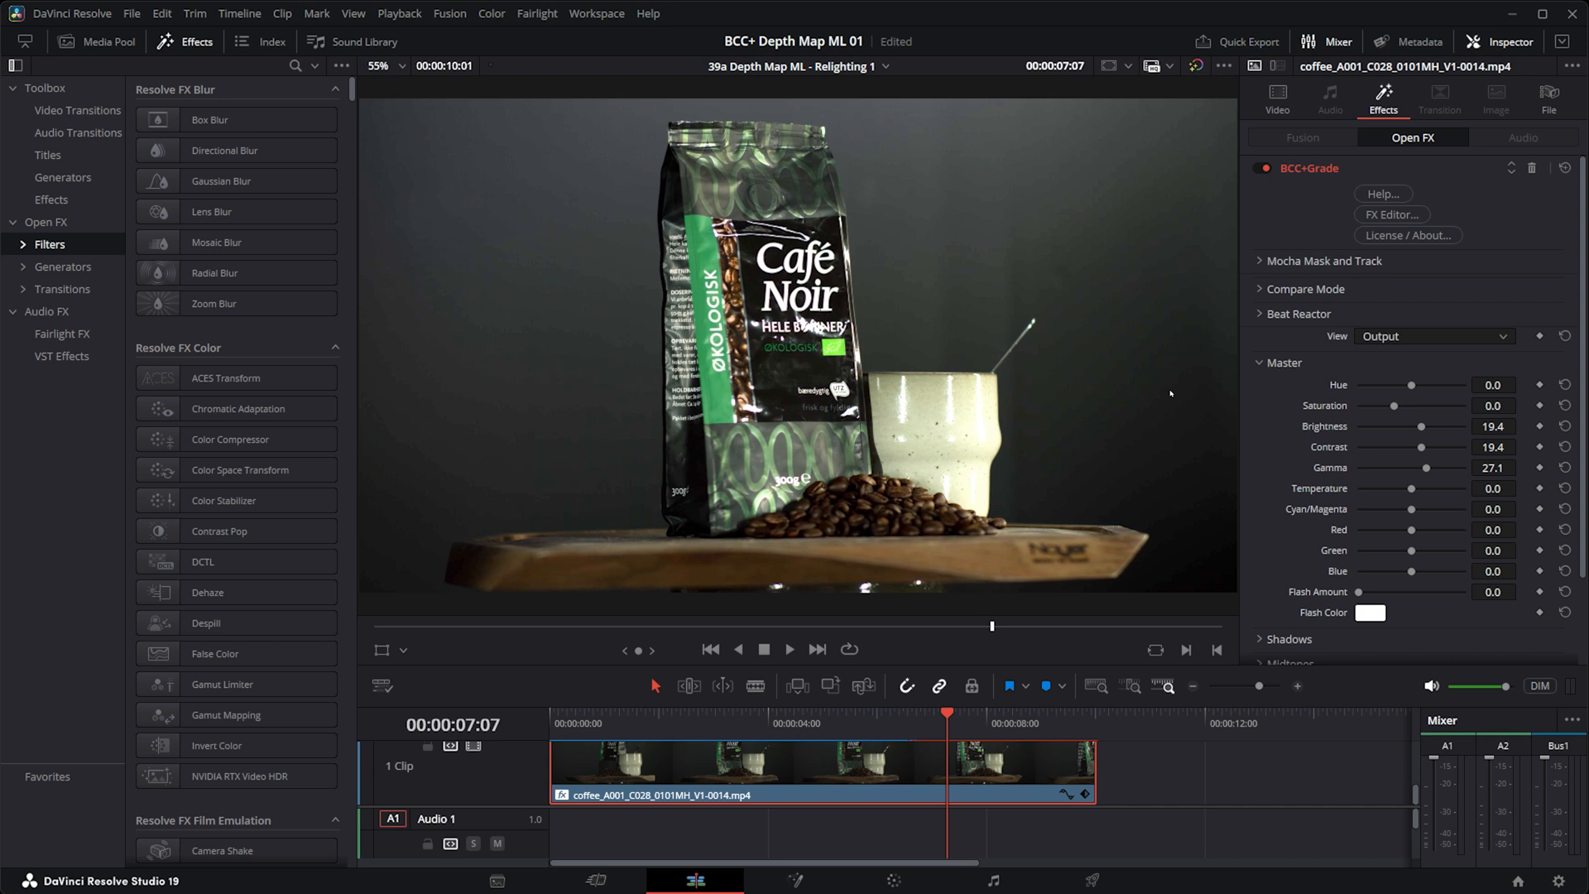
left_click(1325, 261)
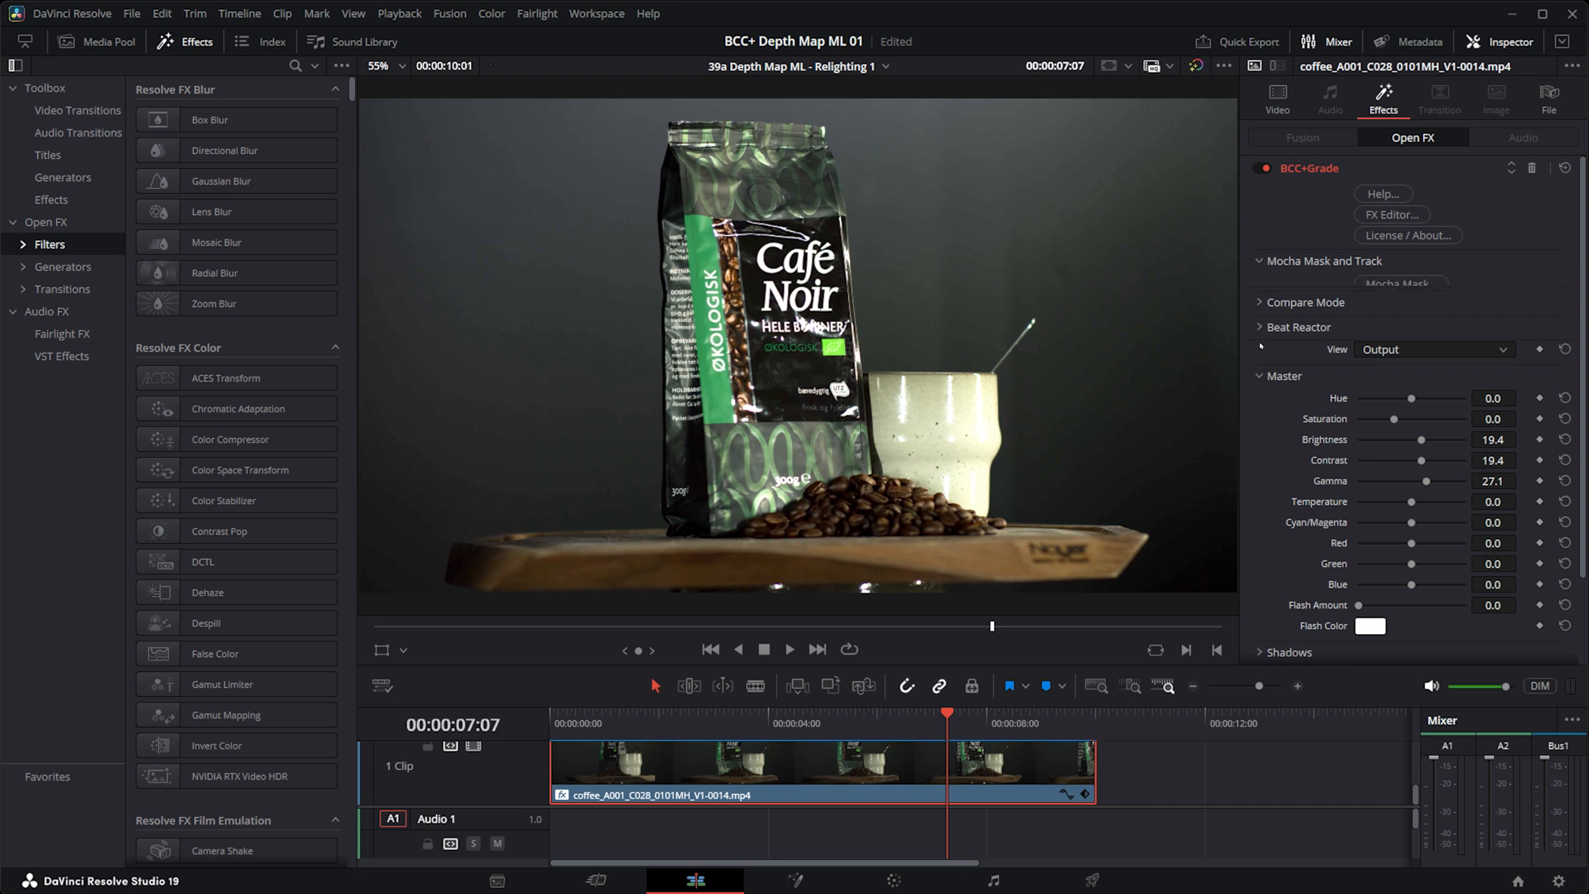
left_click(1273, 310)
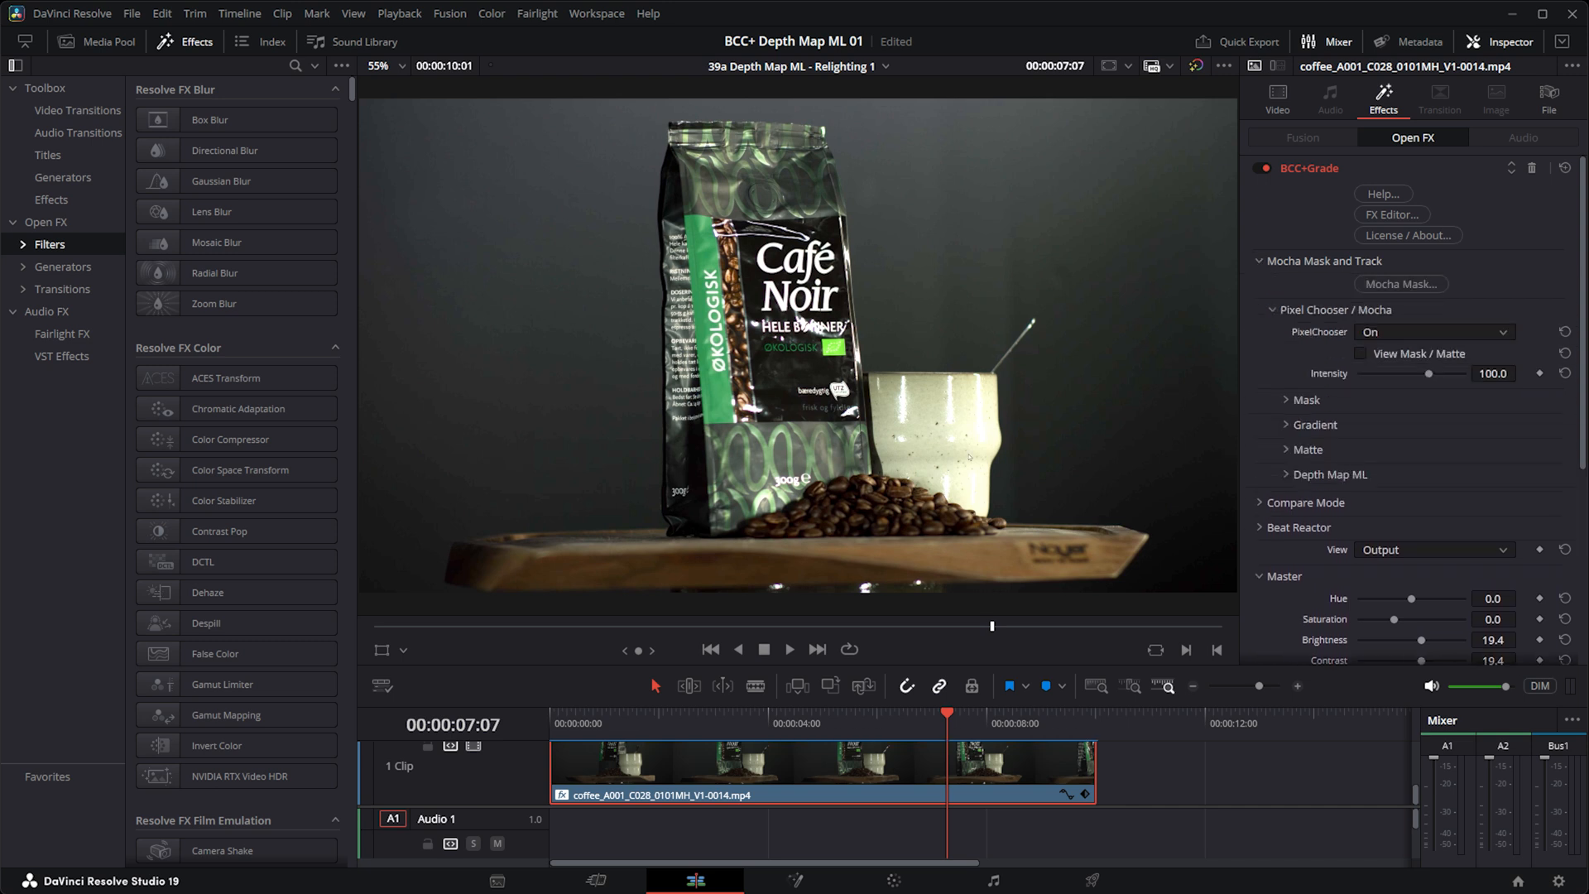
mouse_move(1061, 417)
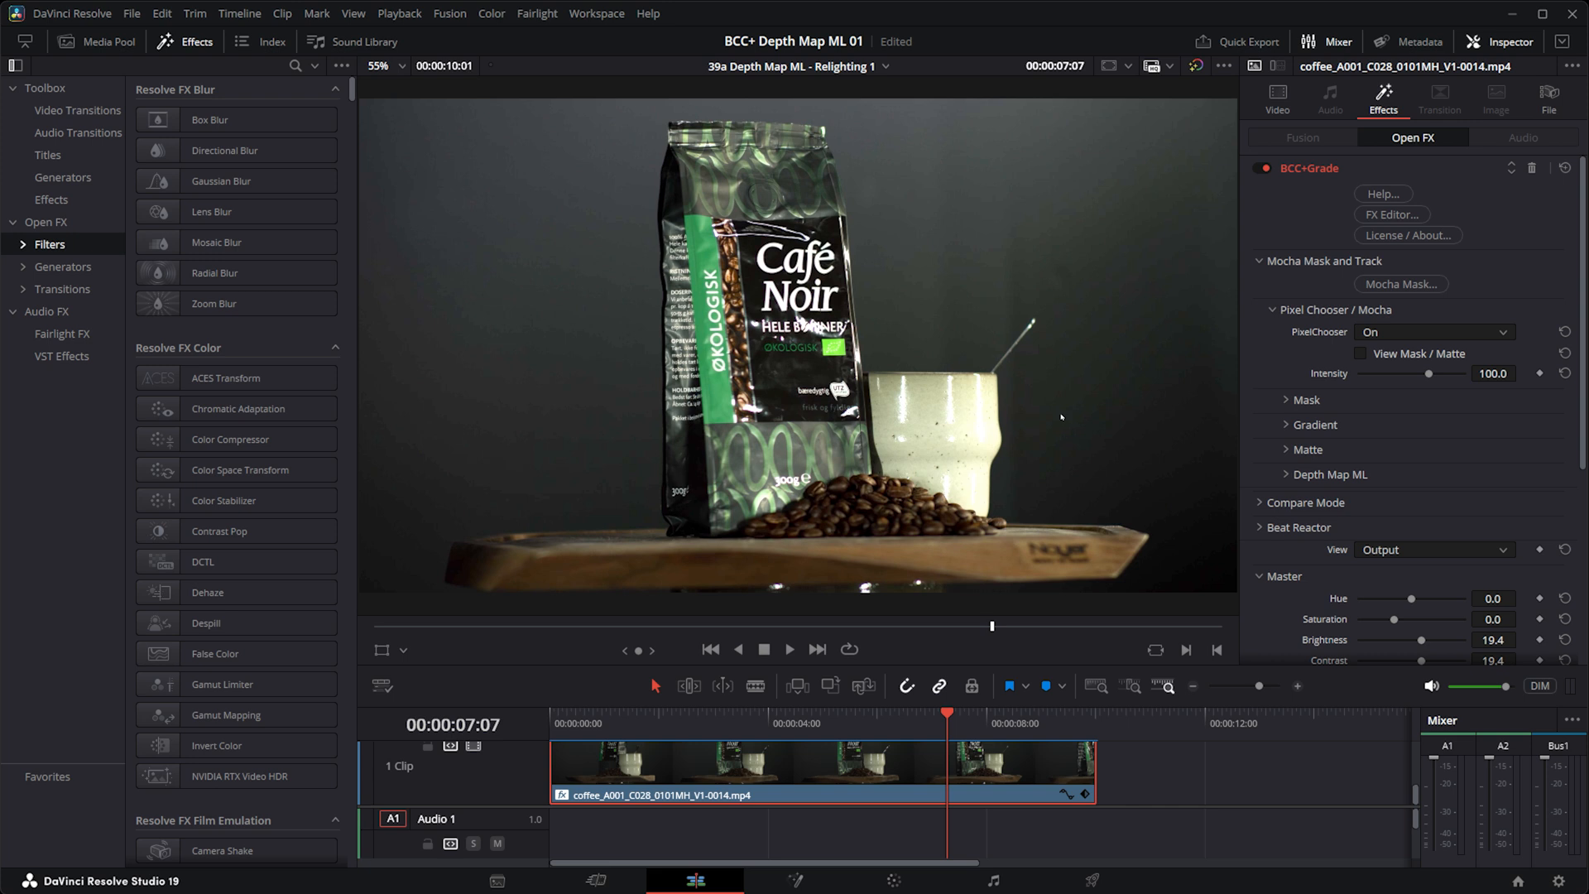
mouse_move(1304, 421)
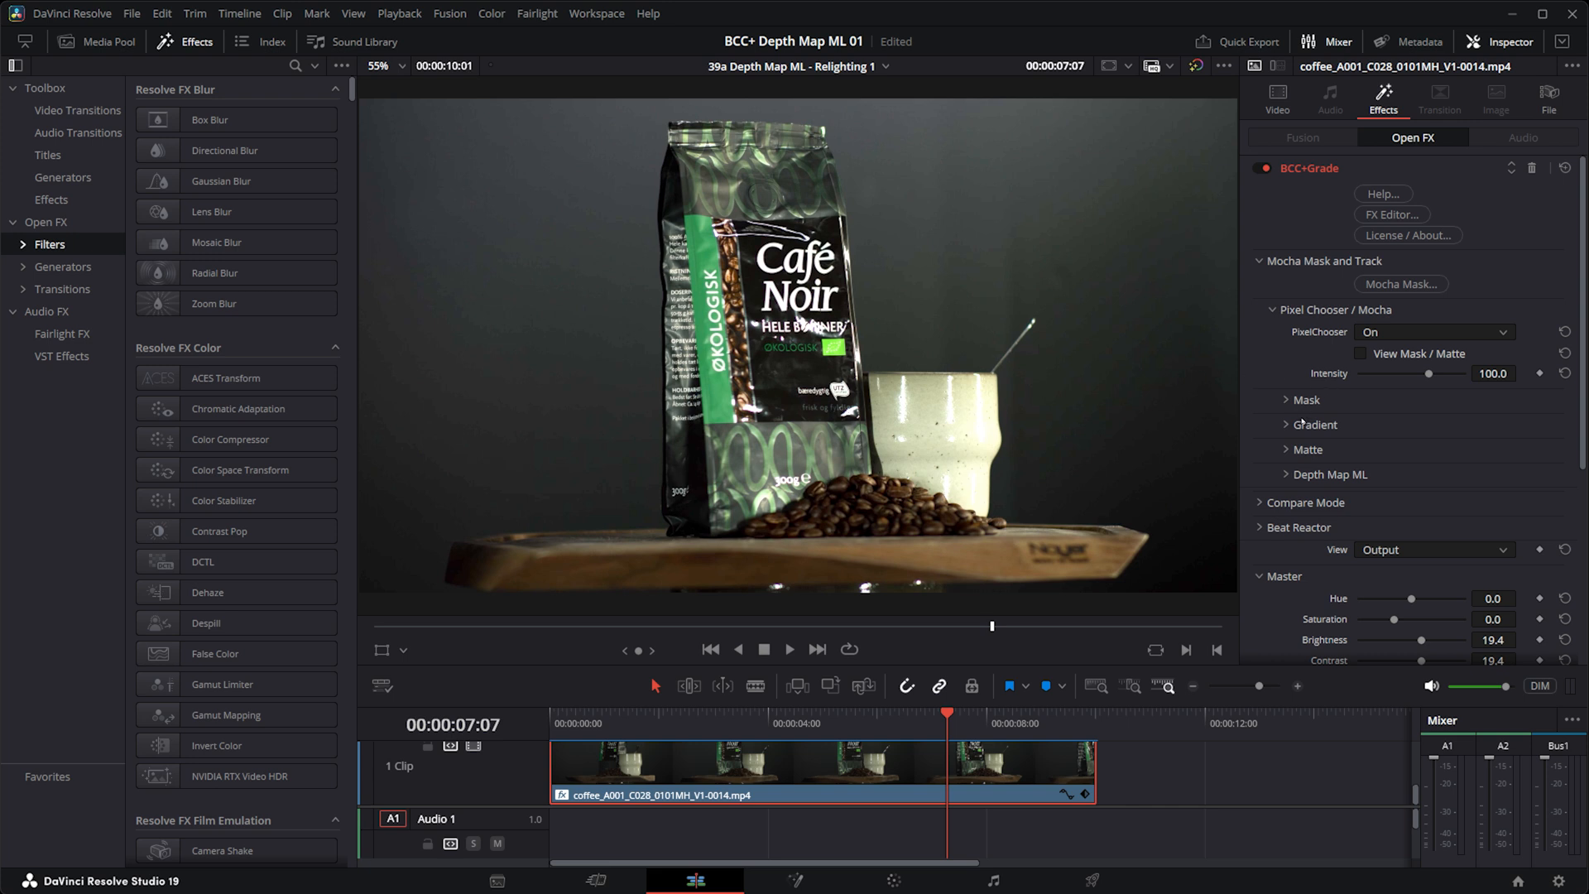
left_click(1265, 474)
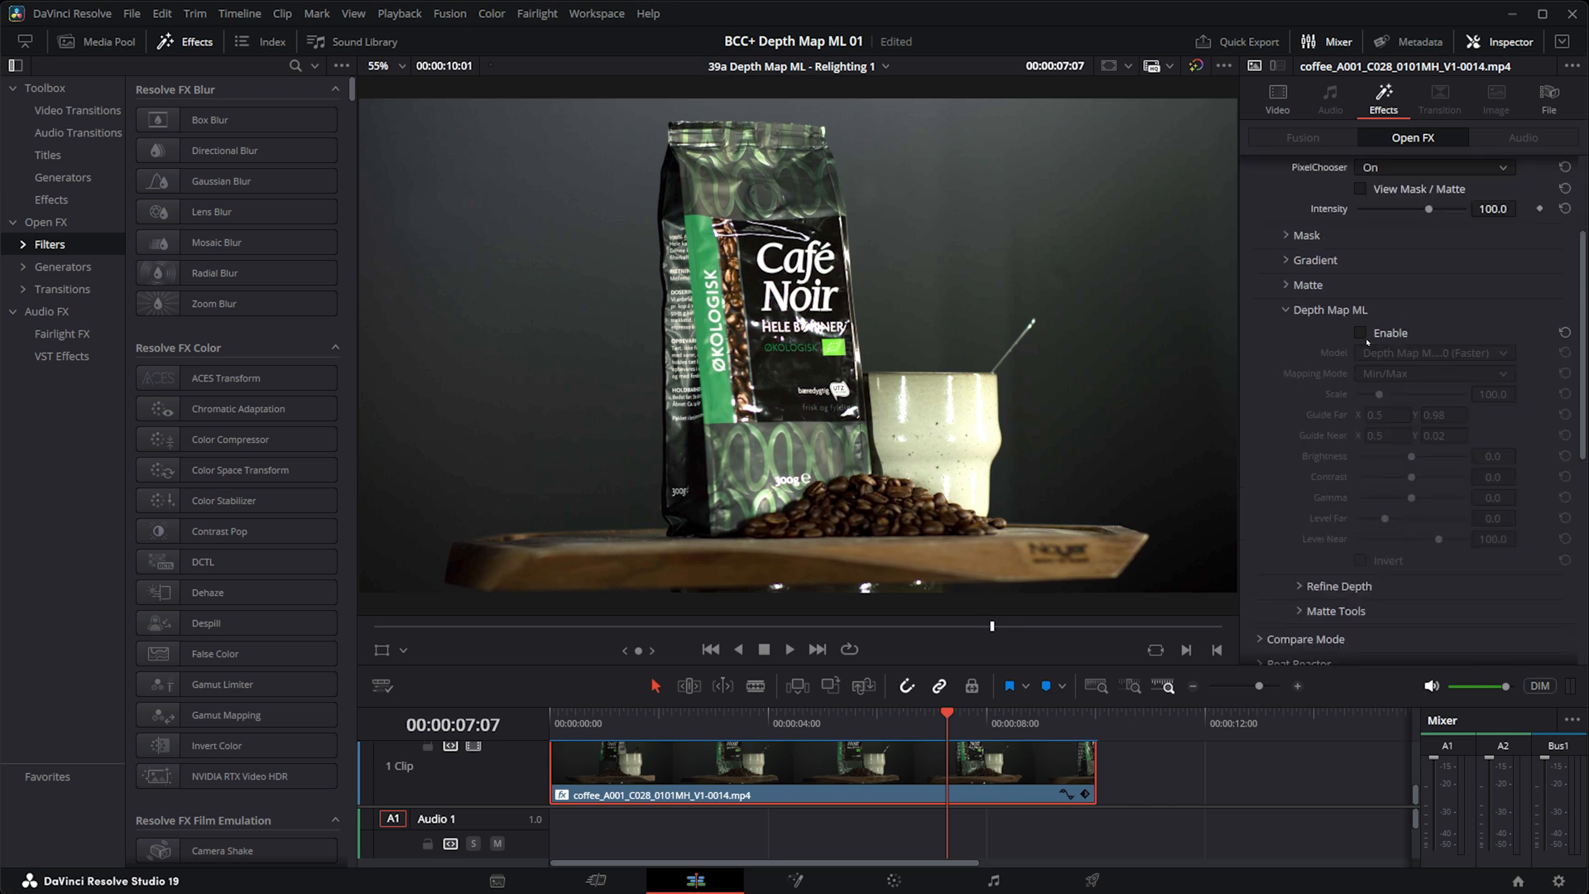
Enable Depth Map ML and View Mask / Matte to display the coffee shot's grayscale depth matte.
left_click(1361, 333)
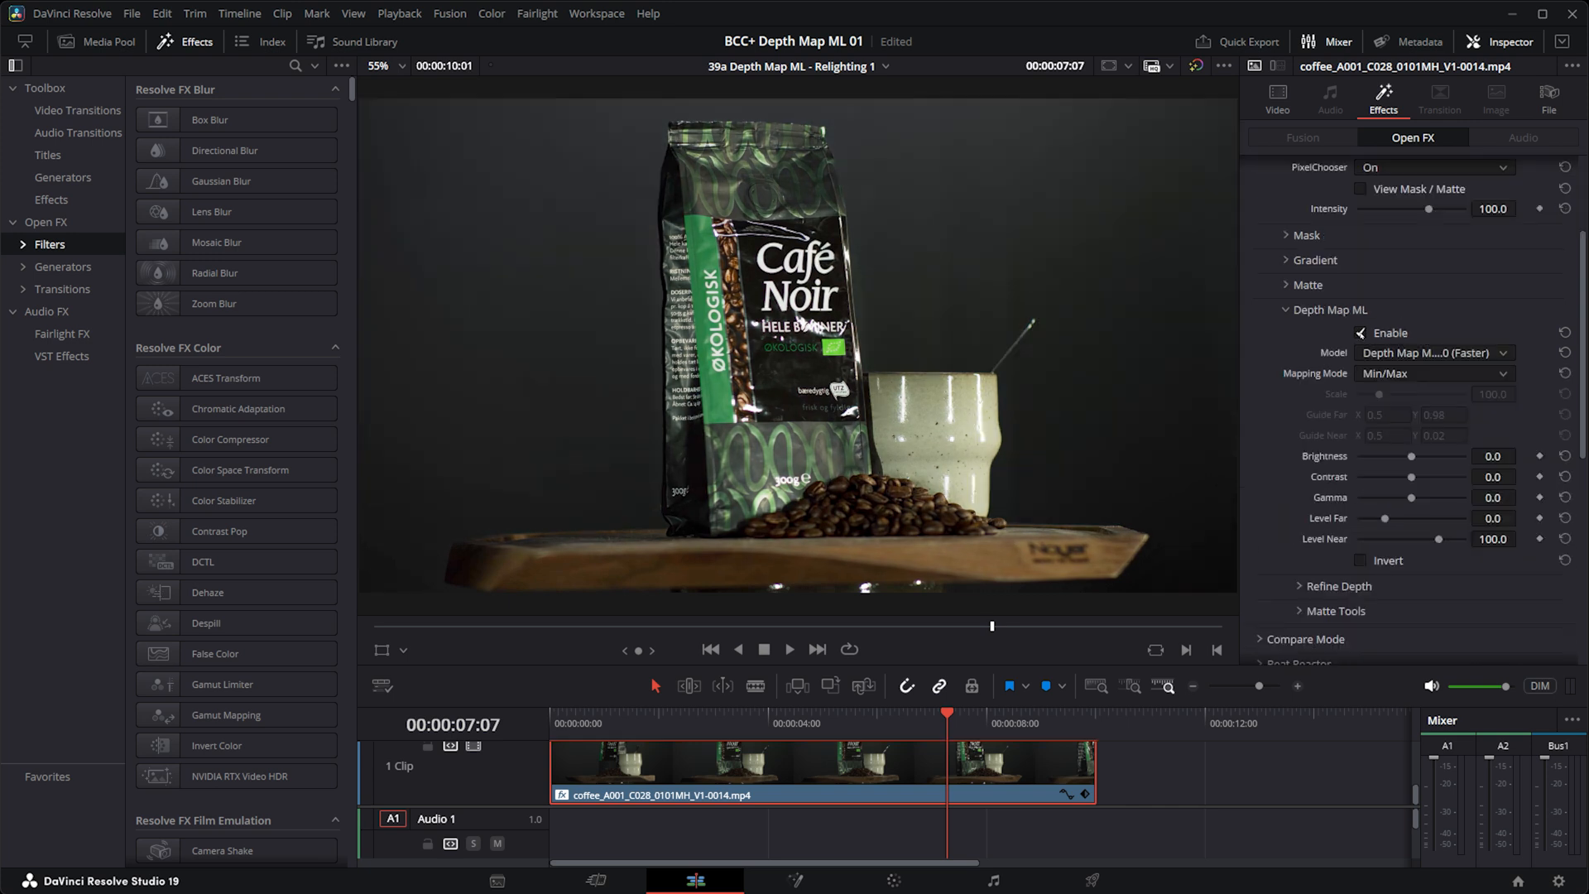
left_click(1361, 190)
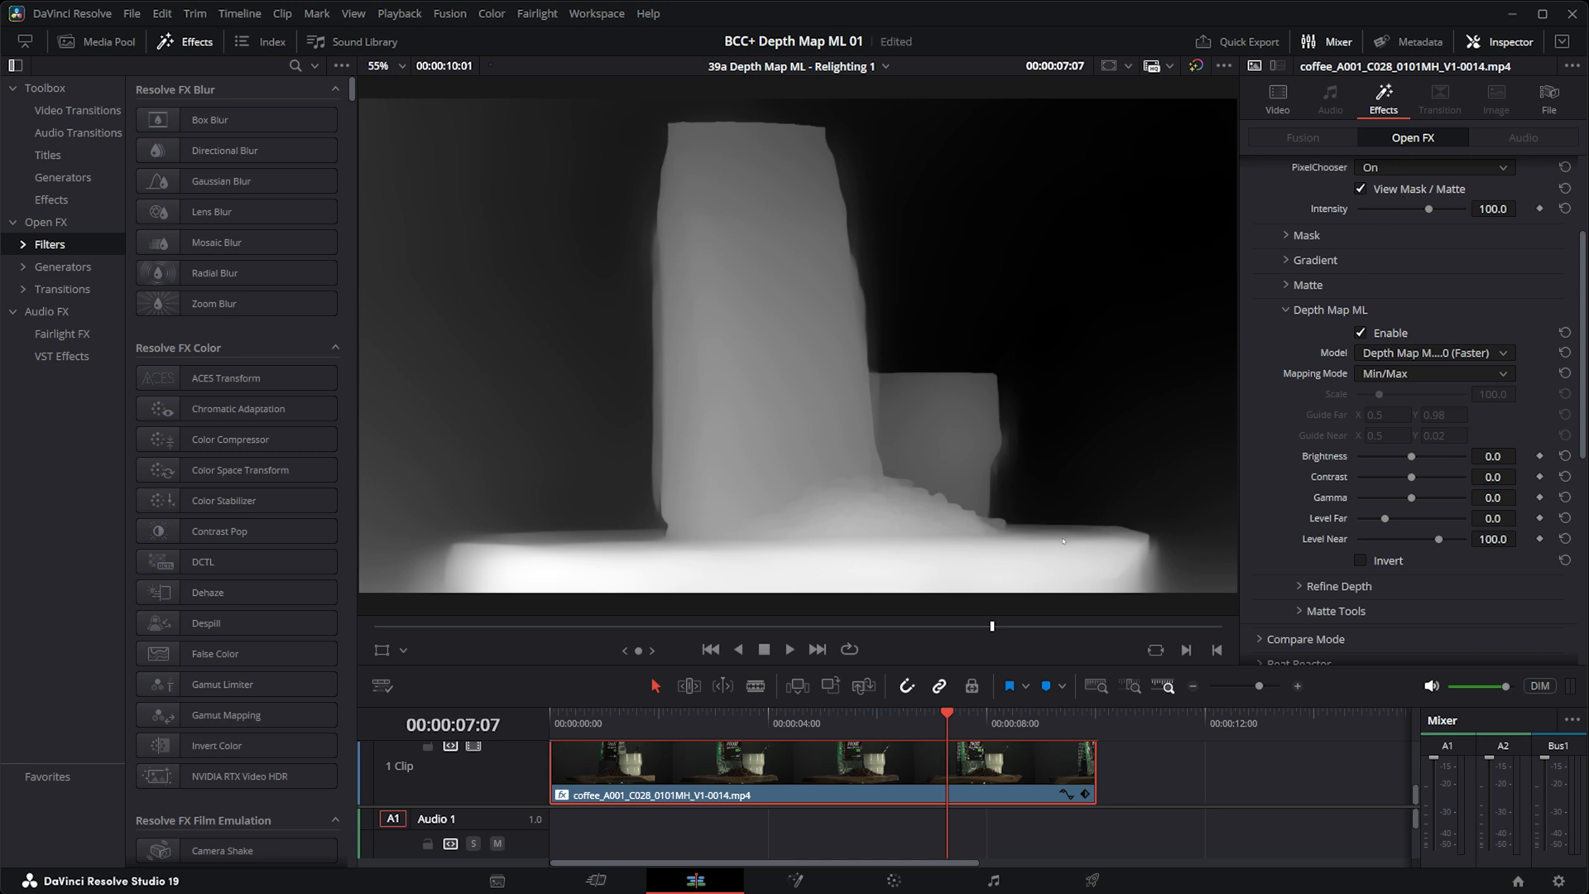
Switch the depth matte's Mapping Mode to Guided and show the on-screen guide points.
left_click(1432, 373)
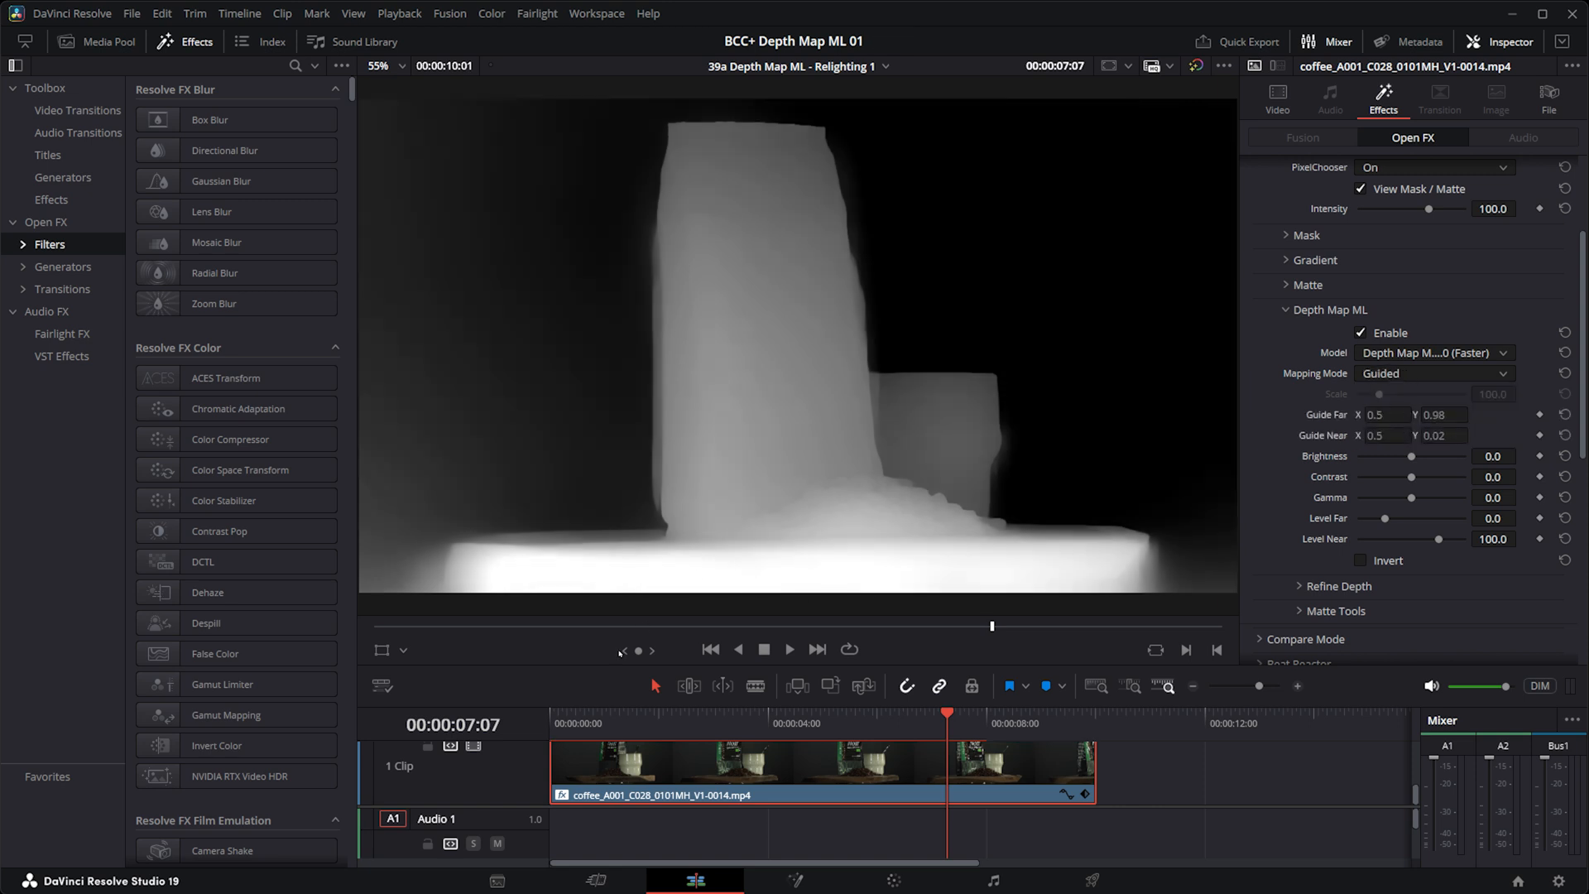
left_click(390, 649)
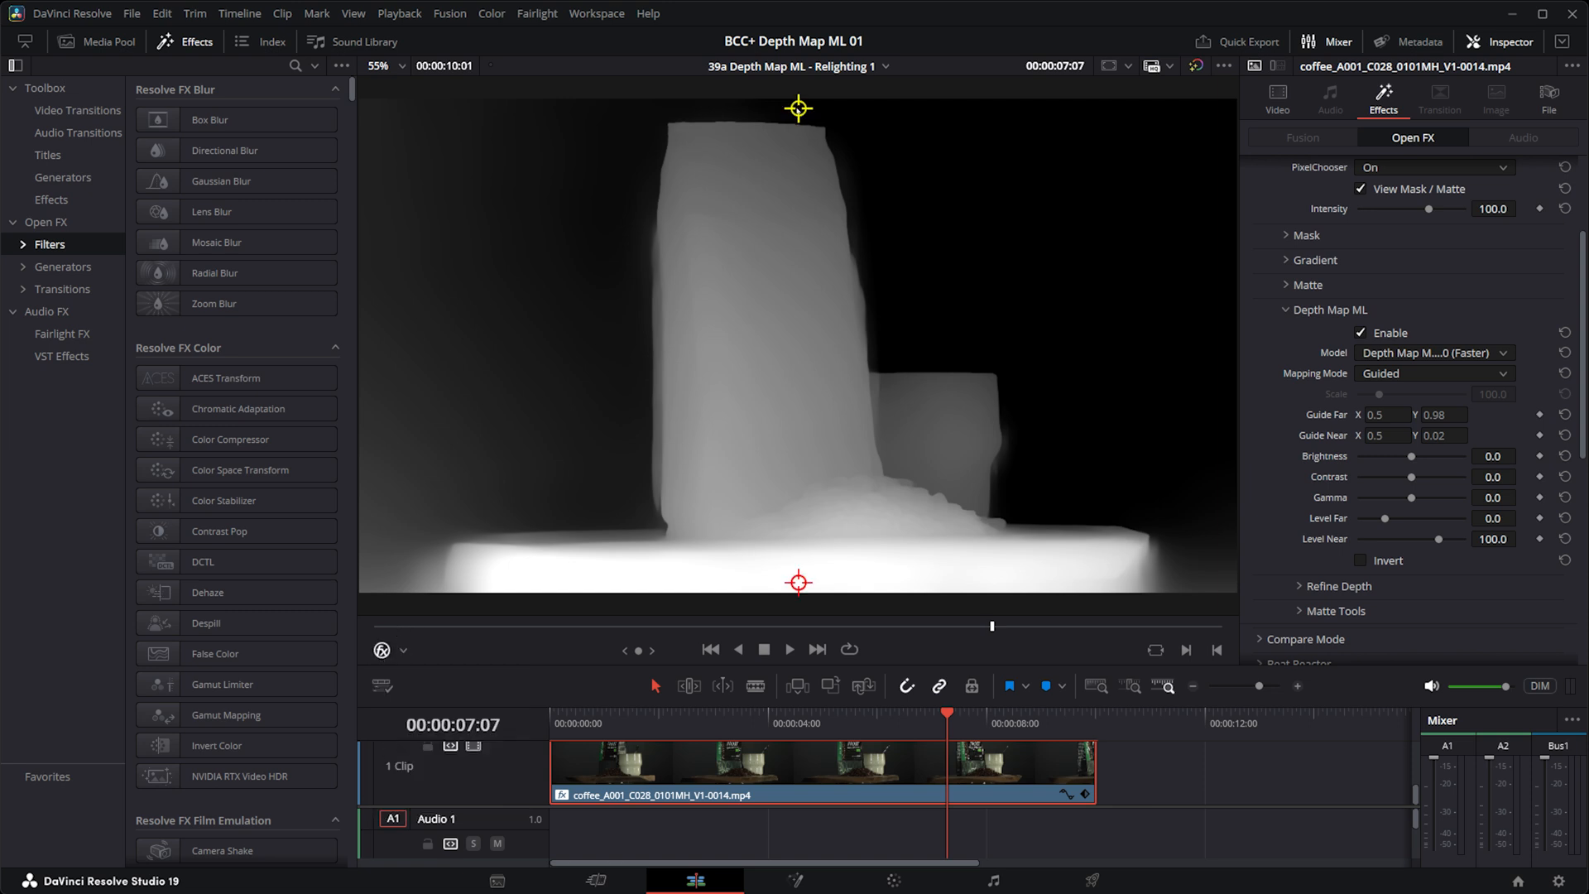
Place the Guide Far point on the upper-left back wall and the Guide Near point on the coffee beans.
left_click_drag(799, 108, 603, 231)
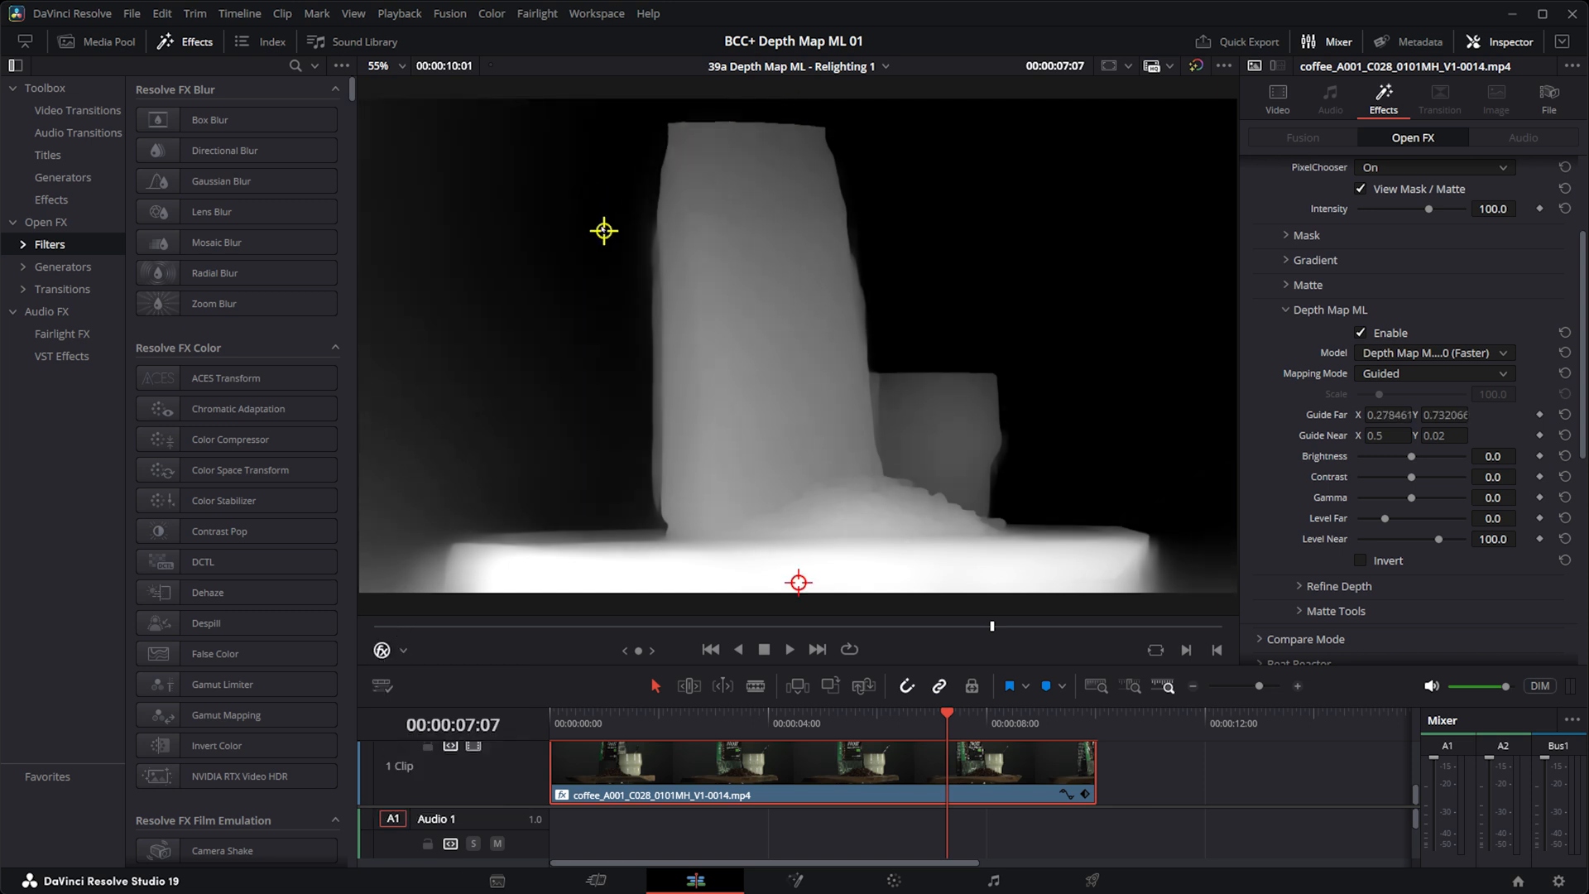
left_click_drag(604, 231, 602, 226)
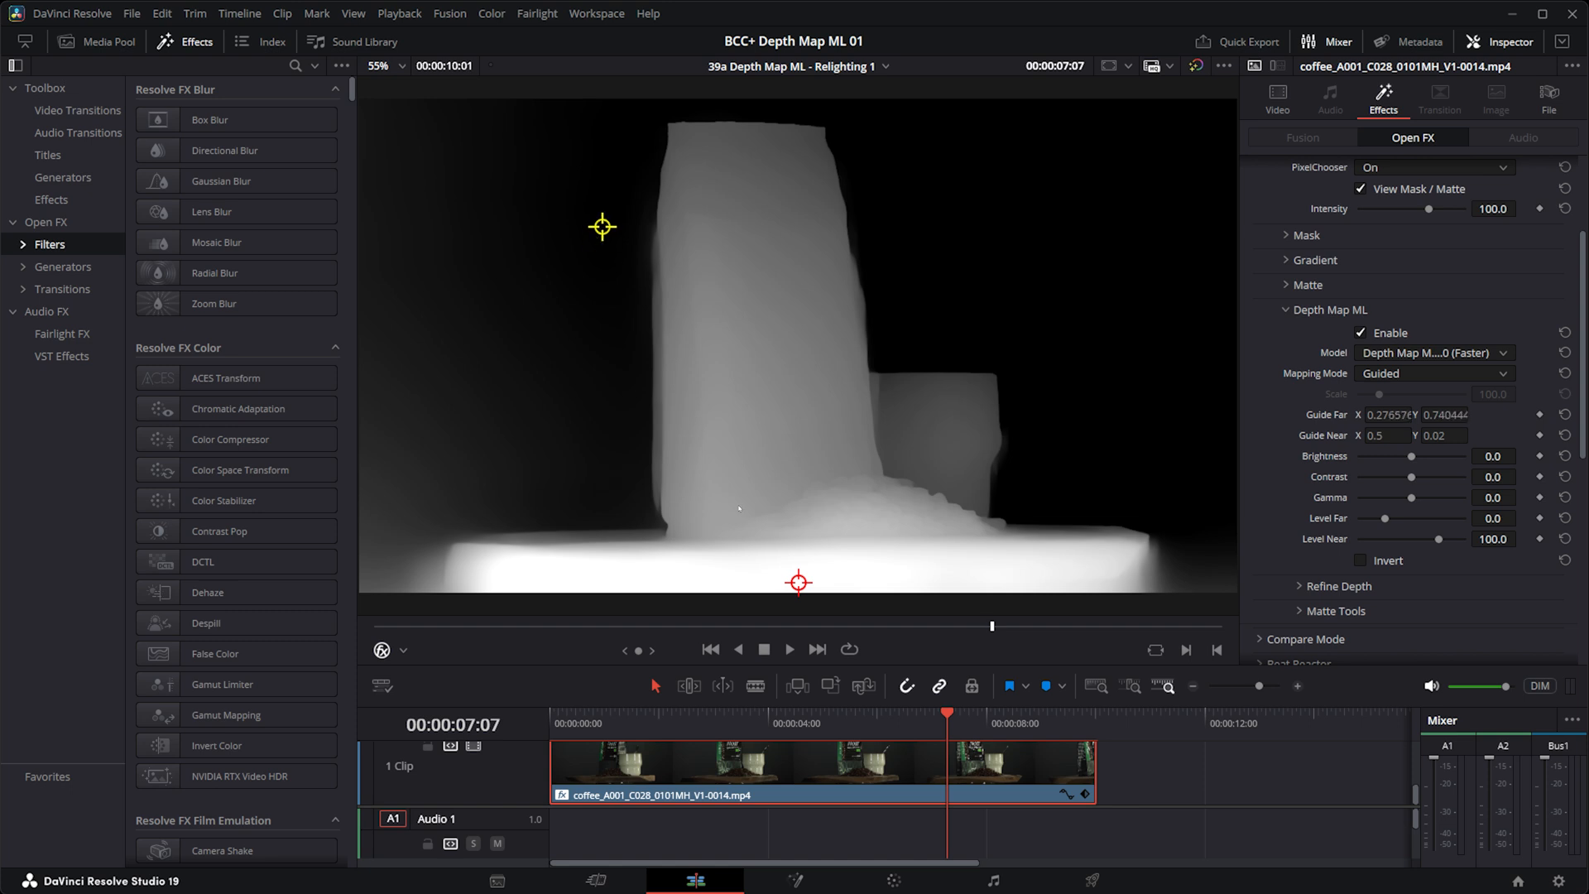
left_click_drag(798, 581, 714, 498)
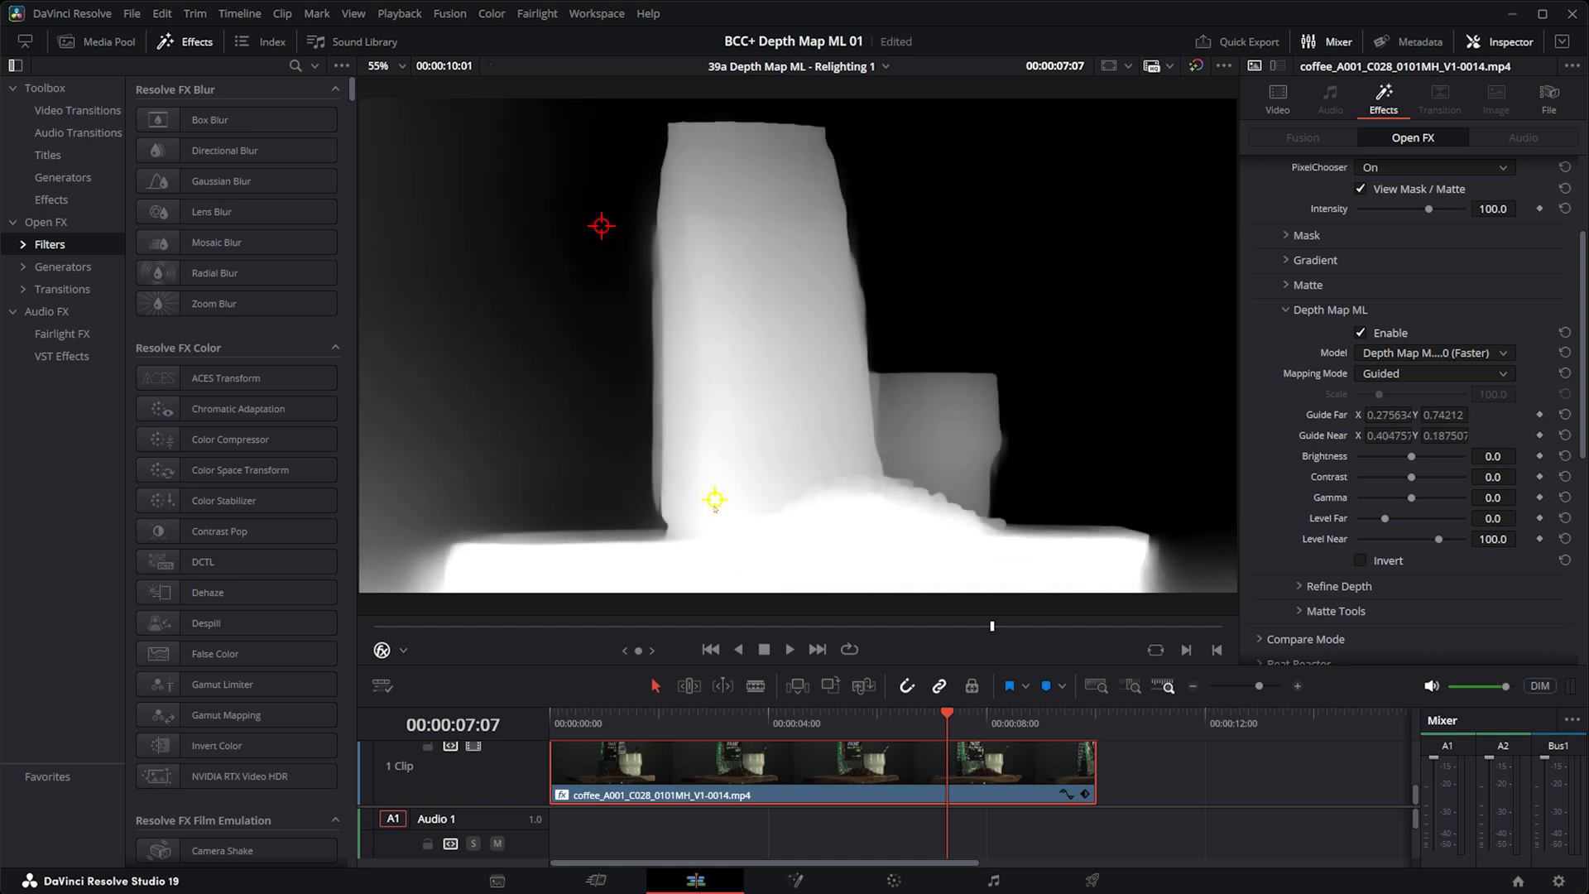
left_click_drag(714, 498, 862, 506)
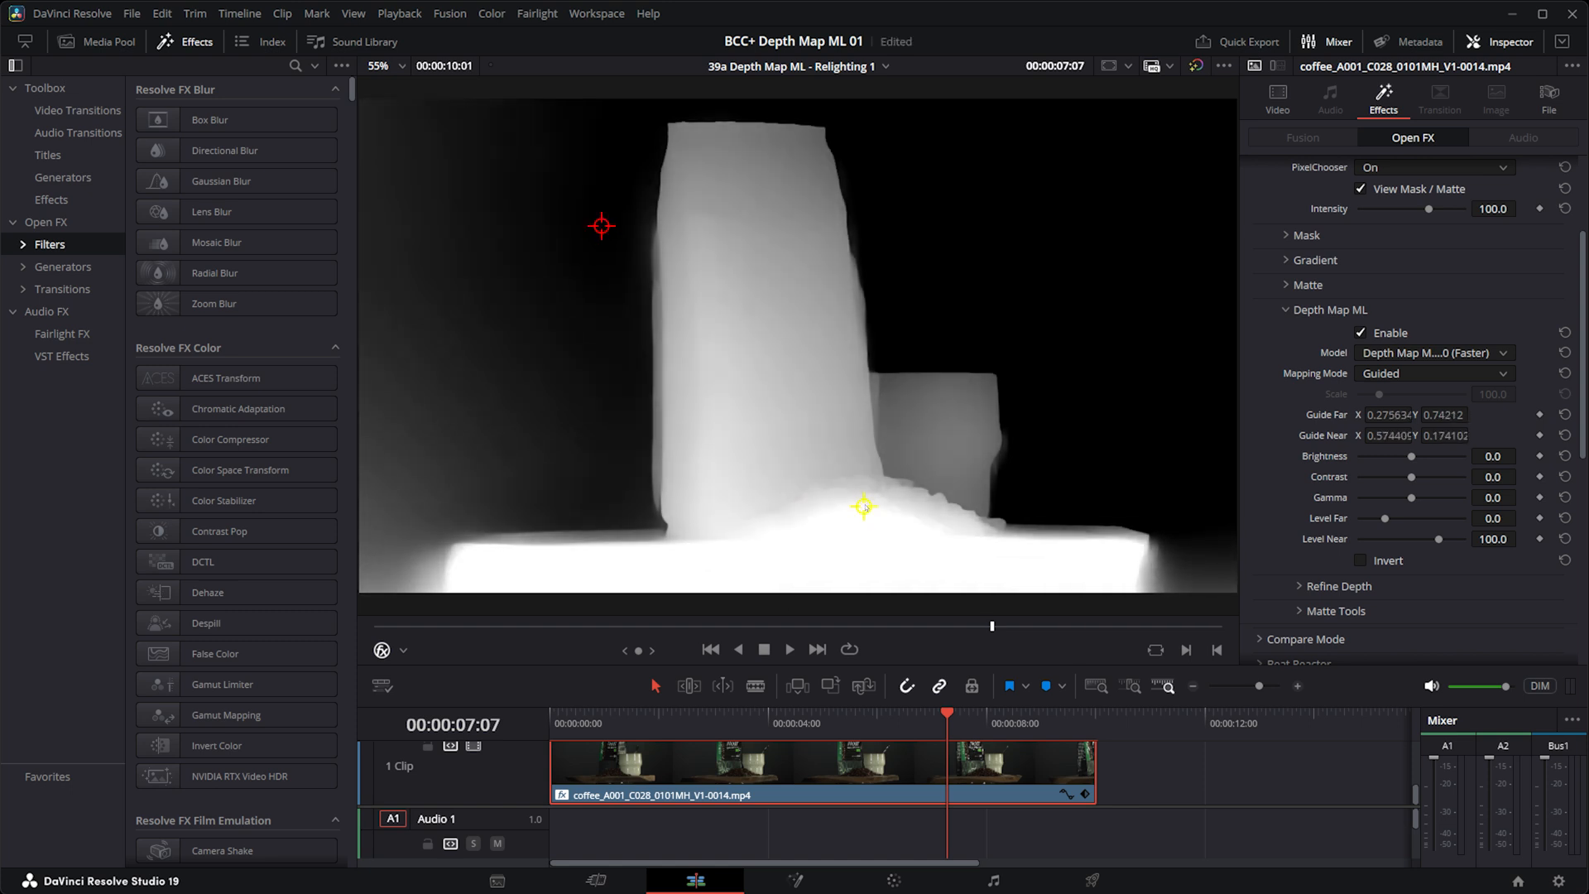
left_click_drag(863, 506, 867, 502)
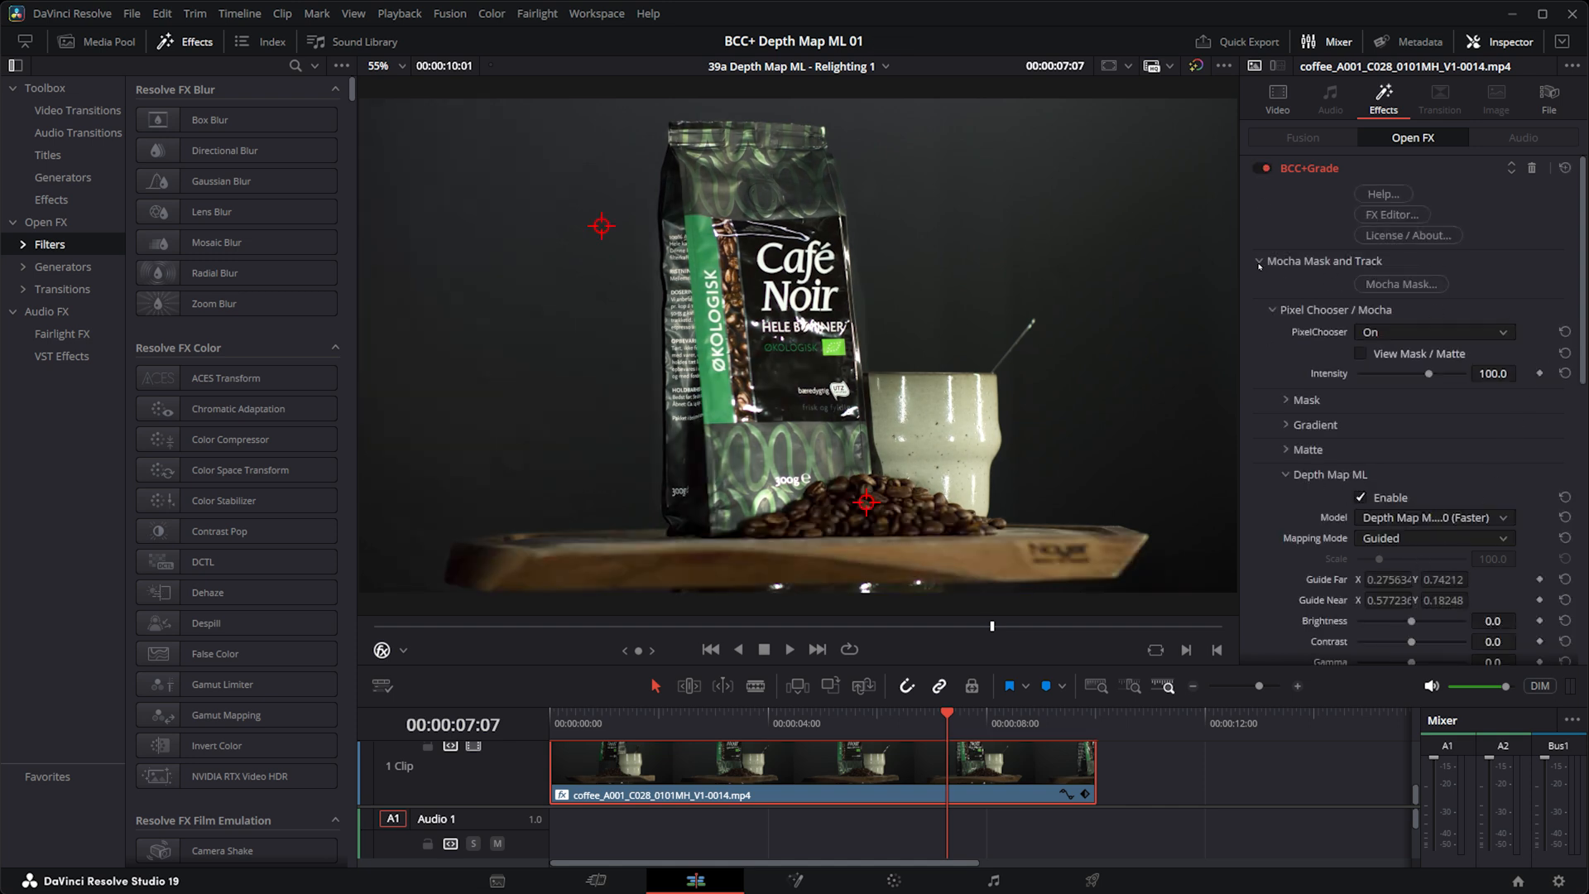
Reveal the BCC+Grade master settings and try gamma darker and brighter, leaving it around 24.0.
left_click(1261, 261)
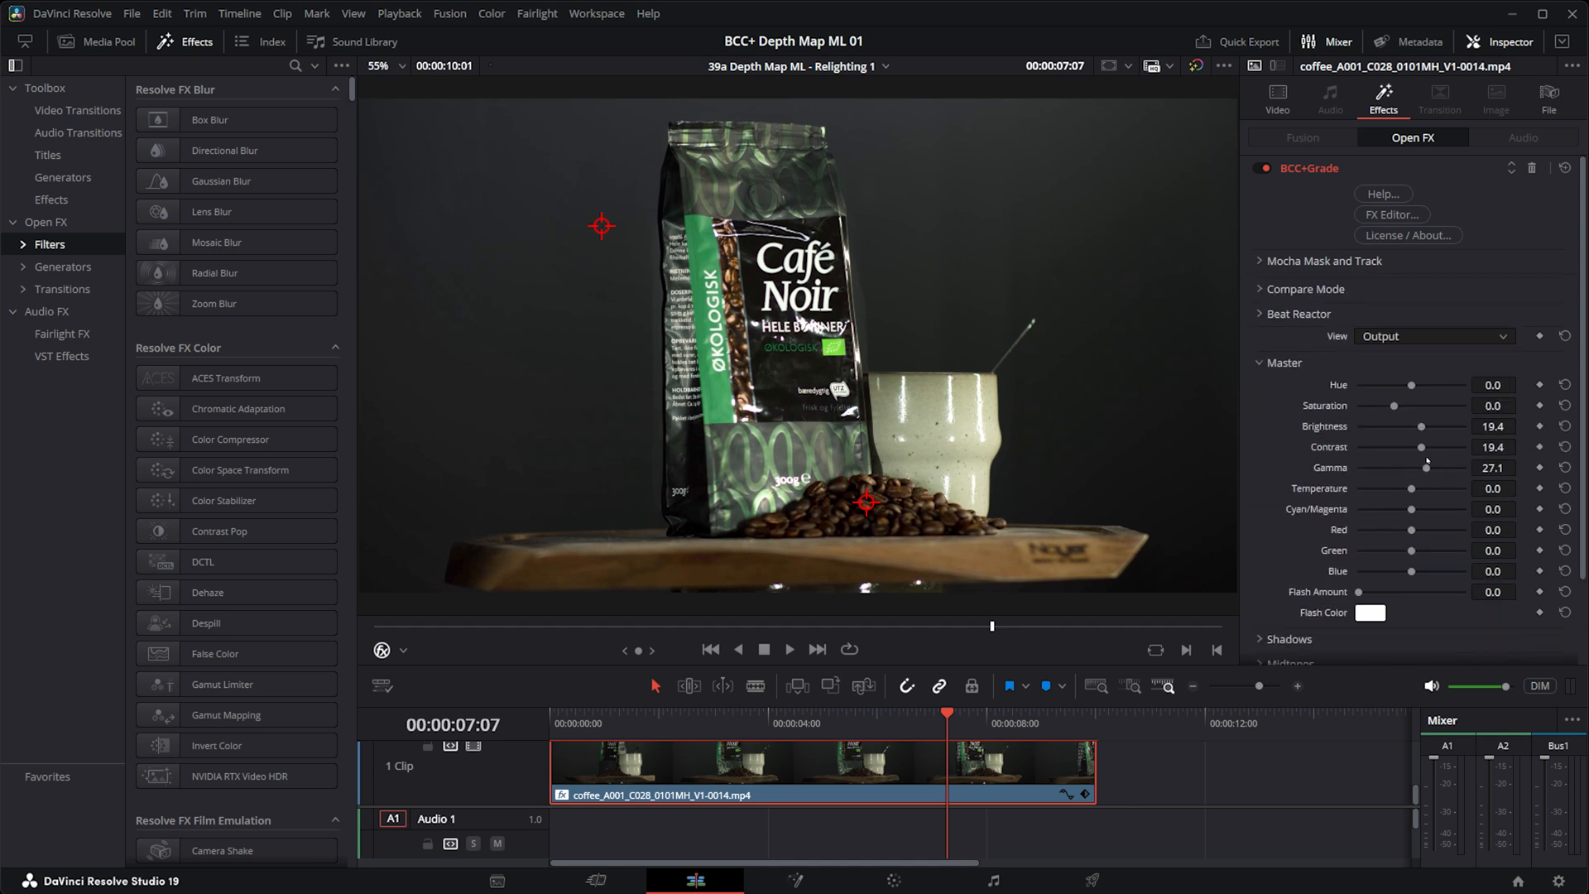
left_click_drag(1422, 467, 1391, 466)
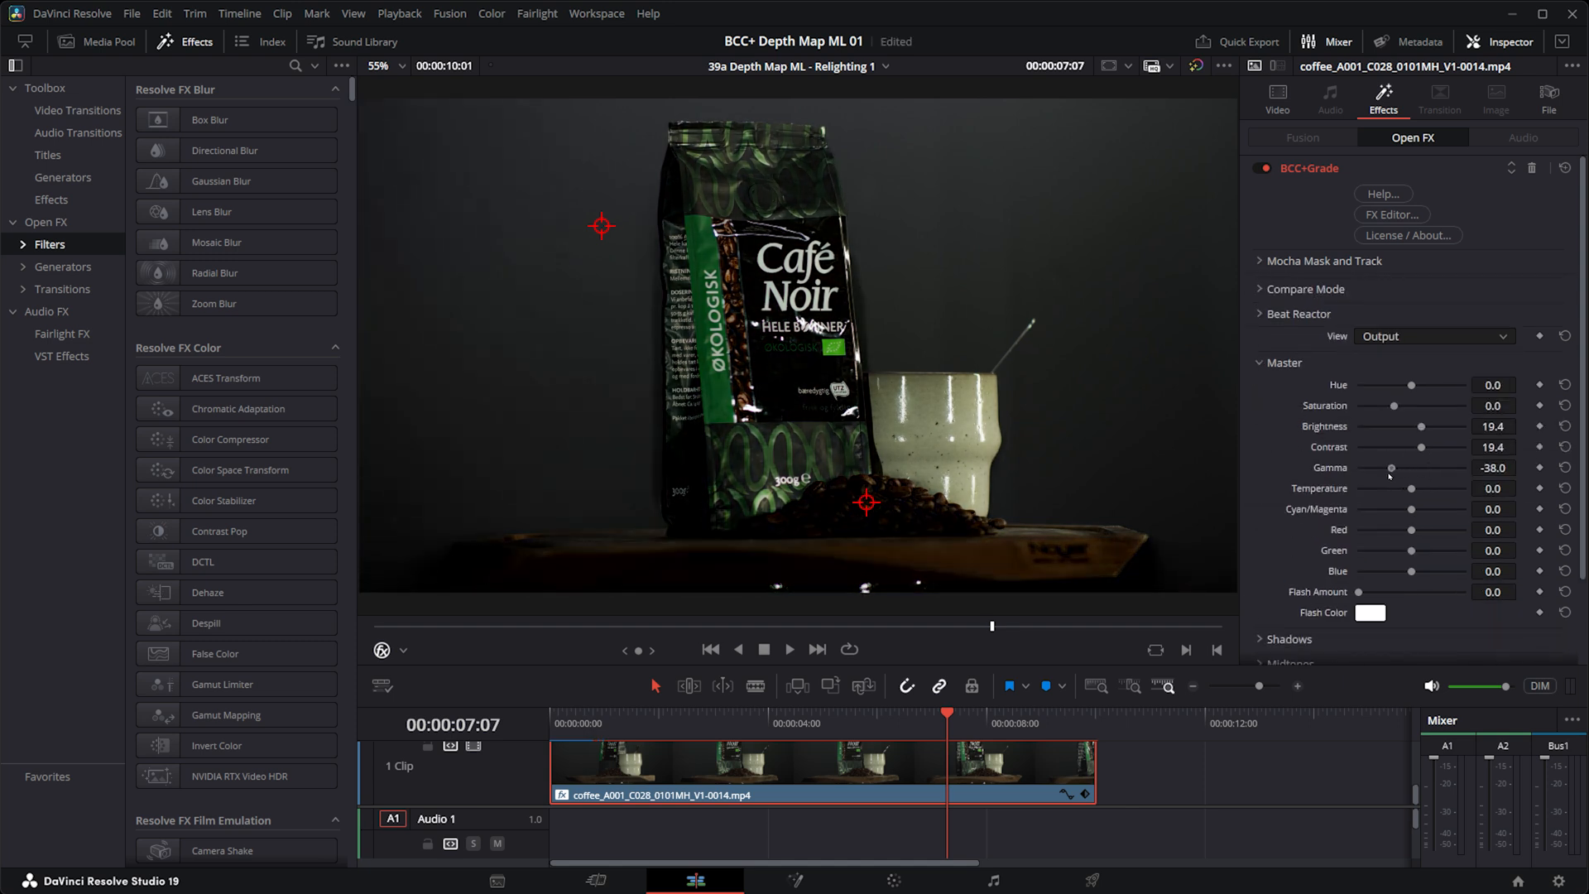
left_click_drag(1391, 467, 1432, 467)
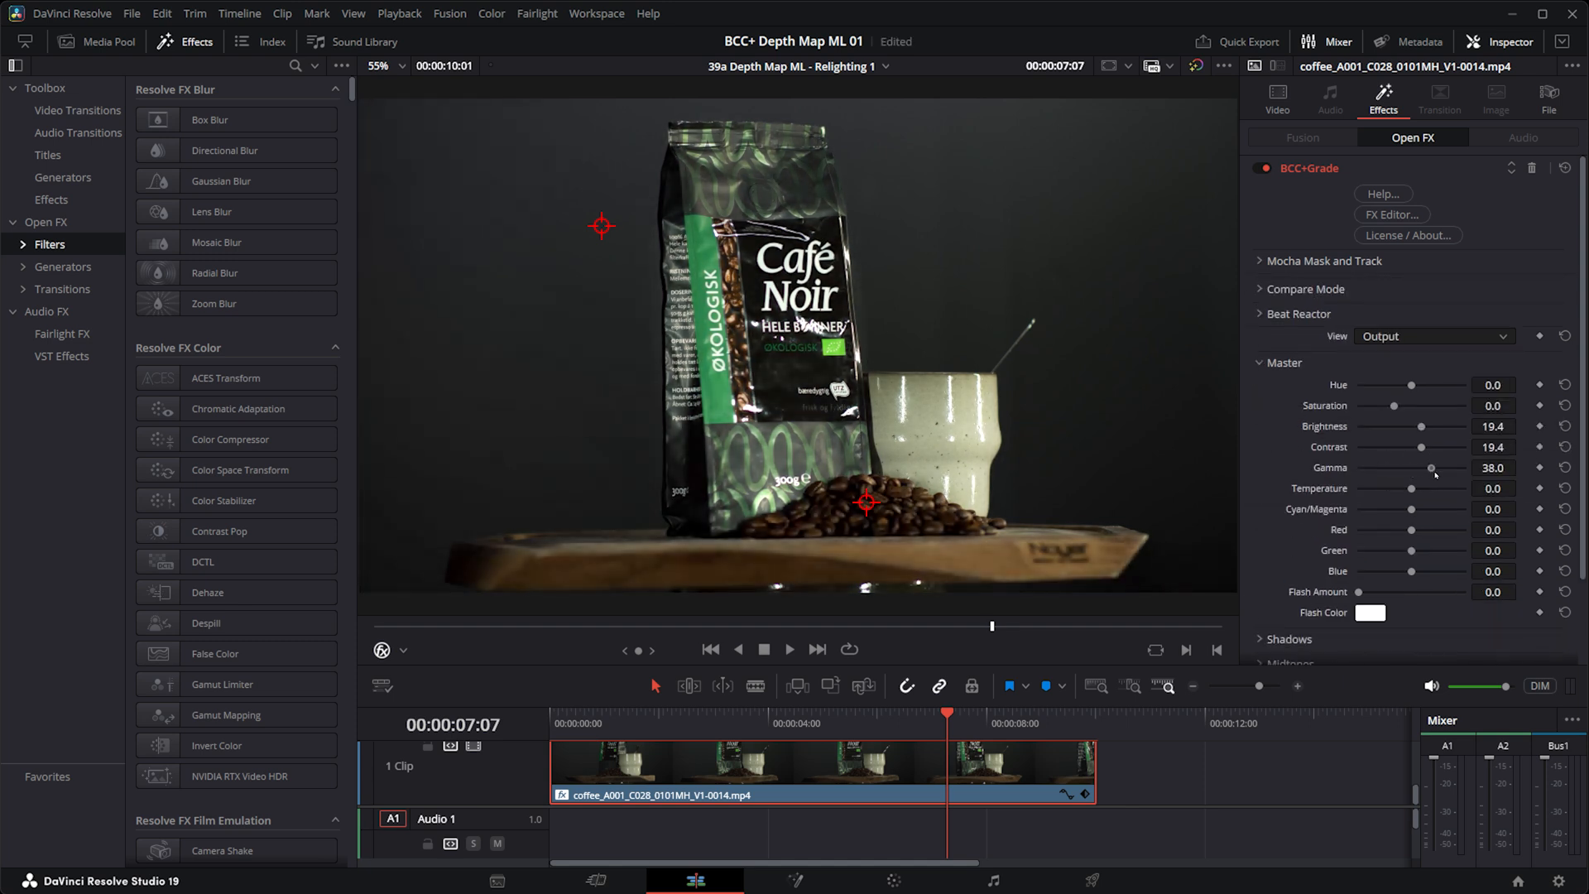
left_click_drag(1430, 466, 1414, 467)
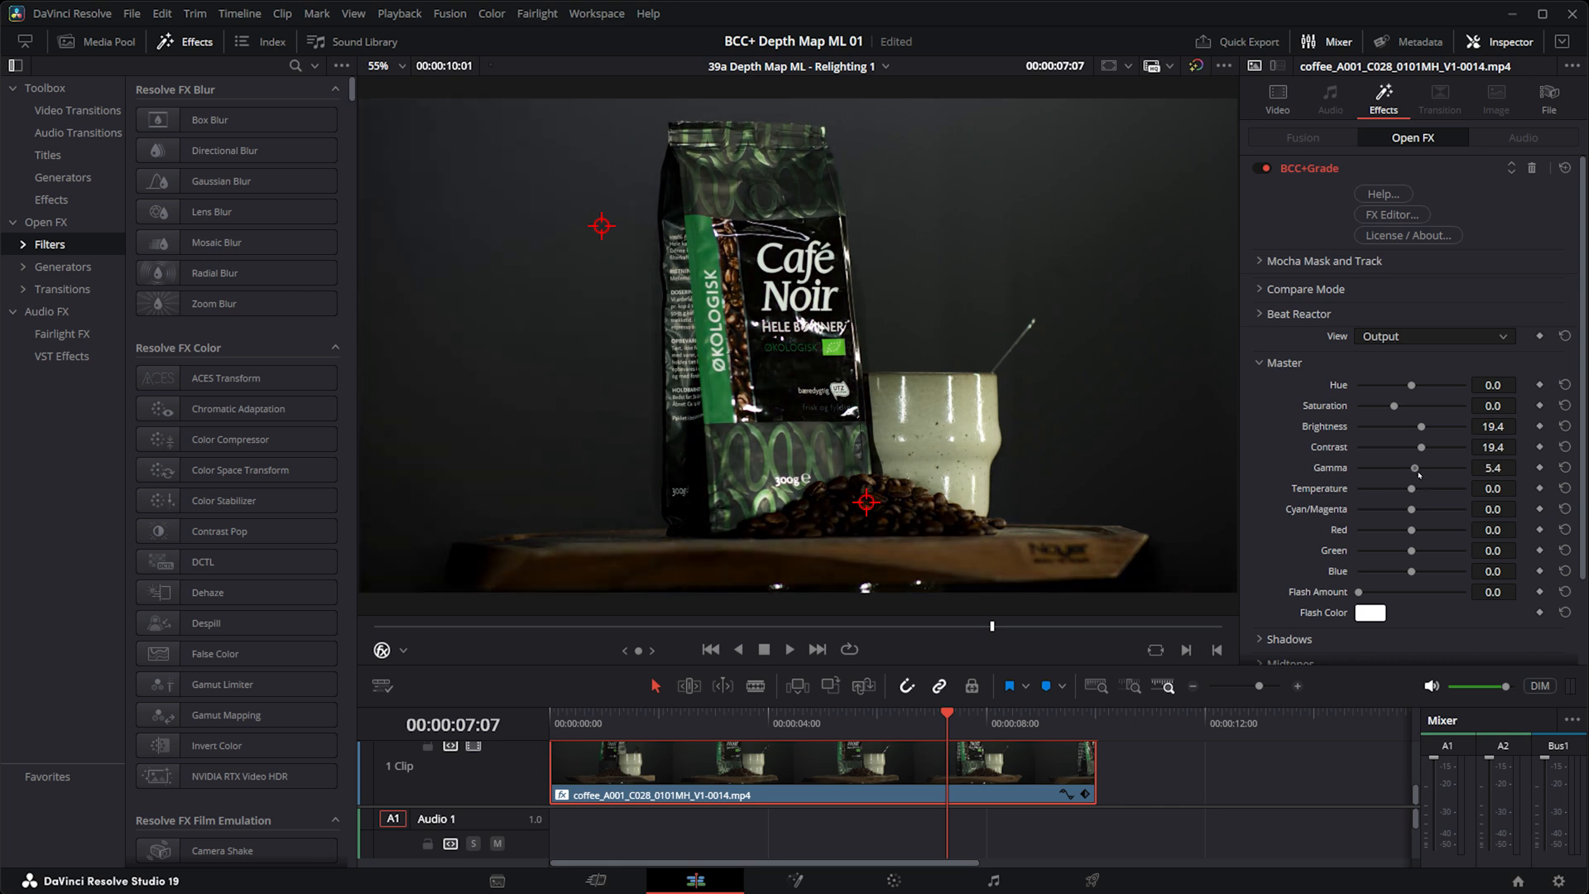
left_click_drag(1415, 468, 1422, 469)
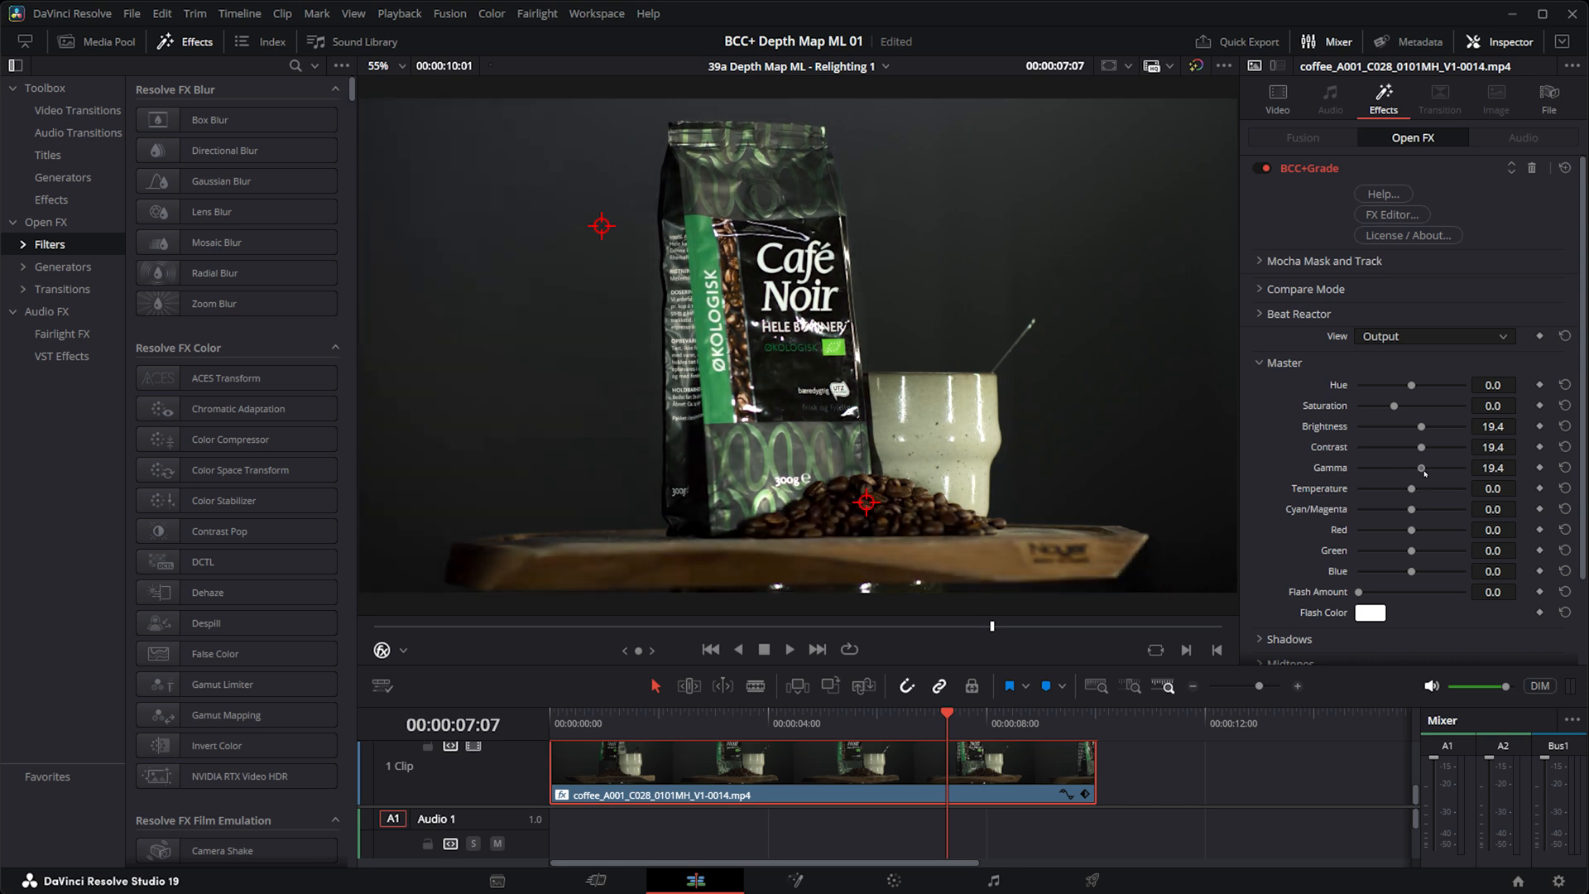
left_click_drag(1423, 466, 1439, 467)
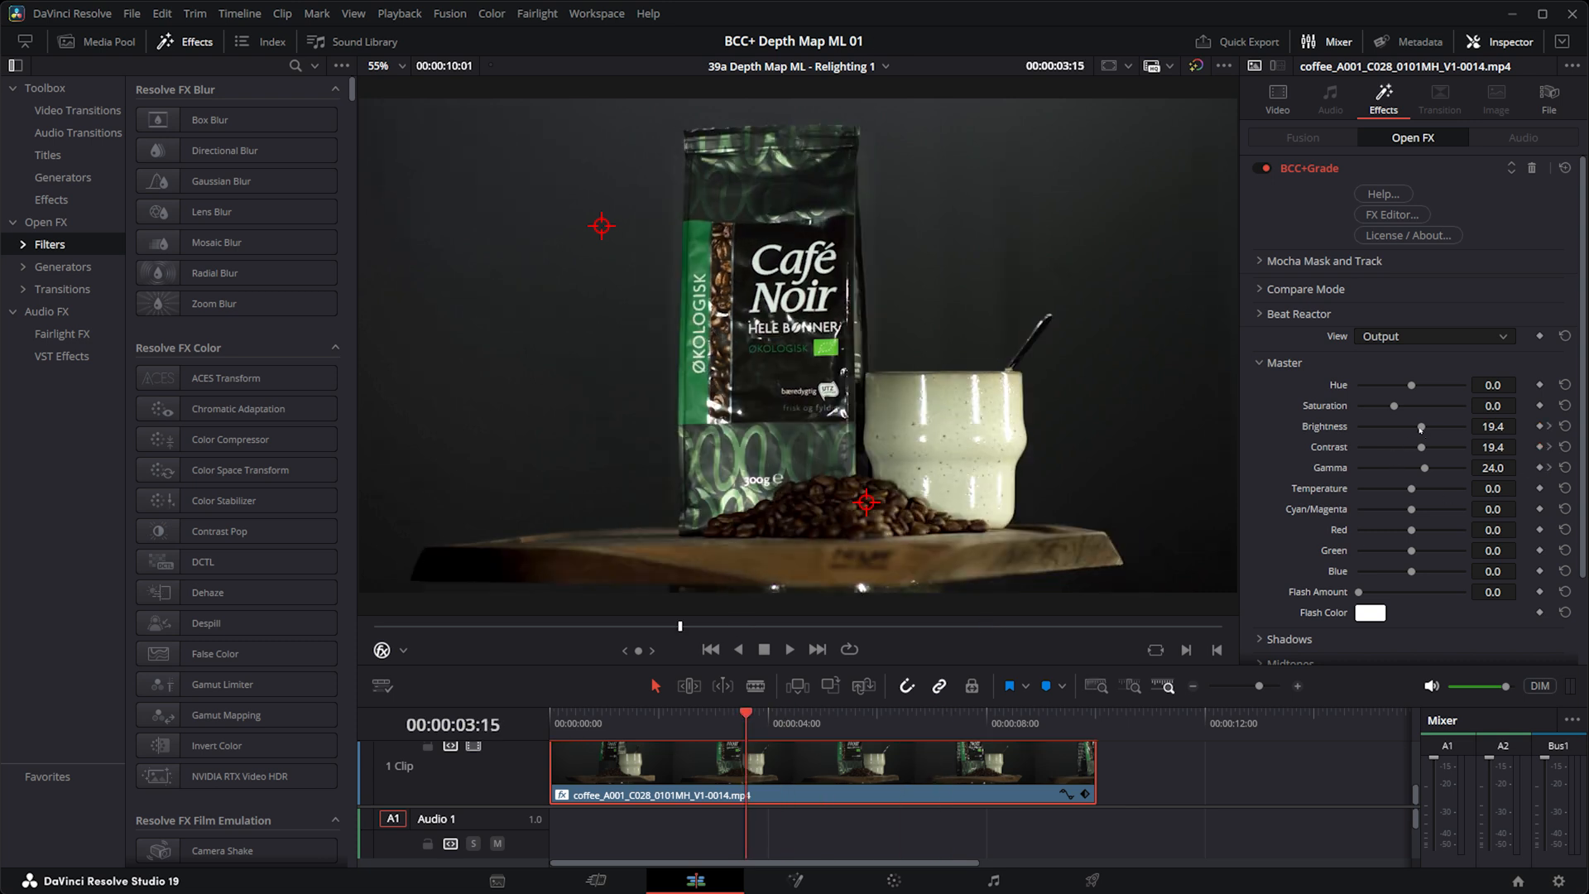
Darken the depth-matted scene with Brightness -55 and Gamma pulled down to about -39.5.
left_click_drag(1420, 426, 1385, 425)
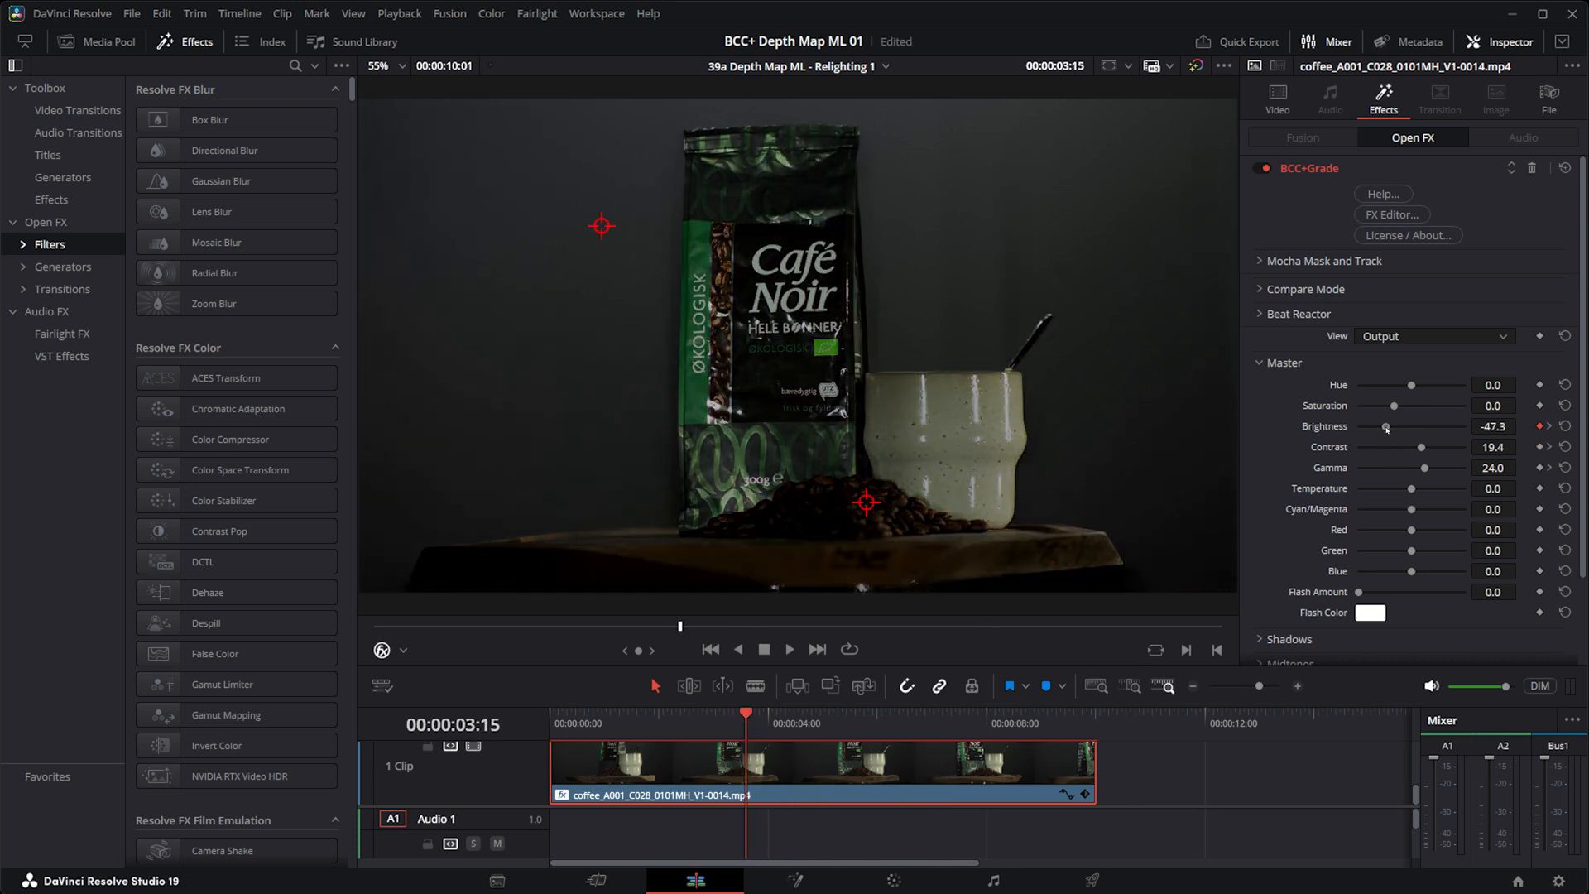
left_click_drag(1404, 425, 1382, 425)
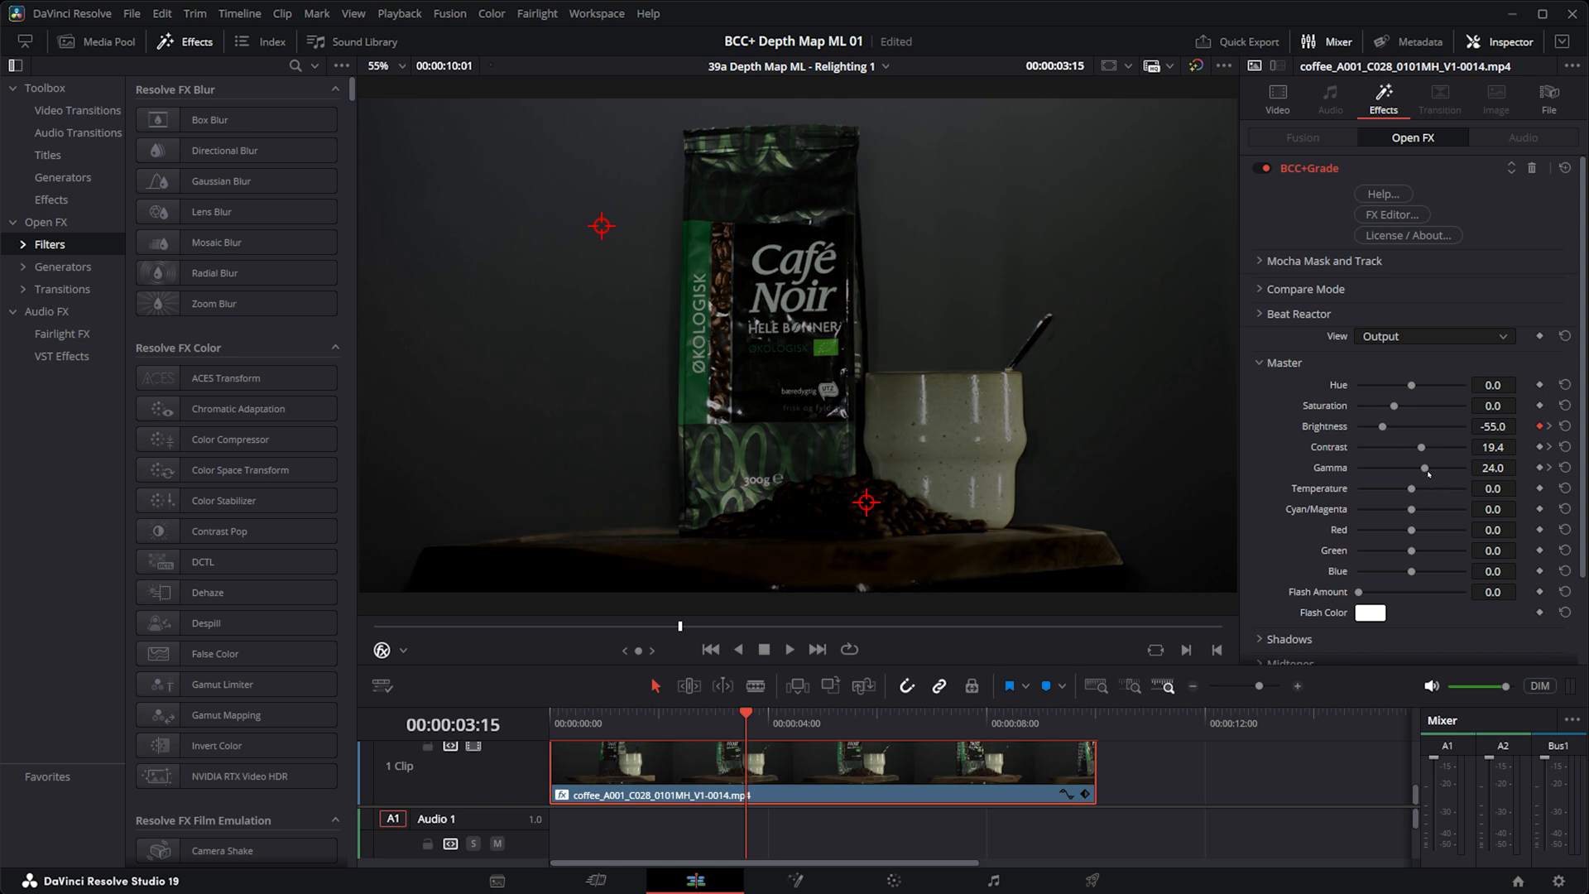
left_click_drag(1427, 468, 1394, 469)
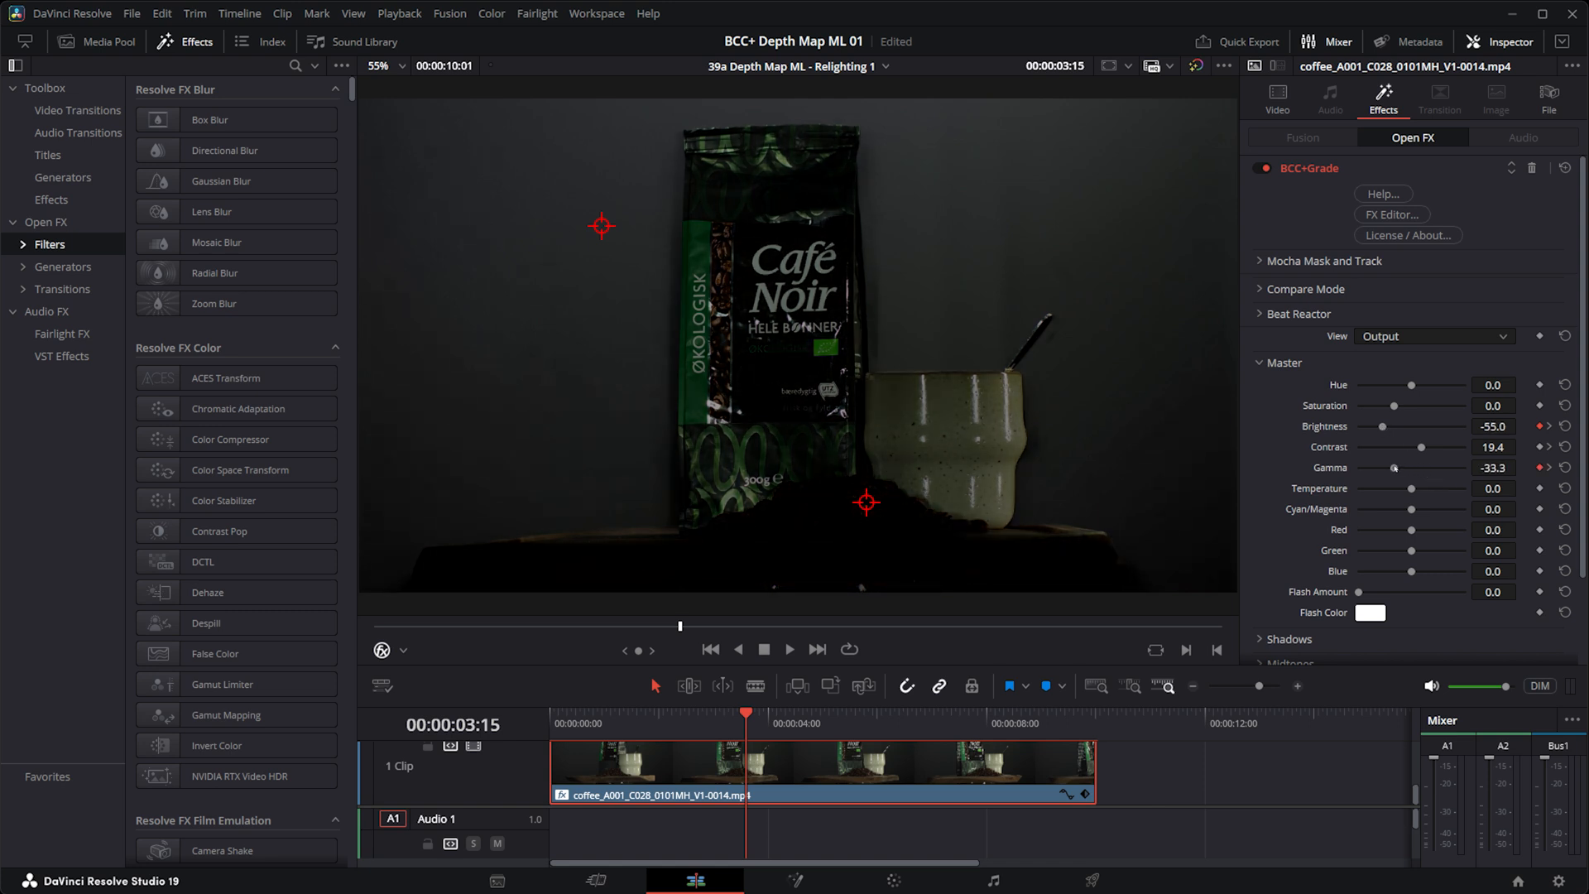
left_click_drag(1394, 467, 1390, 467)
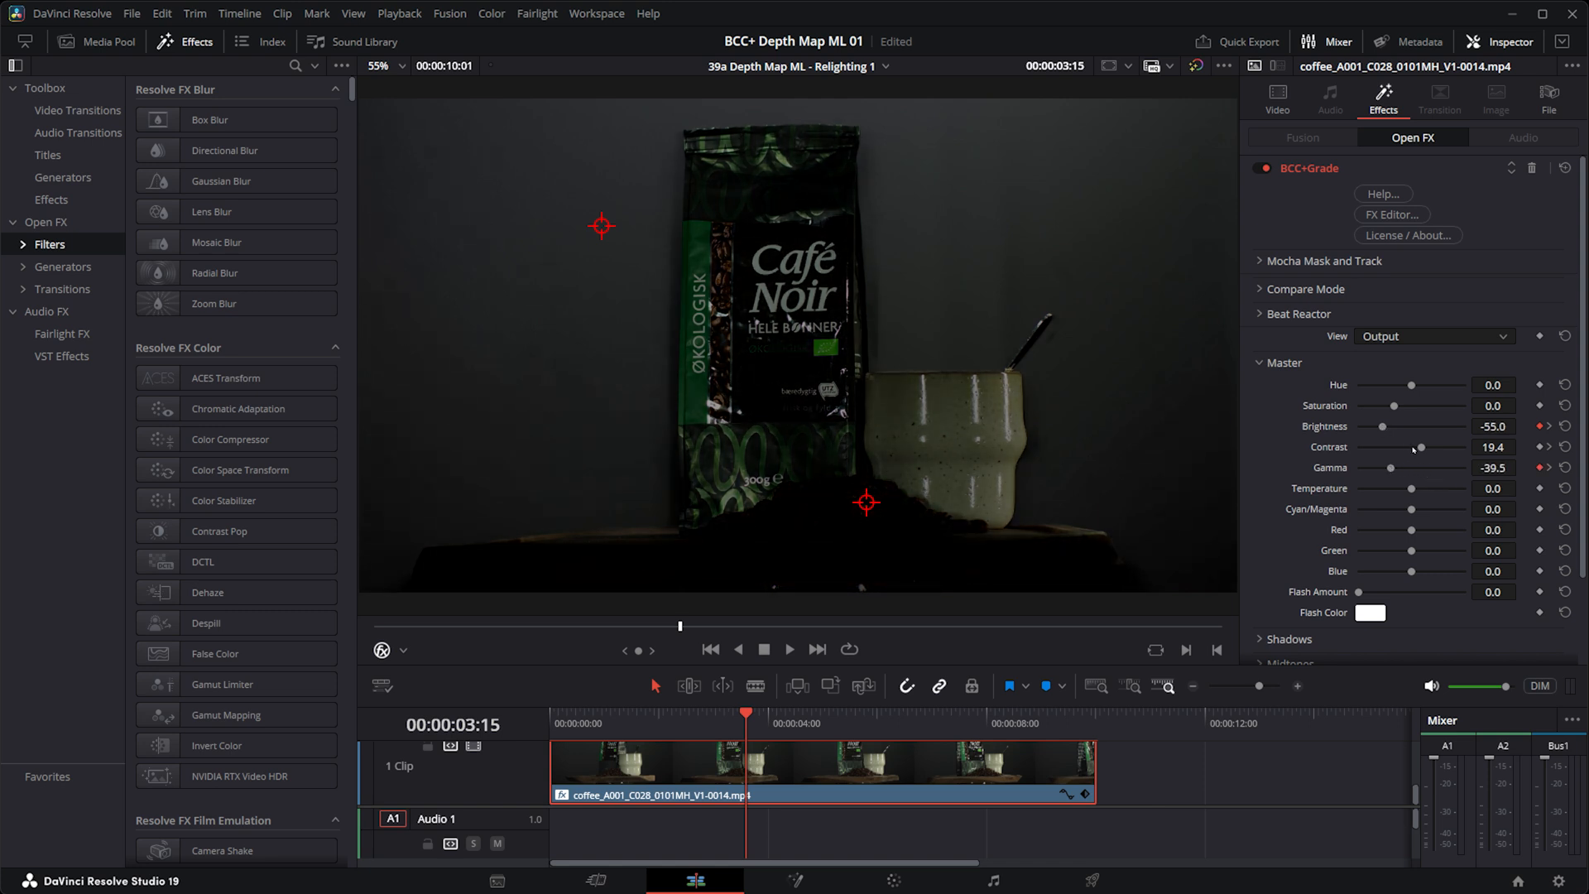
left_click_drag(1421, 447, 1418, 447)
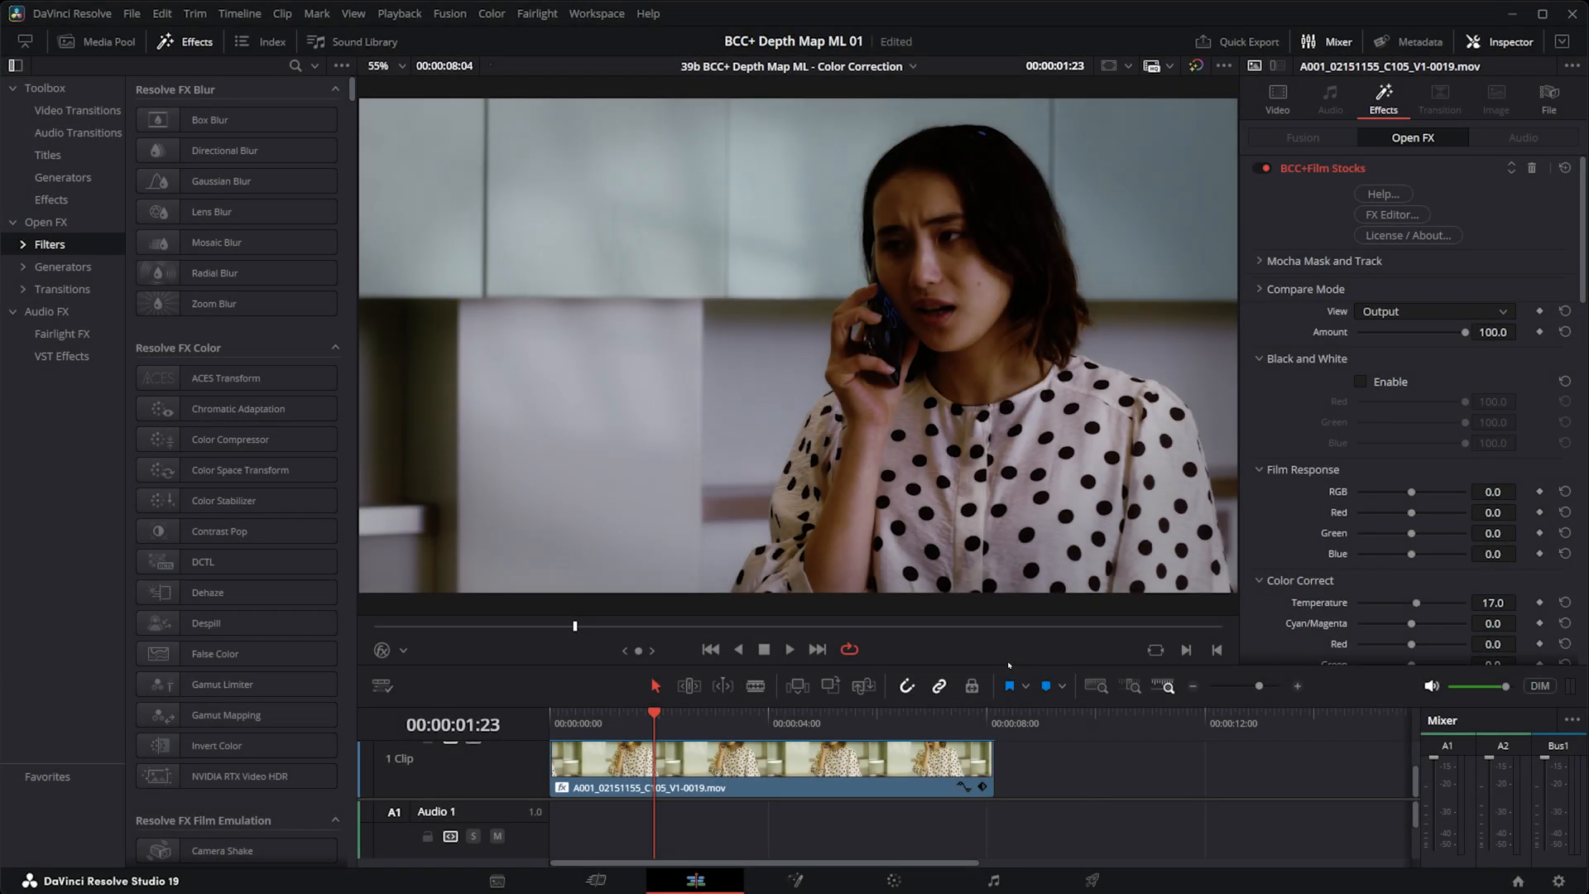
Show the BCC+Film Stocks depth matte inverted so the background is bright, with its contrast raised.
left_click(1264, 168)
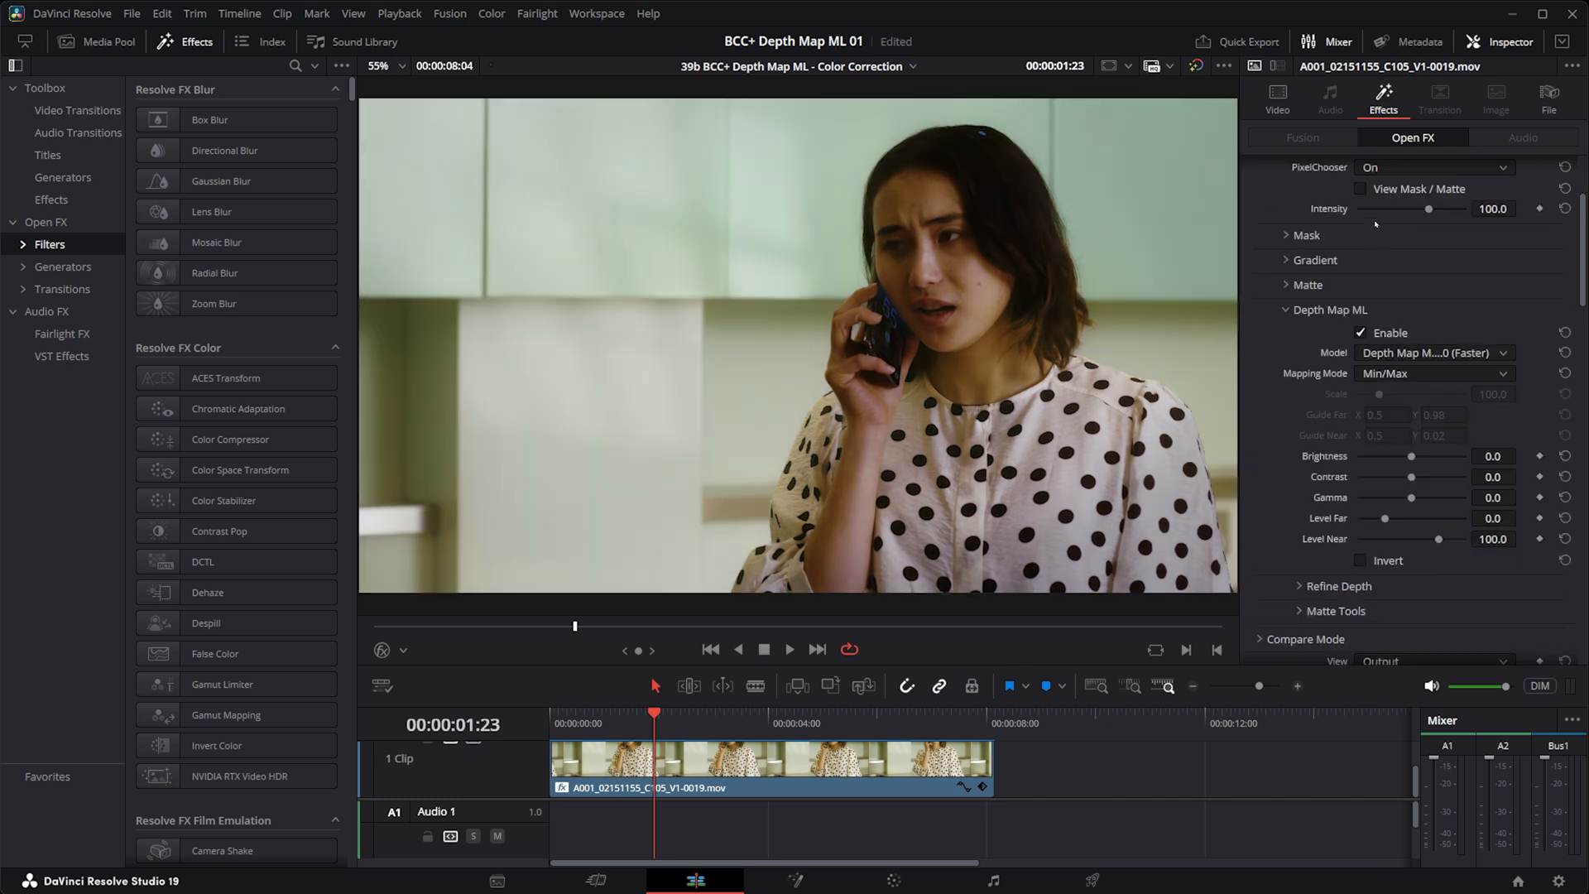
left_click(1363, 191)
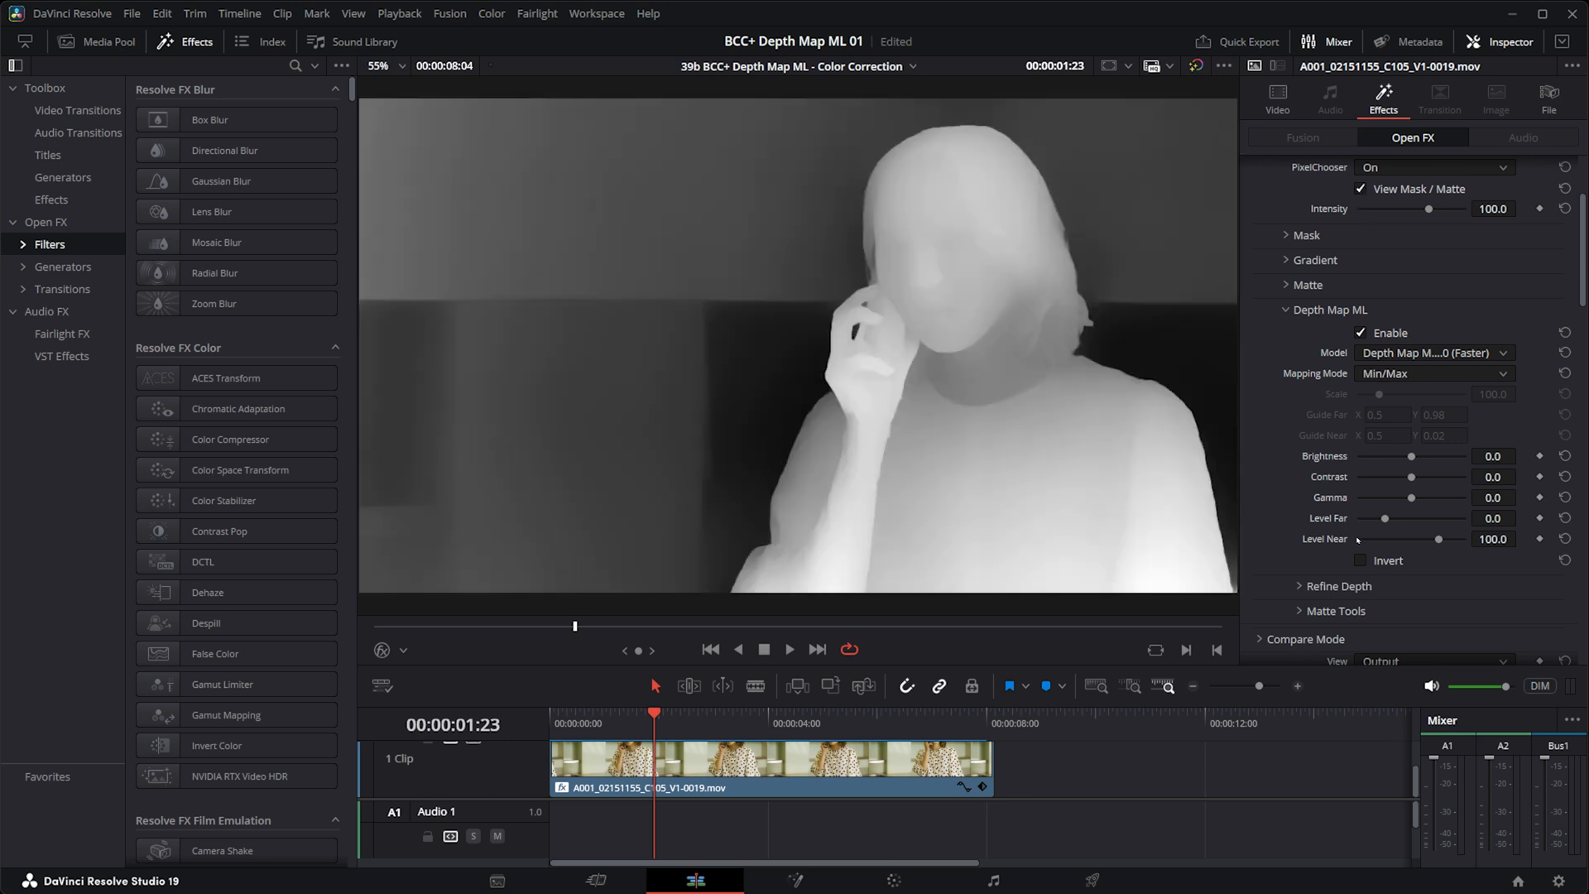
left_click(1361, 560)
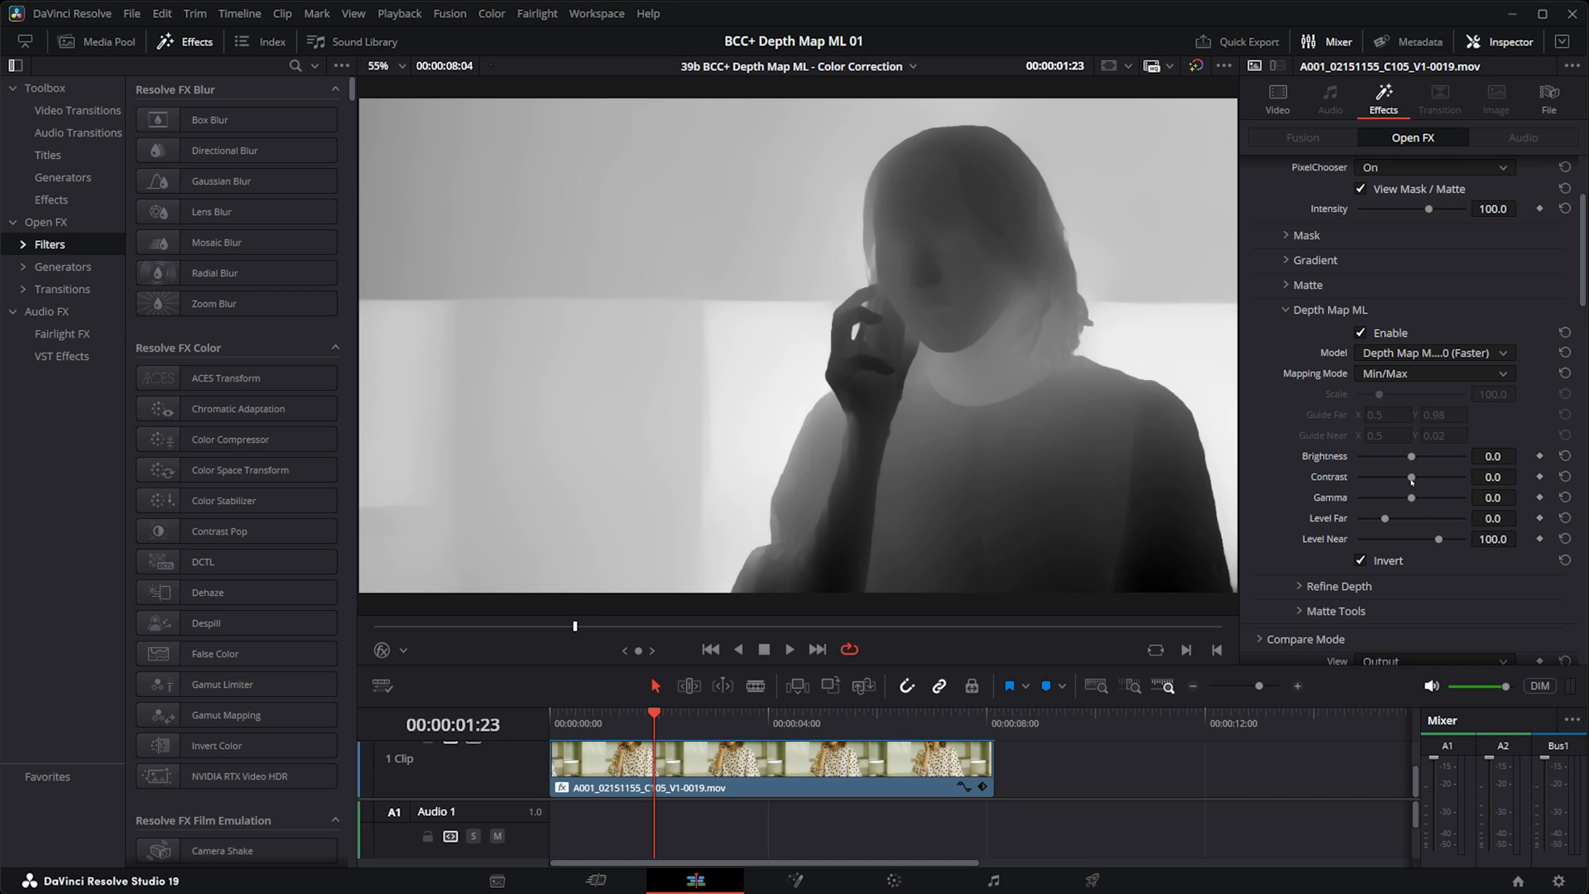
left_click_drag(1410, 477, 1418, 477)
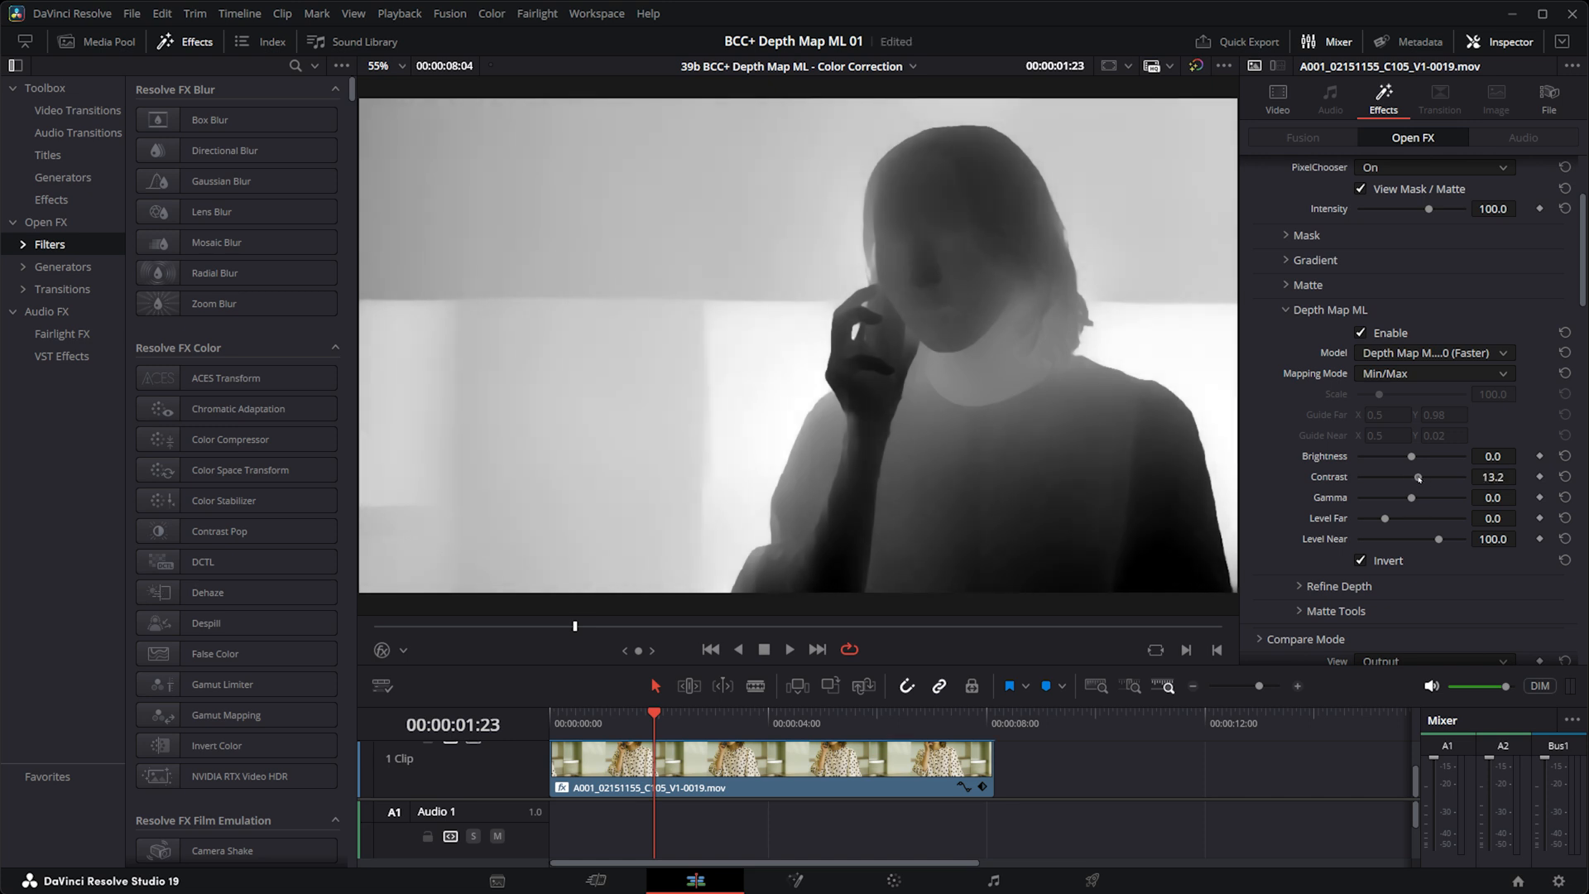
left_click_drag(1417, 477, 1459, 478)
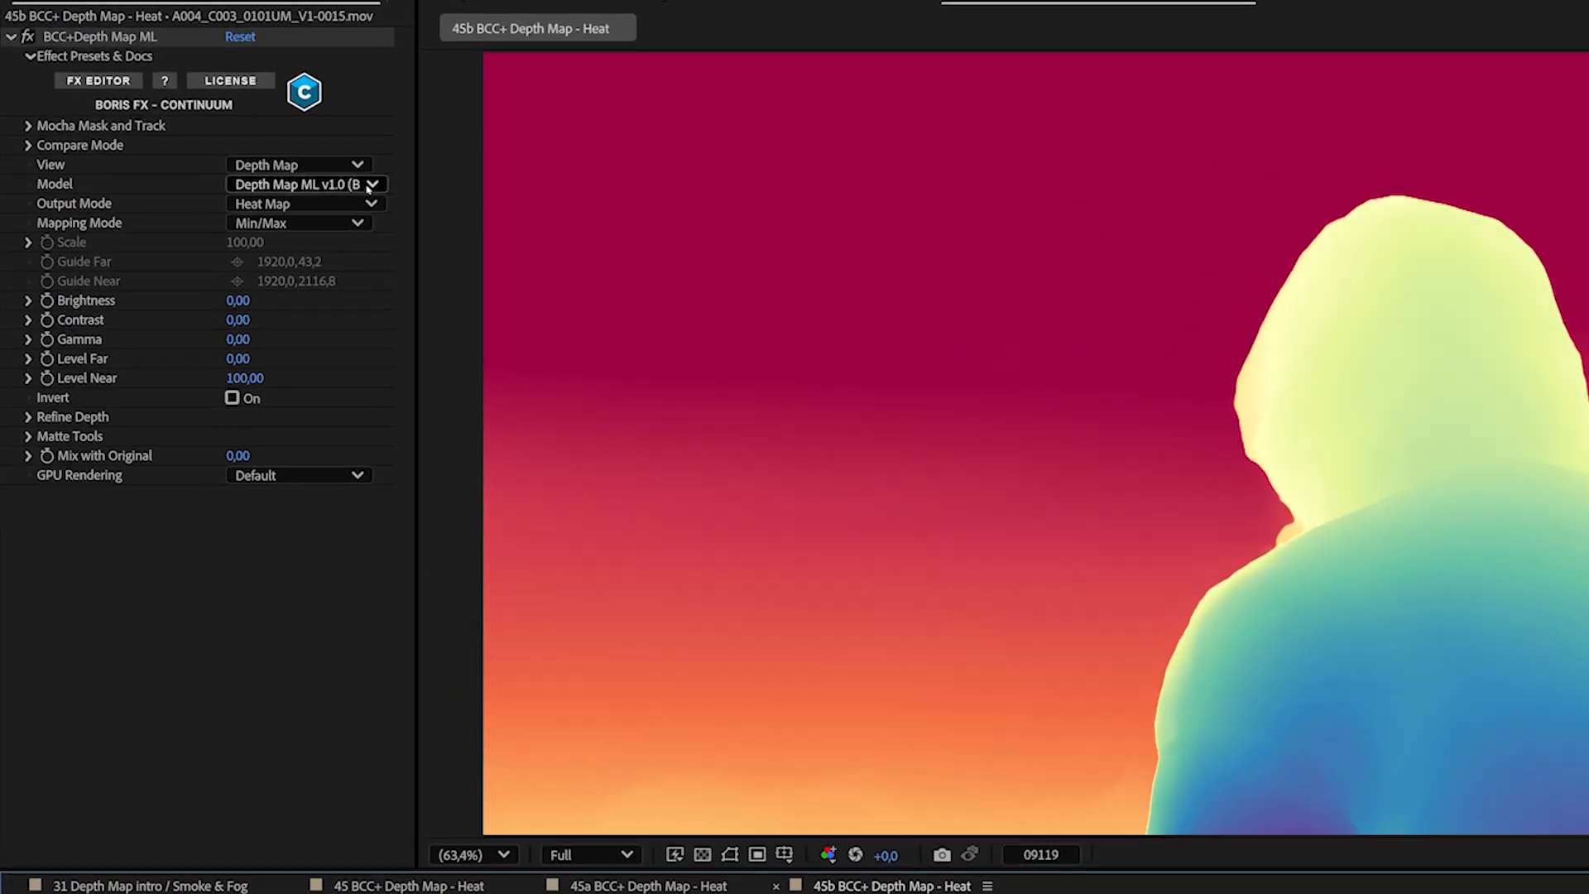
Render the hooded man's depth map as a Heat Map and list the other Output Mode choices.
left_click(299, 204)
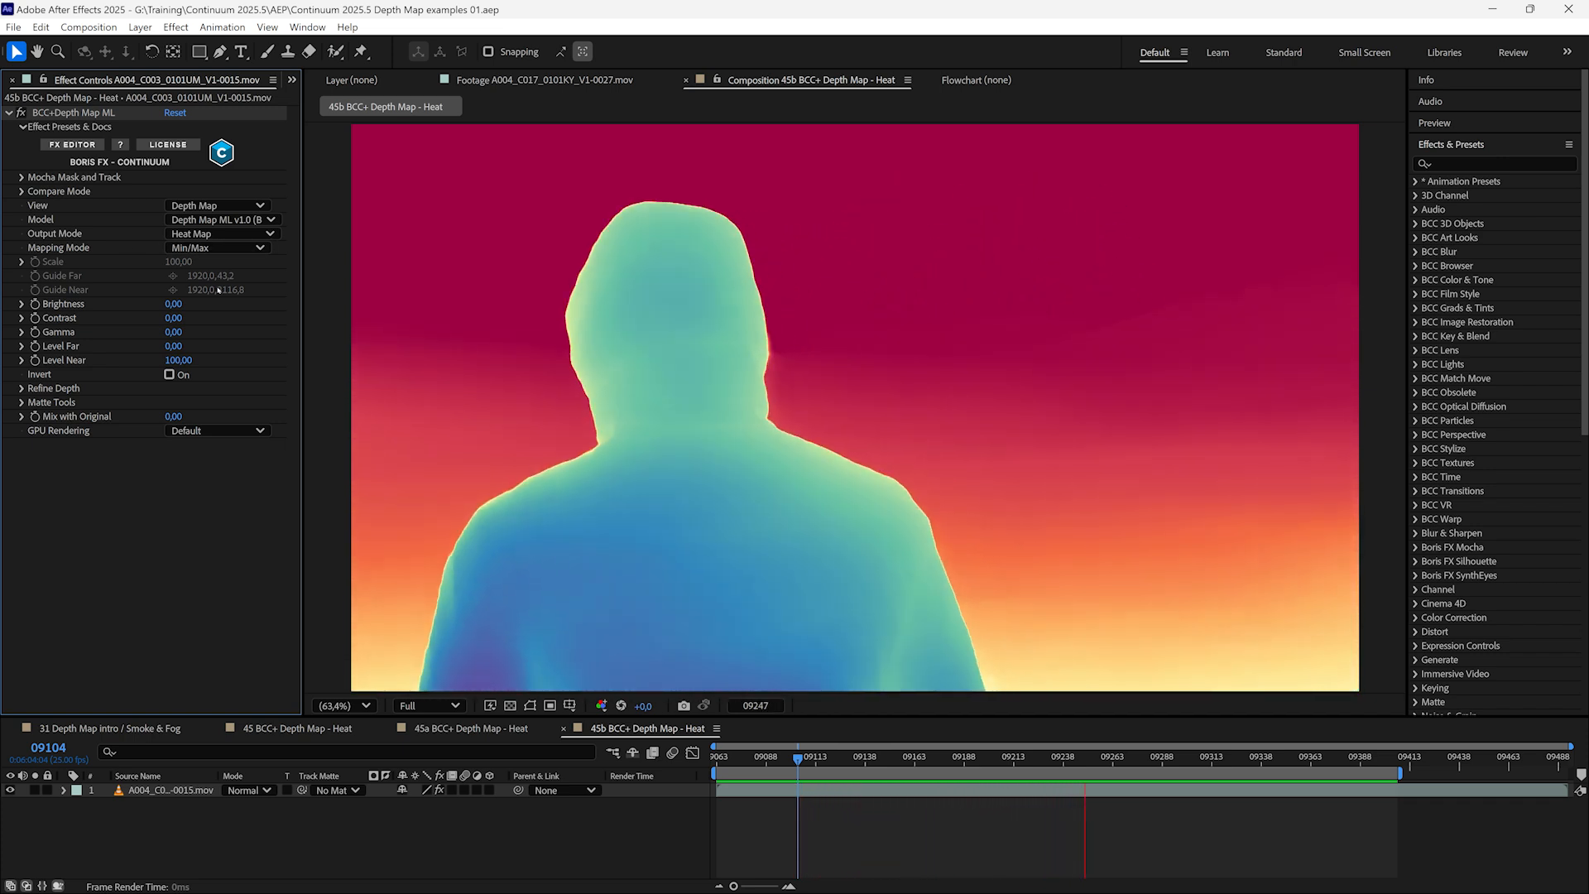
left_click(217, 234)
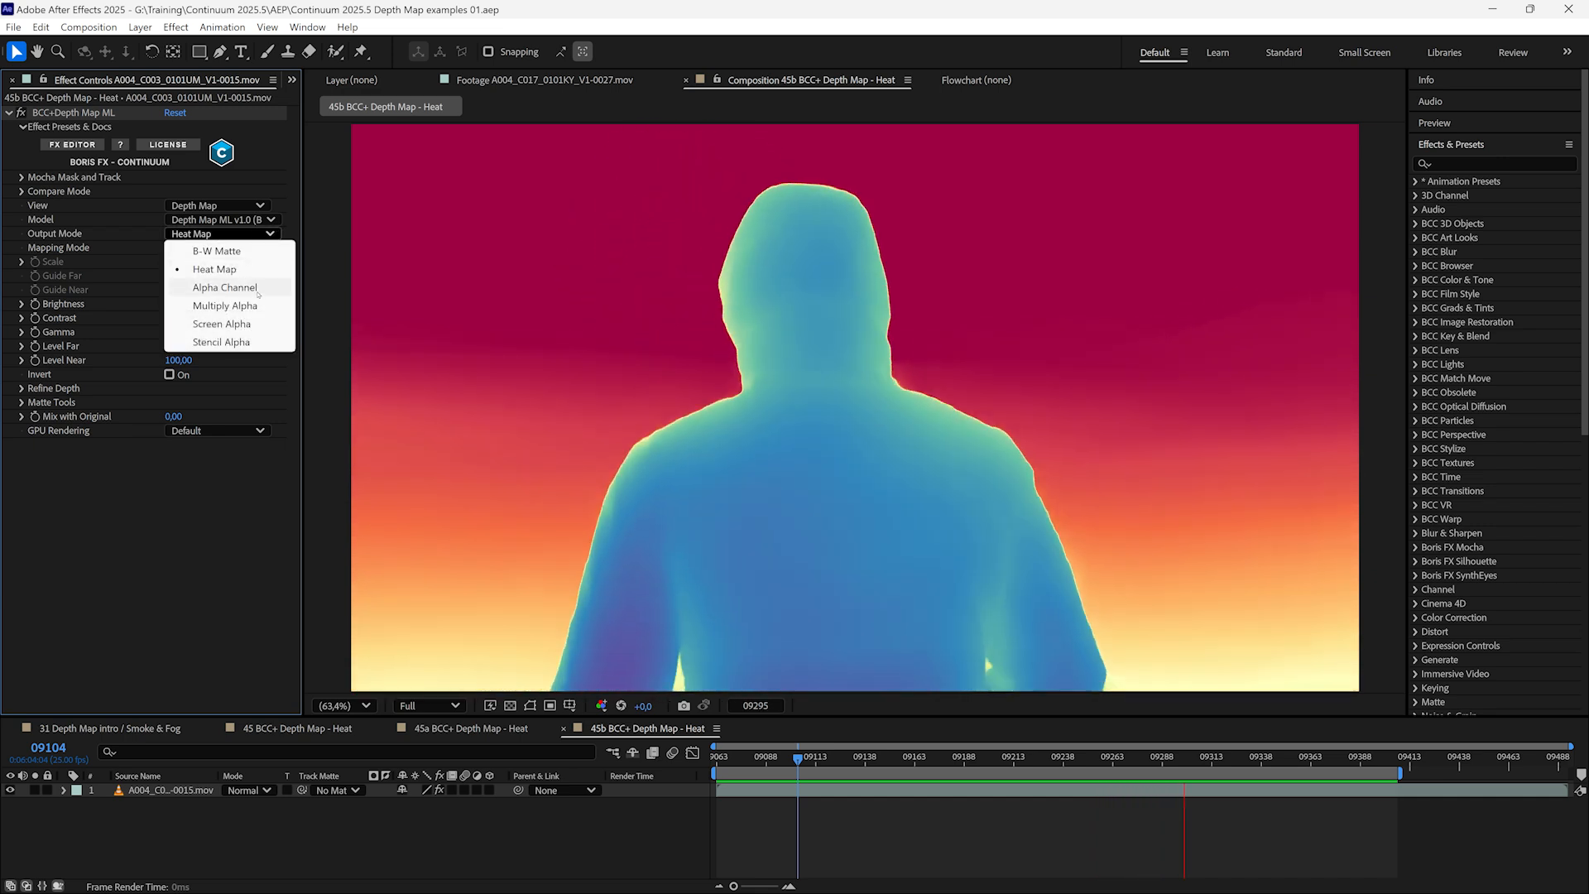